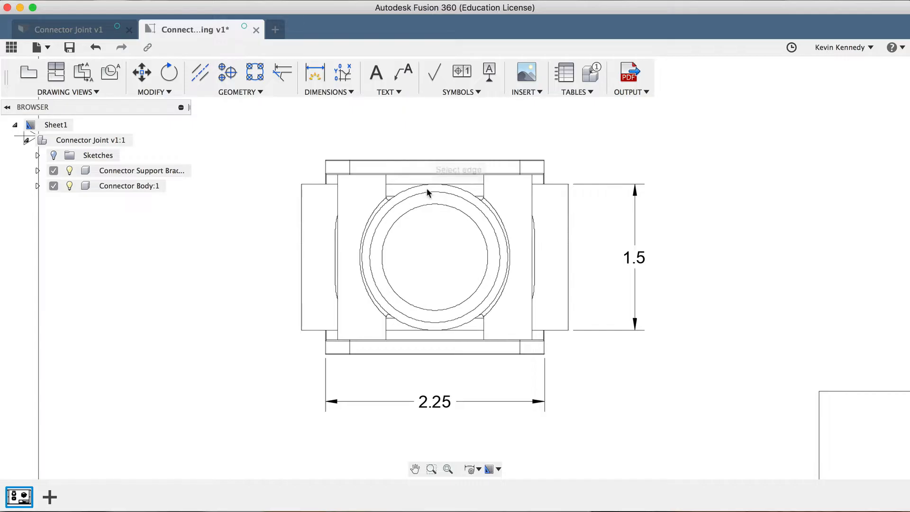
Pick the circular opening's edge and place its Ø1.09 diameter dimension
left_click(428, 193)
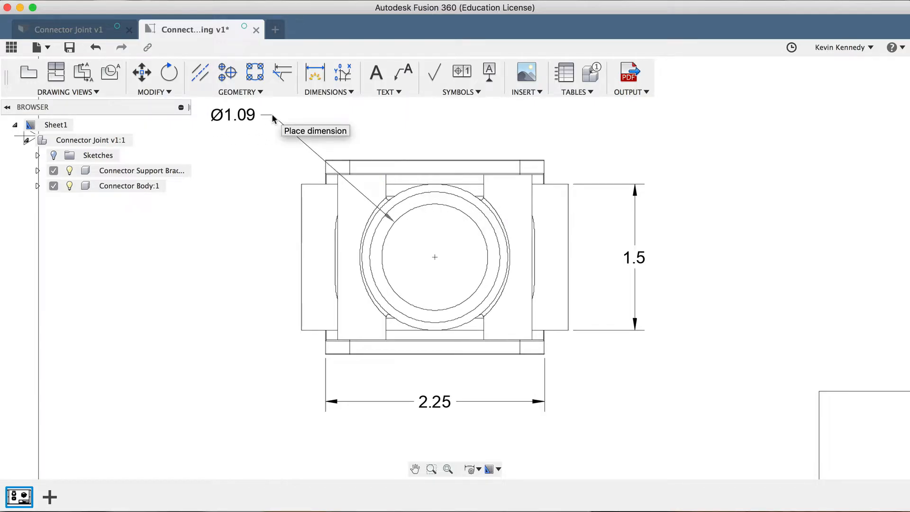
left_click(395, 214)
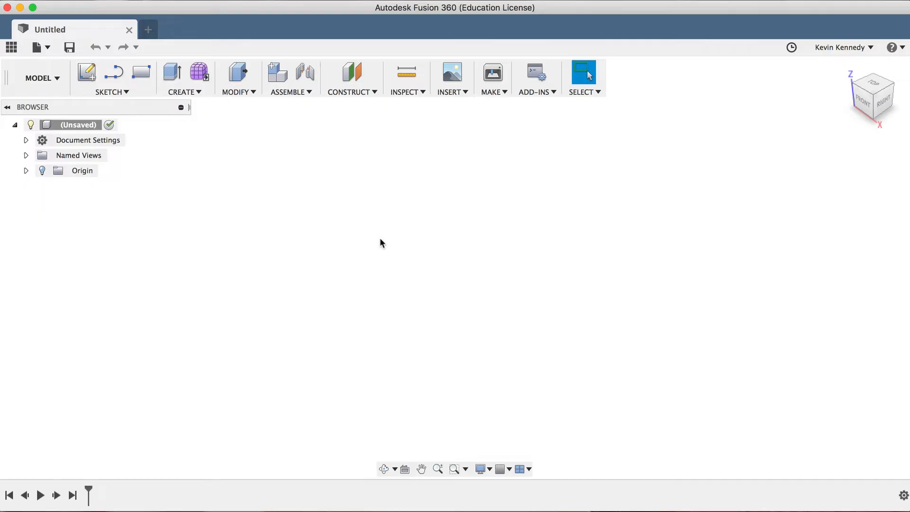
mouse_move(86, 72)
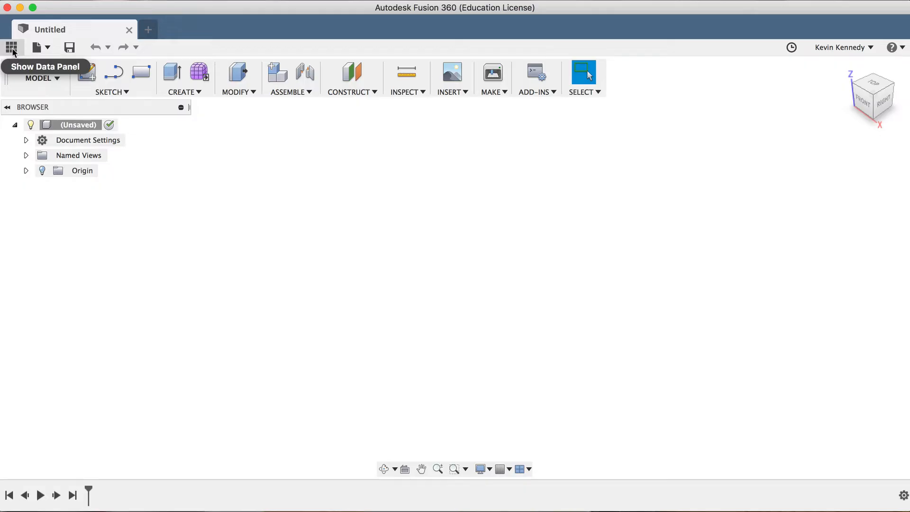
Browse the data panel to Basic Training > 08 - Drawings and select Connector Joint
left_click(11, 46)
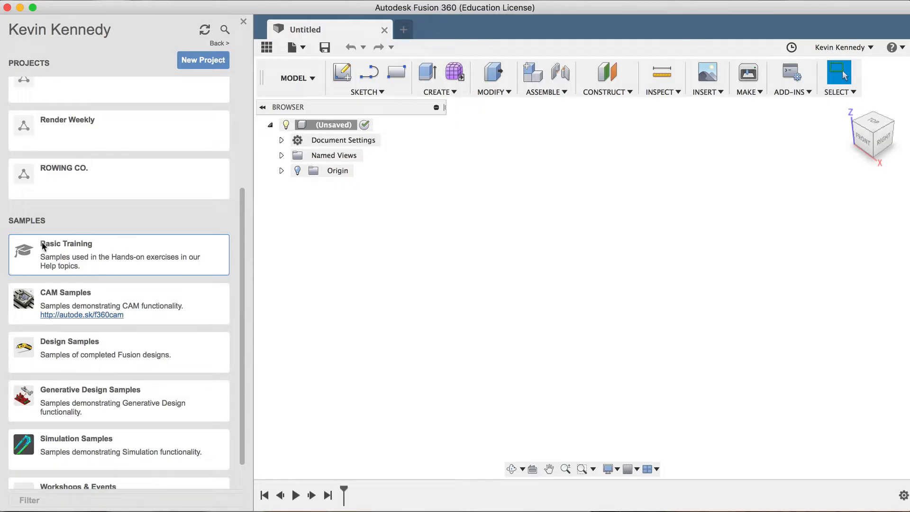
double_click(67, 243)
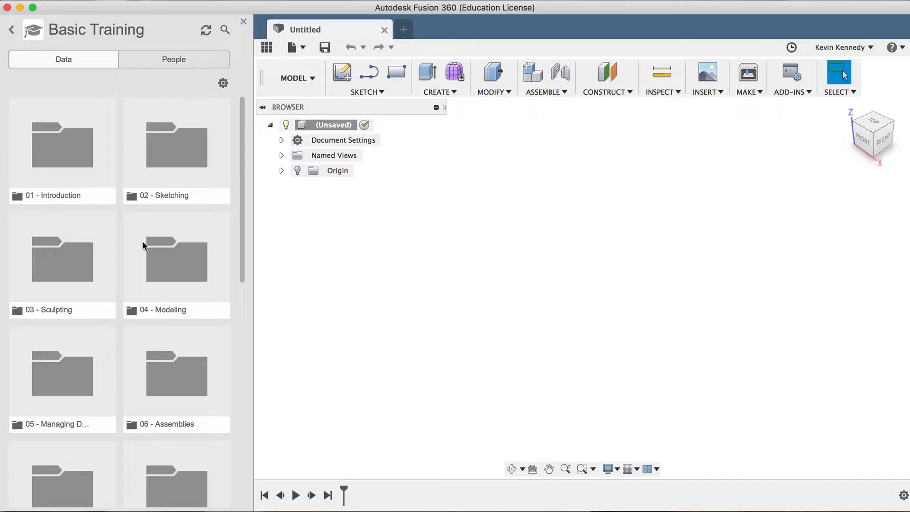
scroll("down", 3)
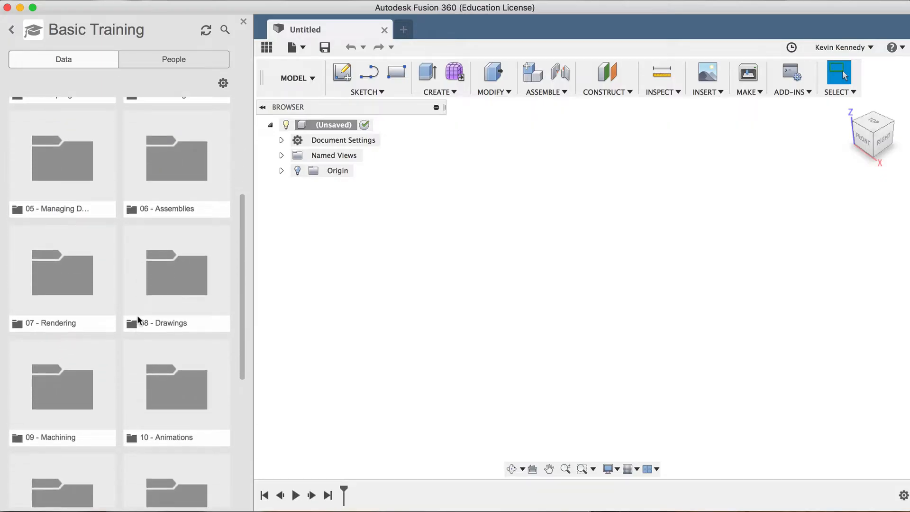
mouse_move(205, 327)
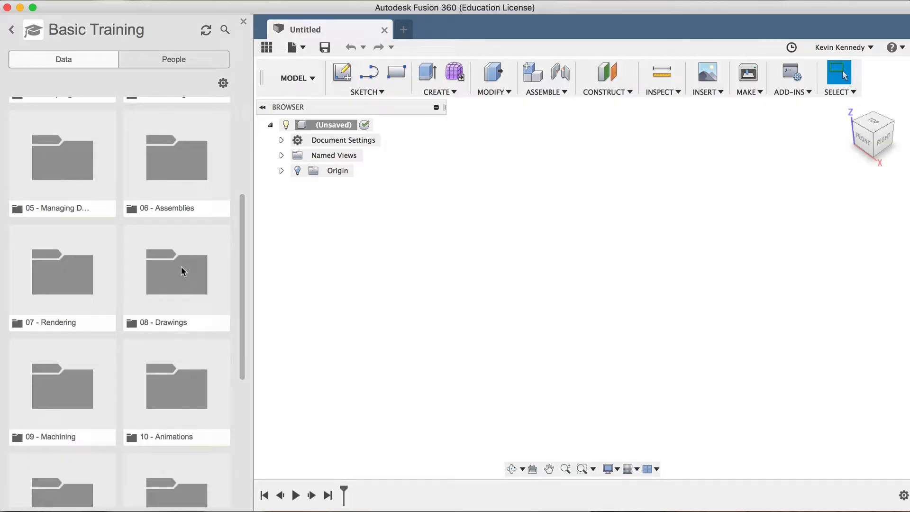
double_click(176, 273)
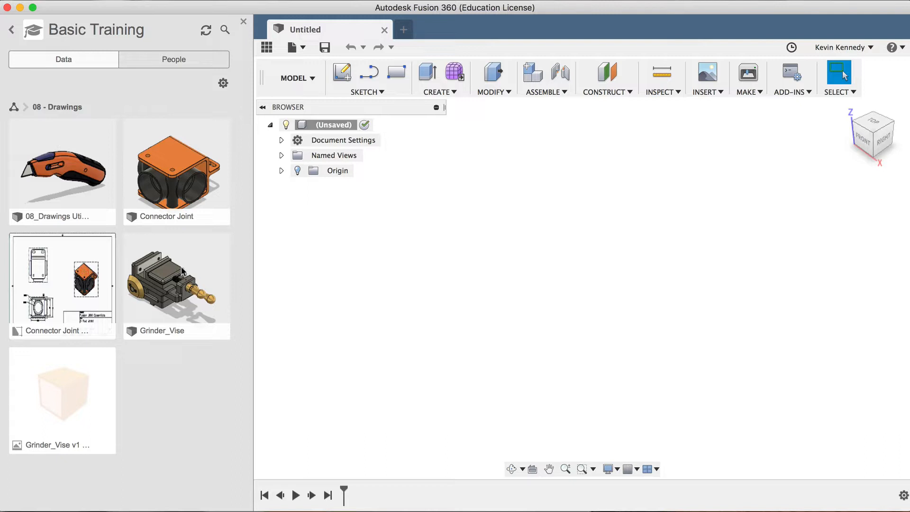
mouse_move(188, 223)
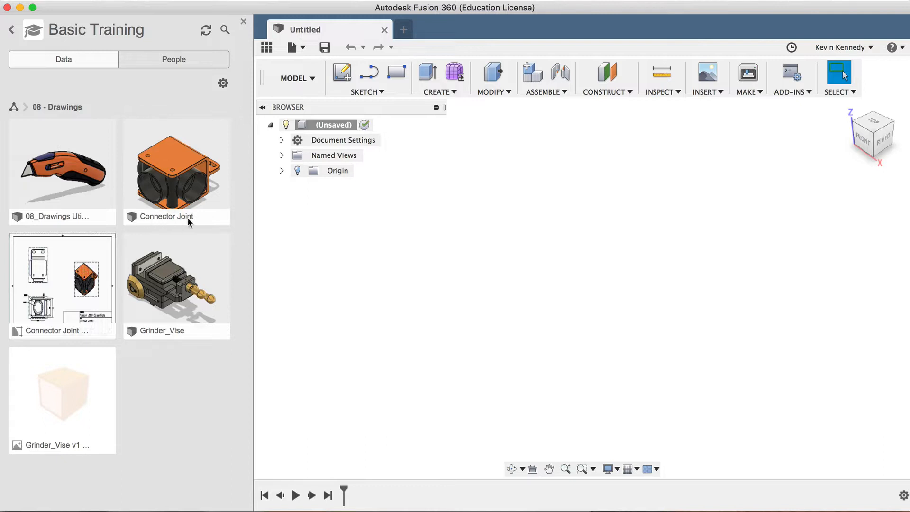
mouse_move(176, 180)
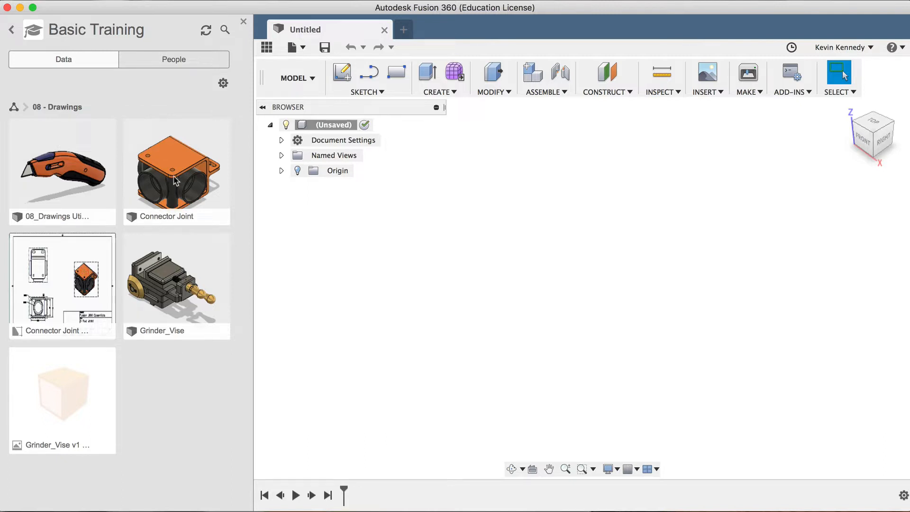
left_click(176, 168)
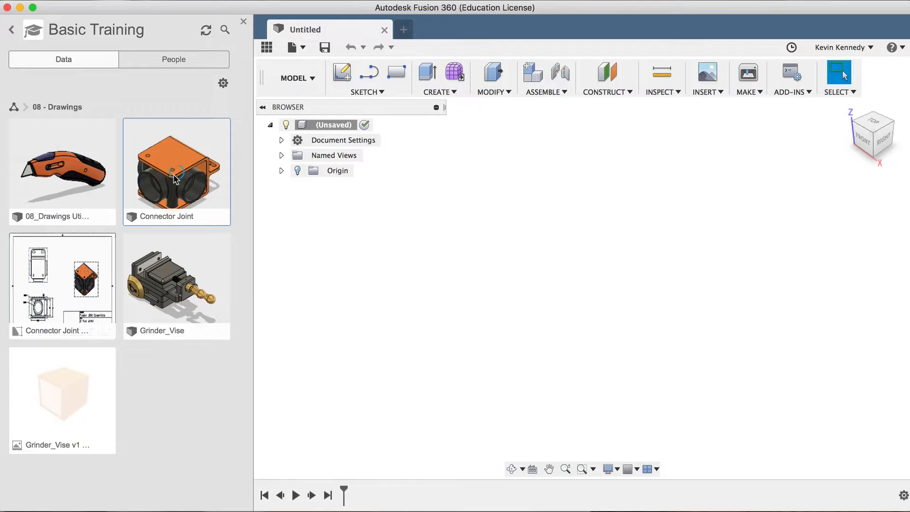
Open the Connector Joint sample and save it as the editable Connector Joint v1
double_click(177, 168)
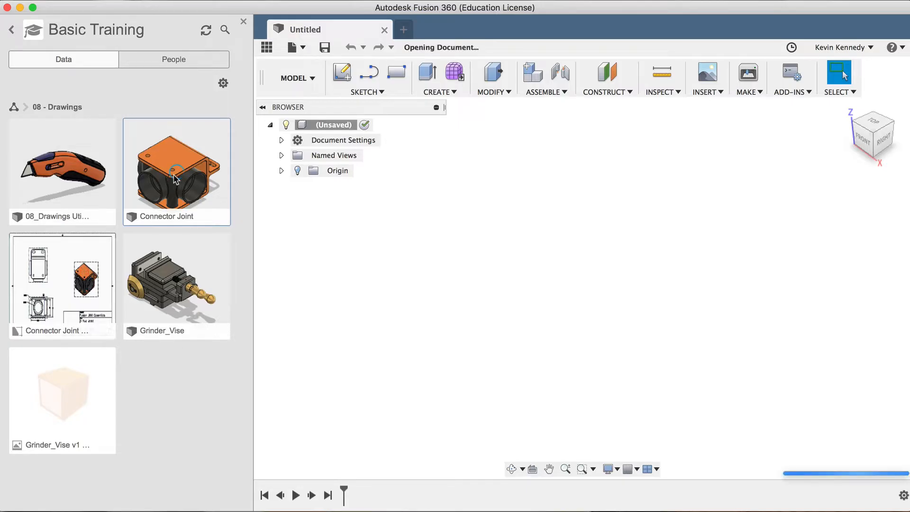
double_click(177, 170)
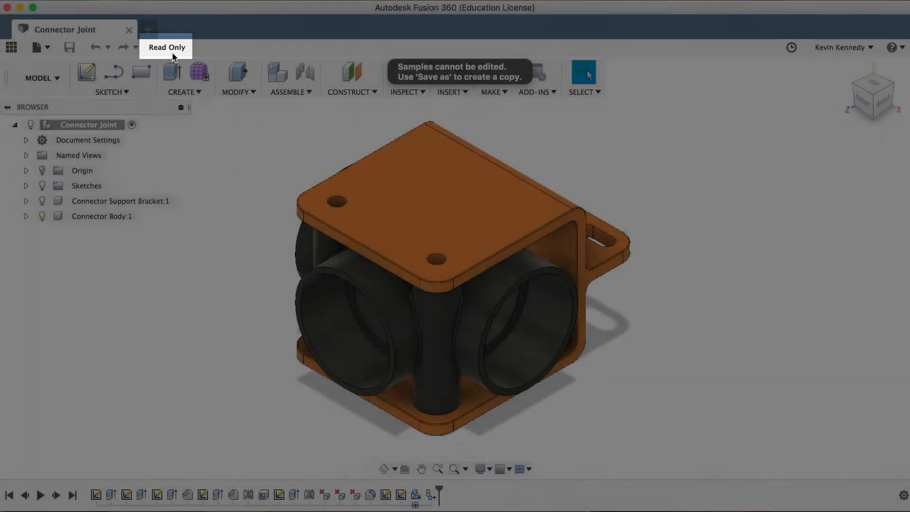
left_click(39, 47)
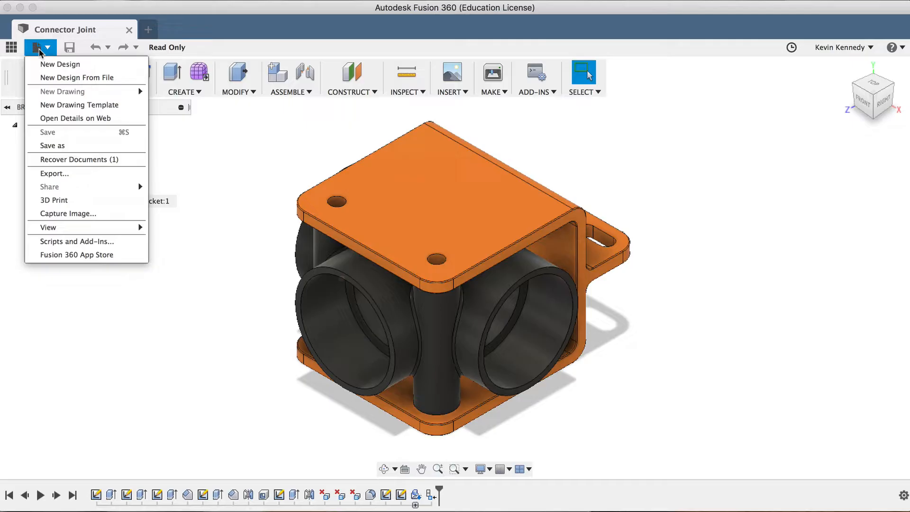
left_click(53, 145)
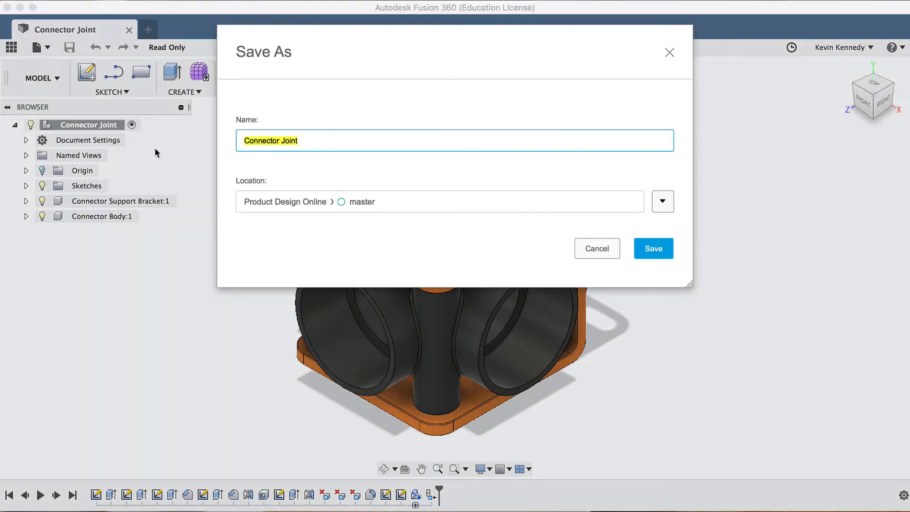
mouse_move(257, 199)
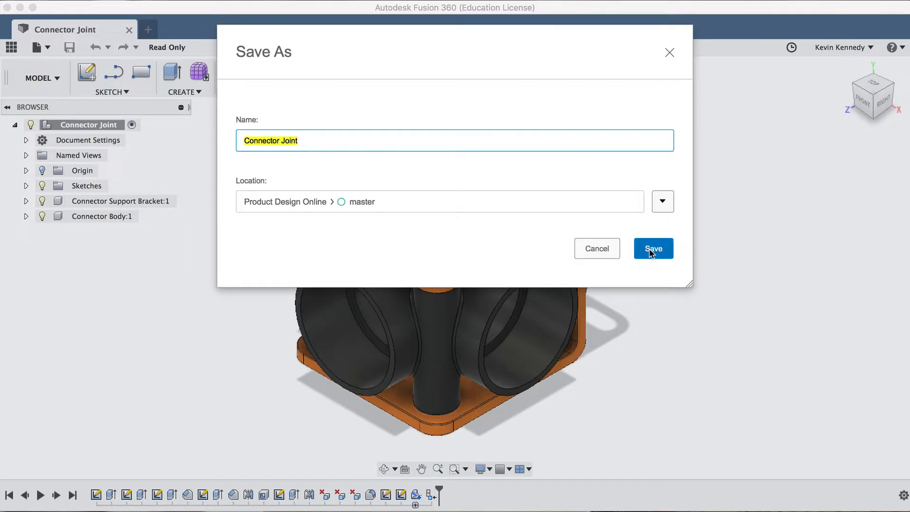
left_click(652, 249)
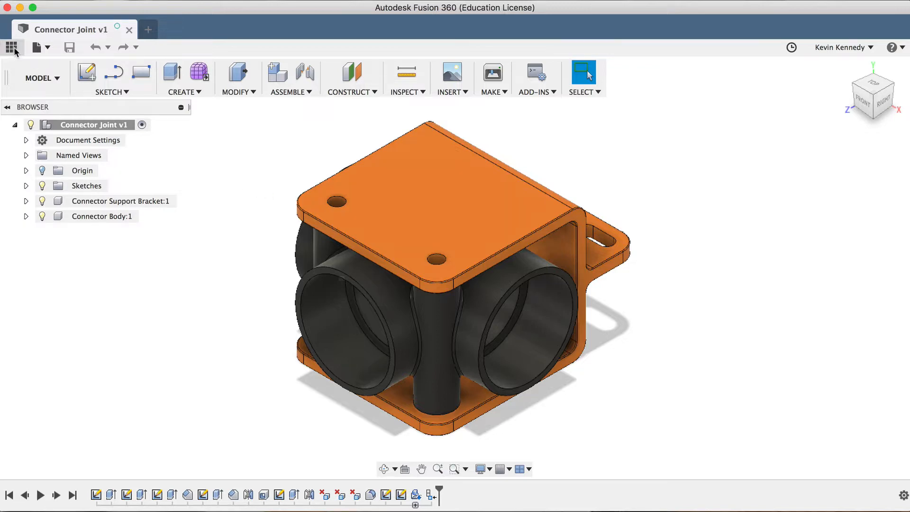
left_click(12, 47)
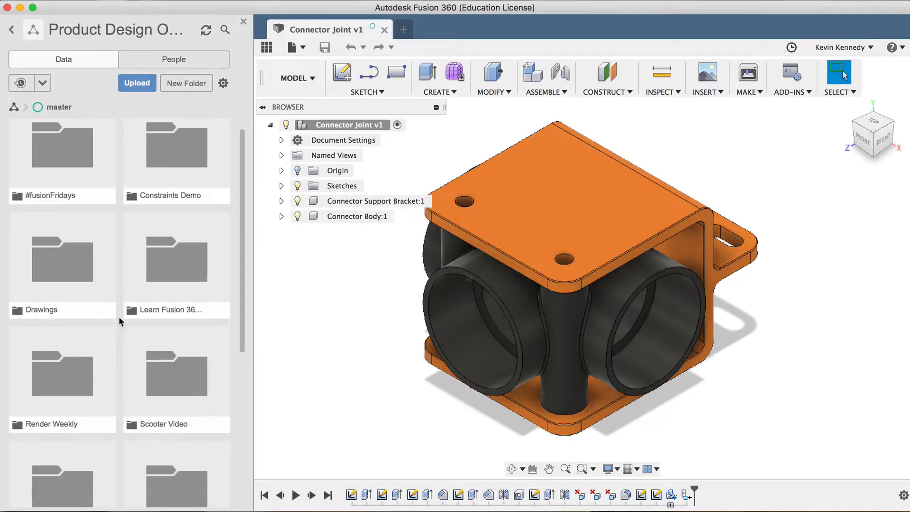
scroll("down", 3)
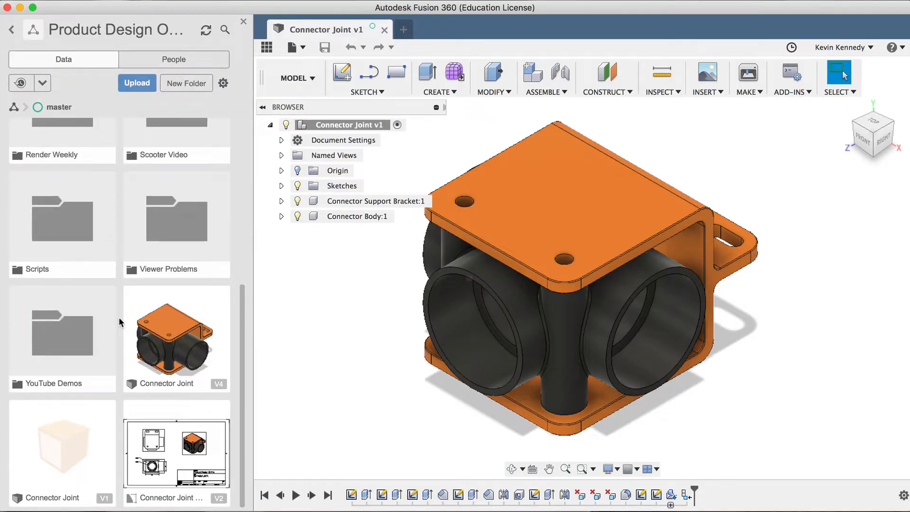
mouse_move(85, 427)
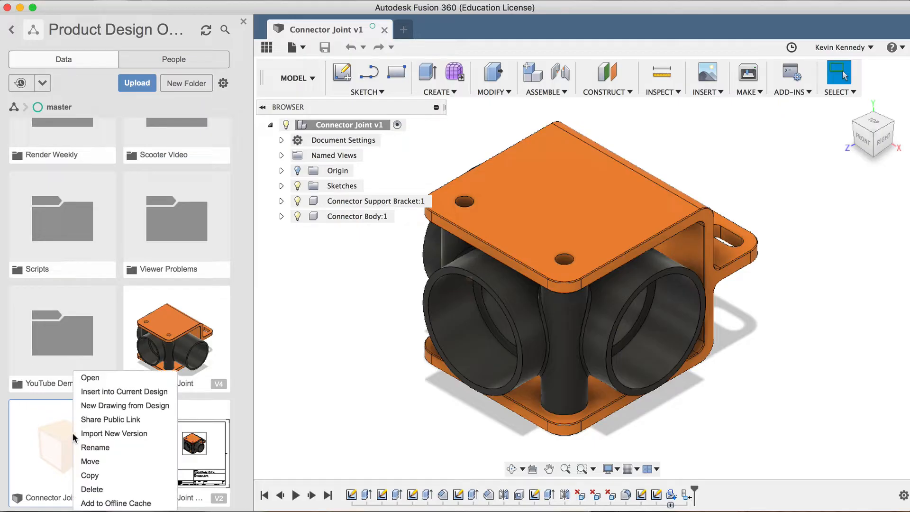
mouse_move(125, 406)
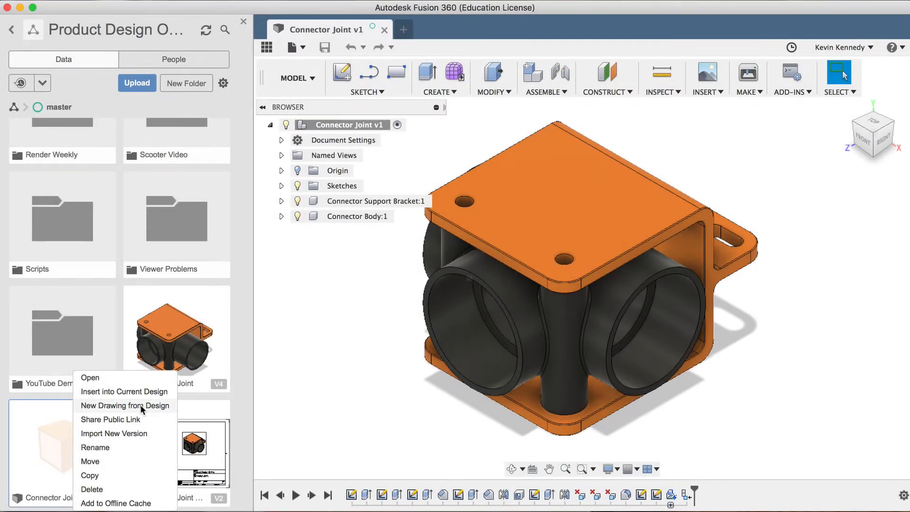
left_click(125, 406)
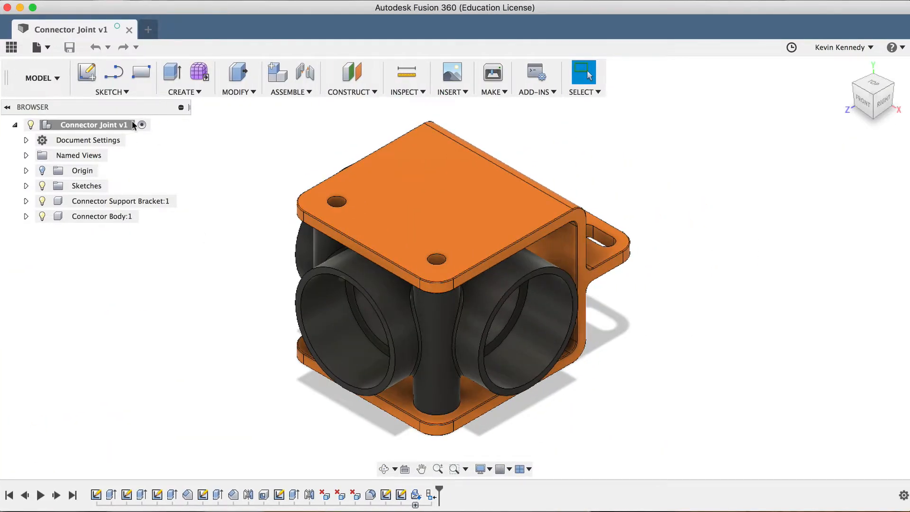
Start a new drawing from the Connector Joint v1 design with New Drawing > From Design
left_click(35, 47)
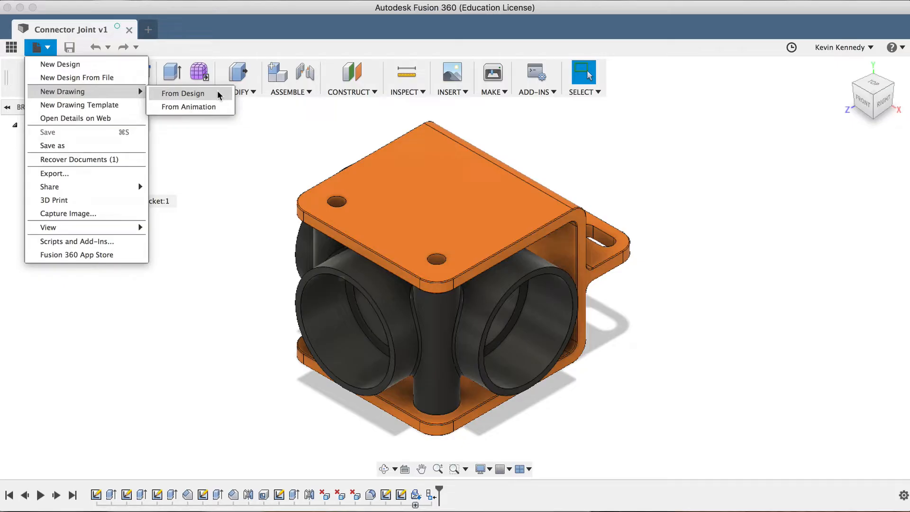
left_click(182, 93)
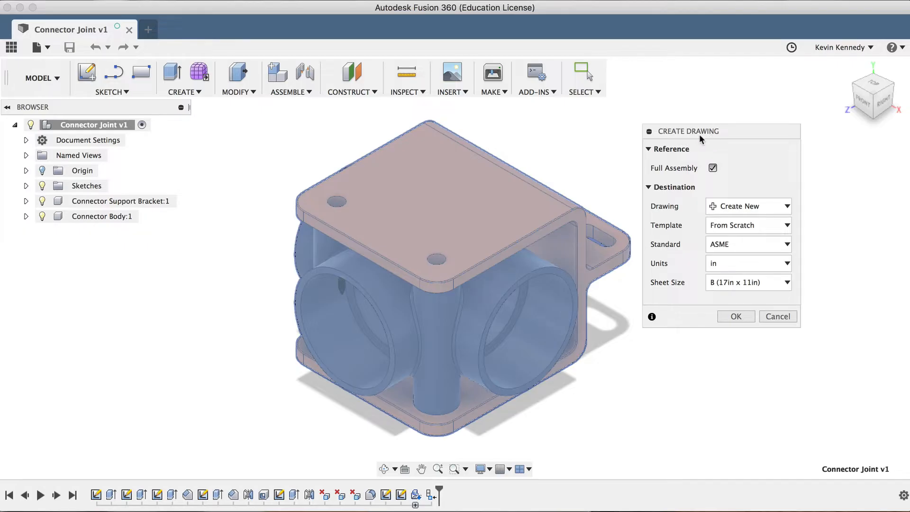
mouse_move(732, 149)
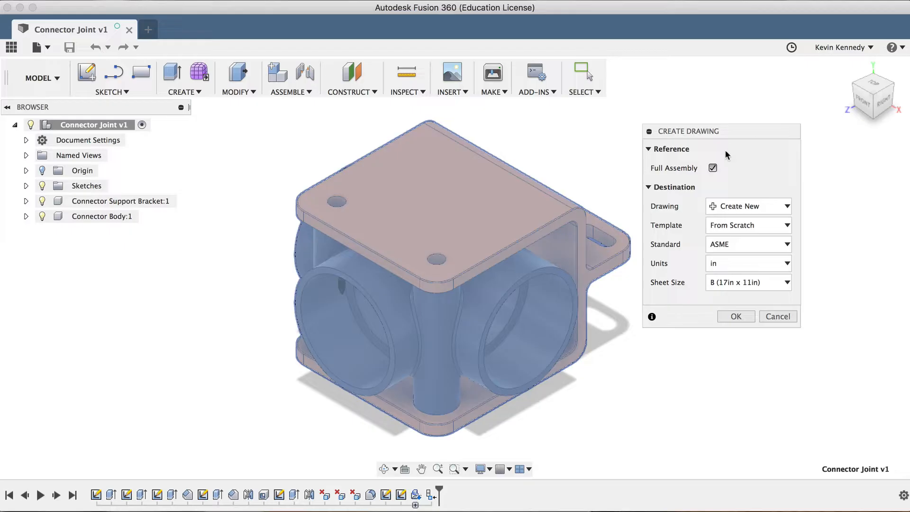
mouse_move(656, 181)
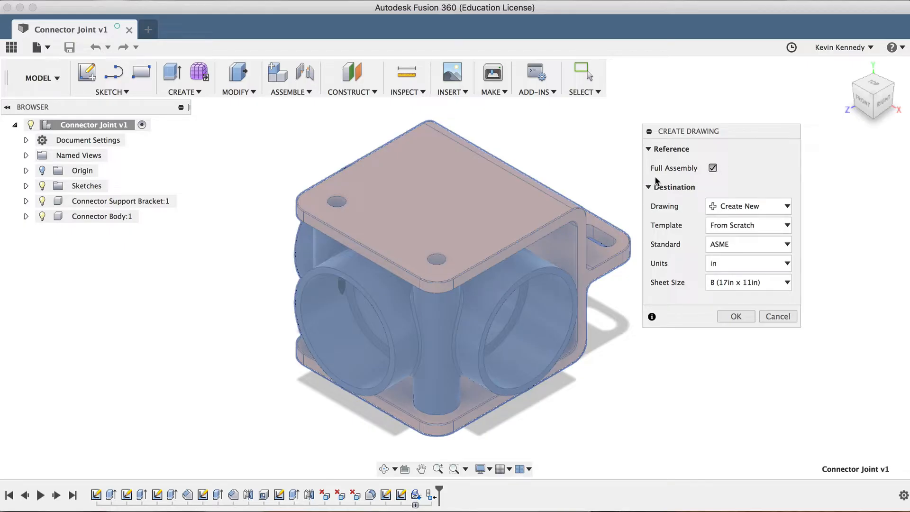
mouse_move(655, 182)
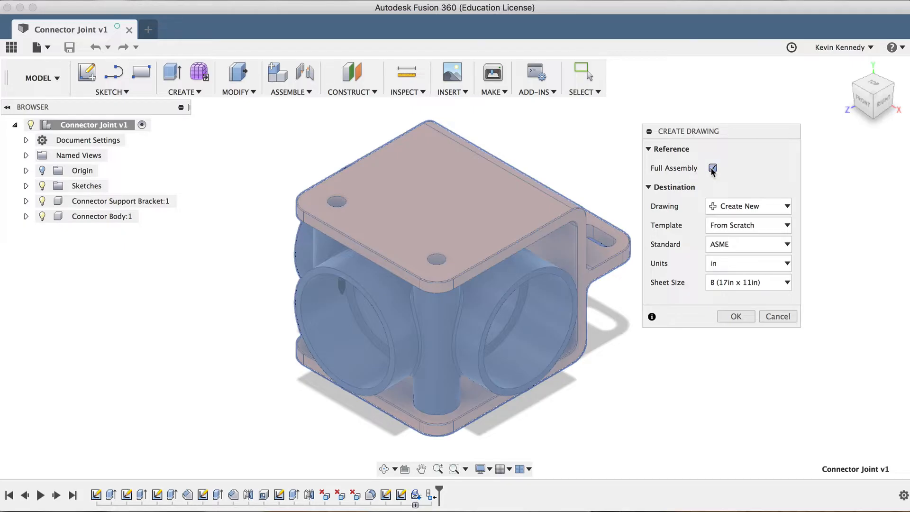
Tick Full Assembly and keep the drawing destination set to Create New
left_click(712, 169)
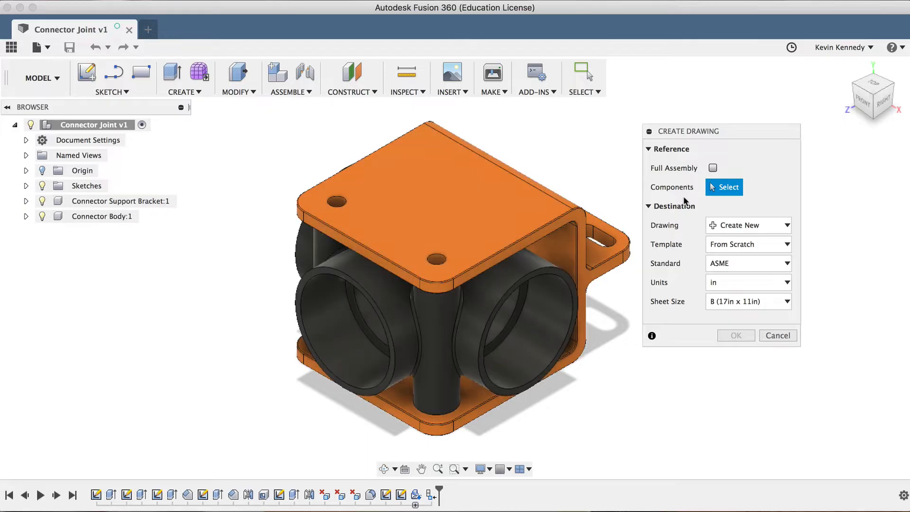
left_click(712, 168)
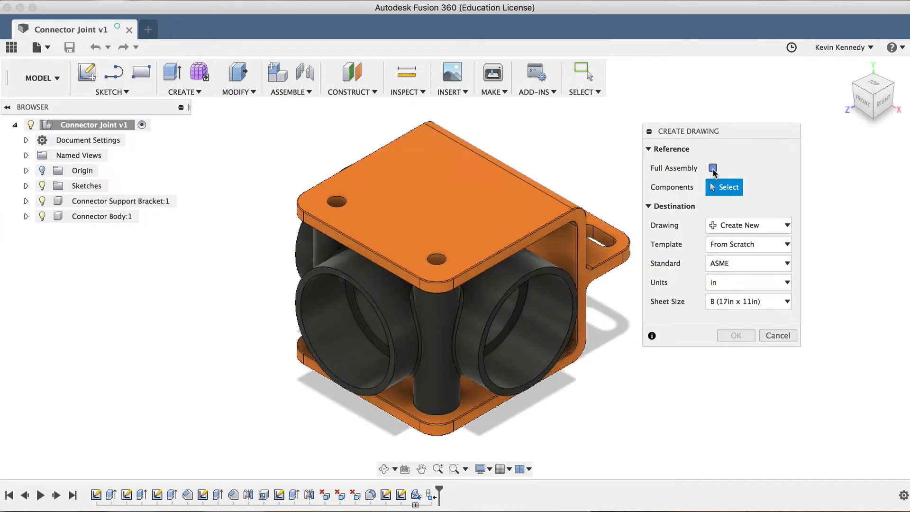
left_click(714, 168)
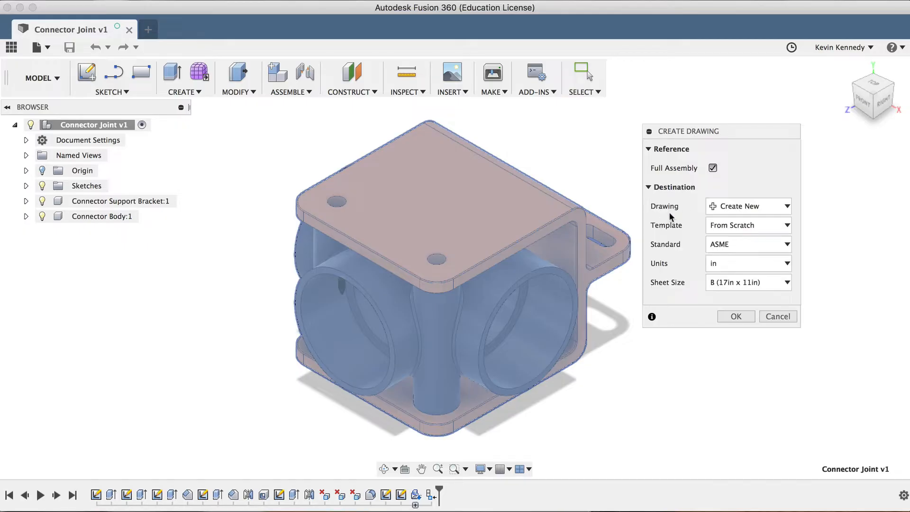
left_click(748, 206)
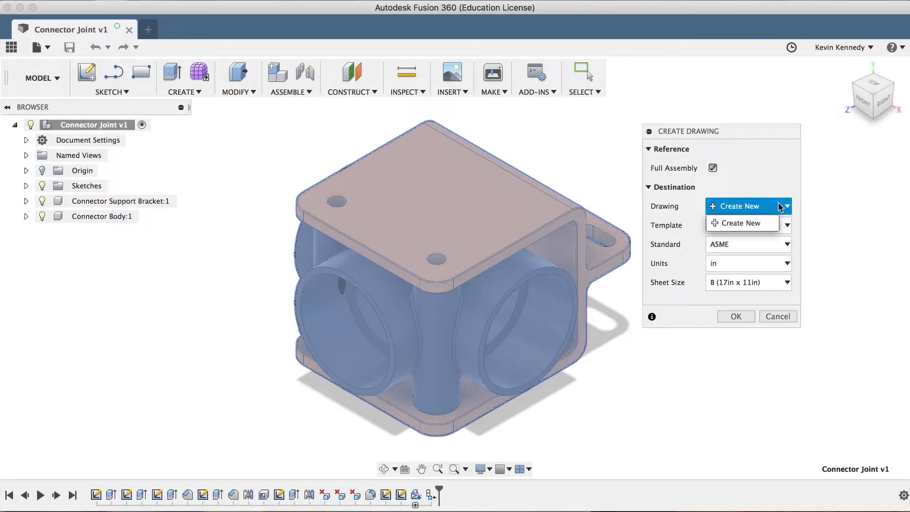
left_click(740, 223)
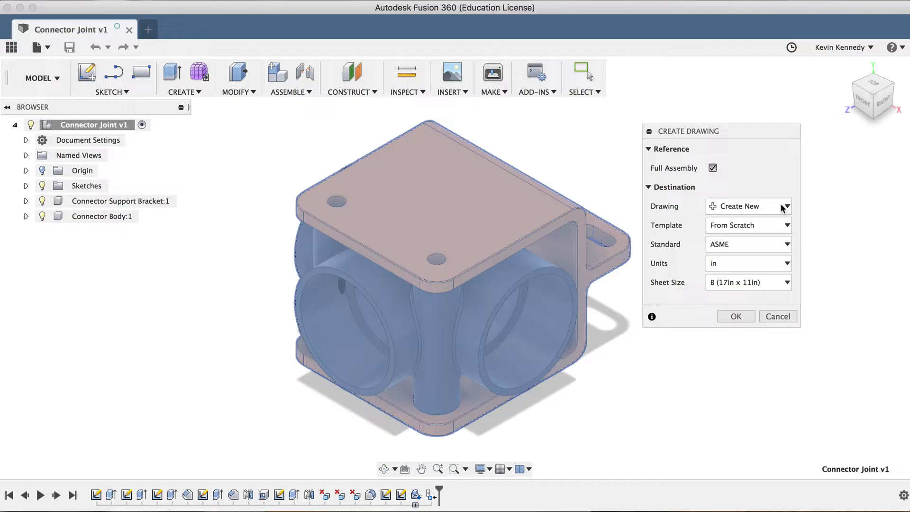
mouse_move(693, 207)
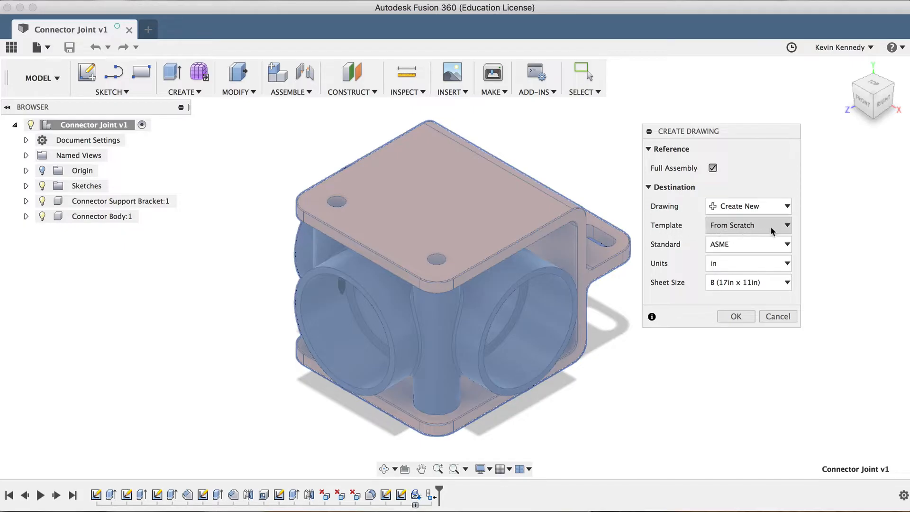
Keep From Scratch, ASME, inches and a B (17in x 11in) sheet, and create the drawing
left_click(749, 226)
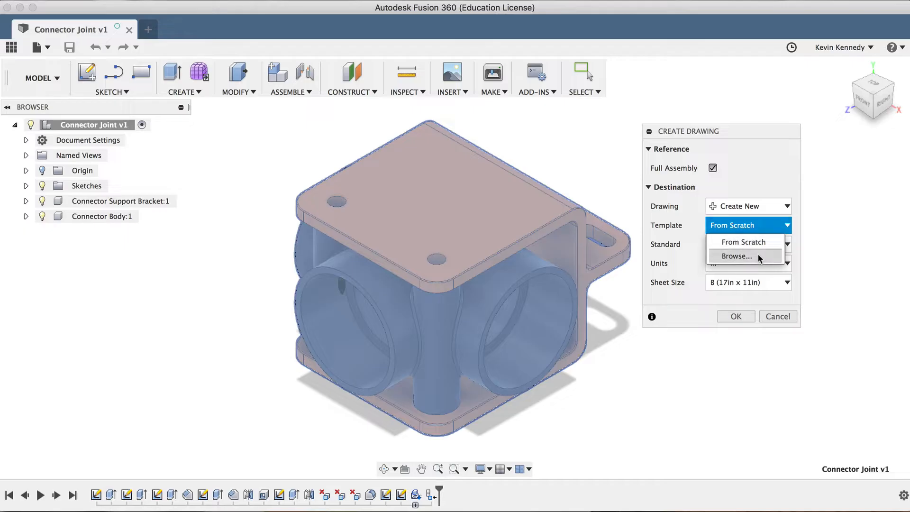
mouse_move(703, 248)
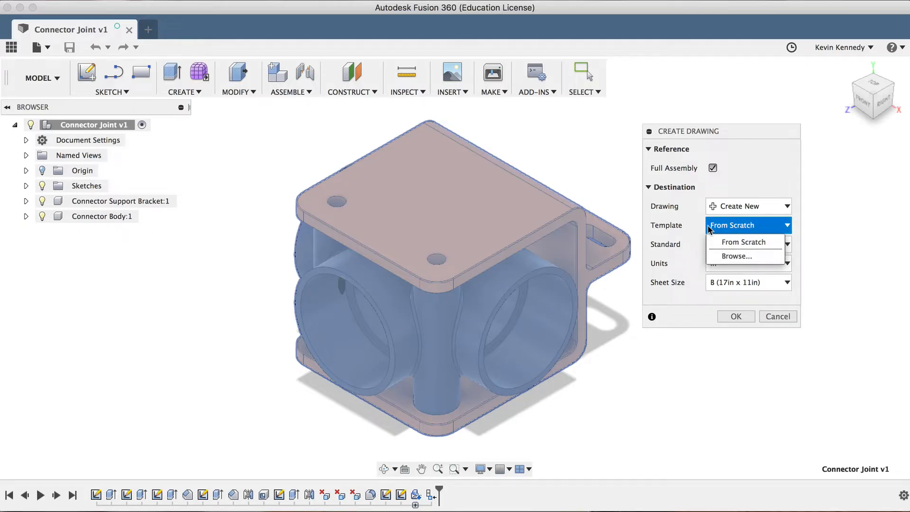
left_click(743, 242)
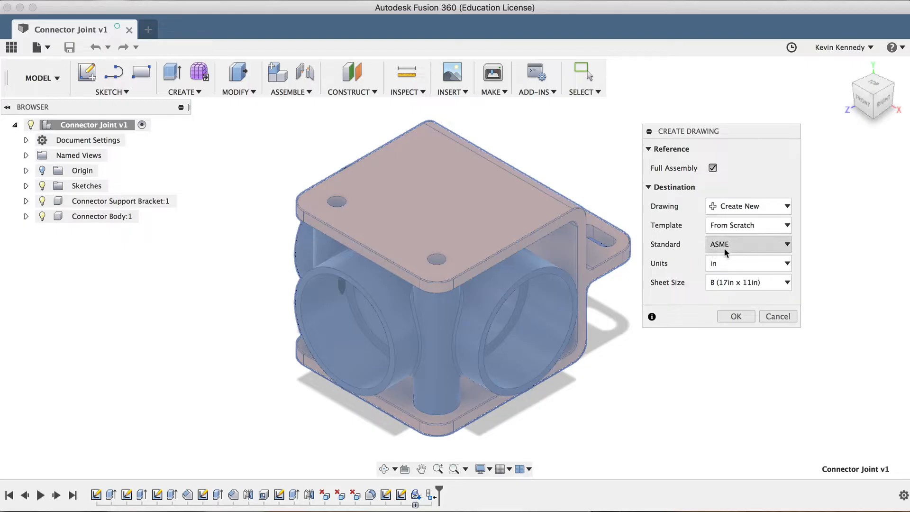
left_click(748, 244)
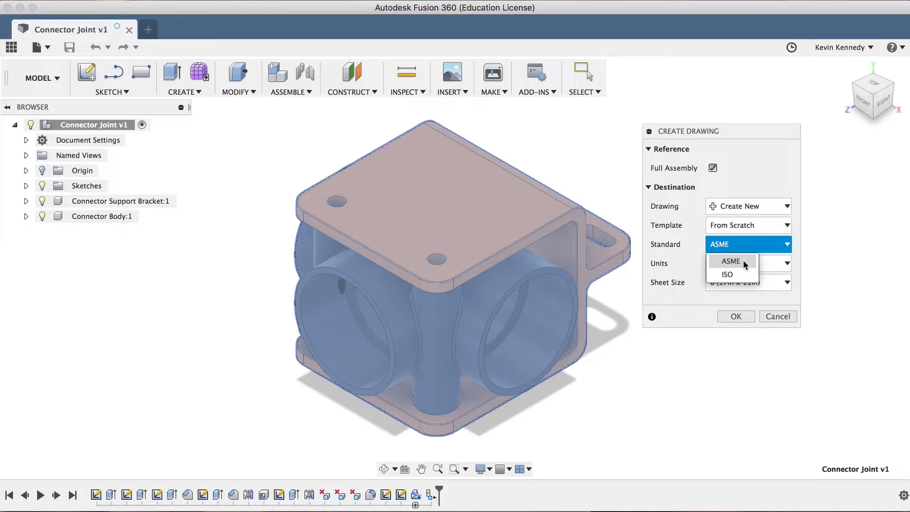
left_click(730, 260)
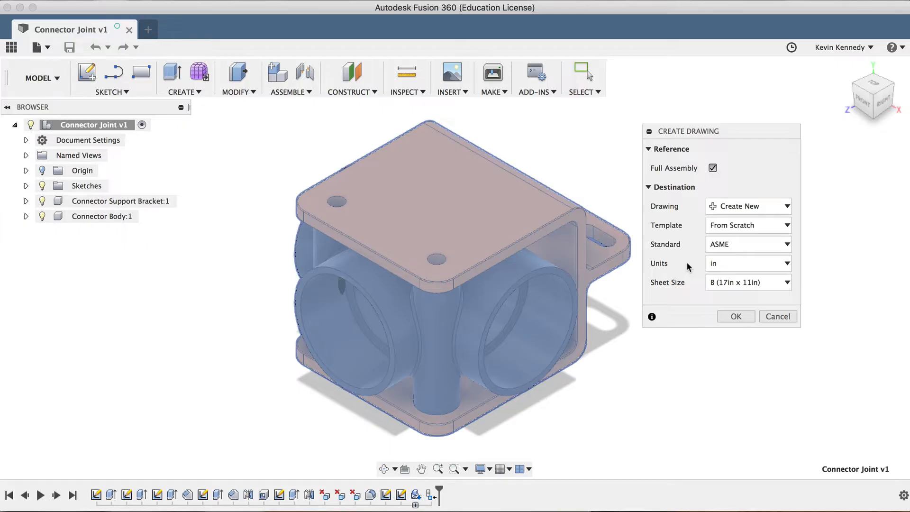
left_click(748, 263)
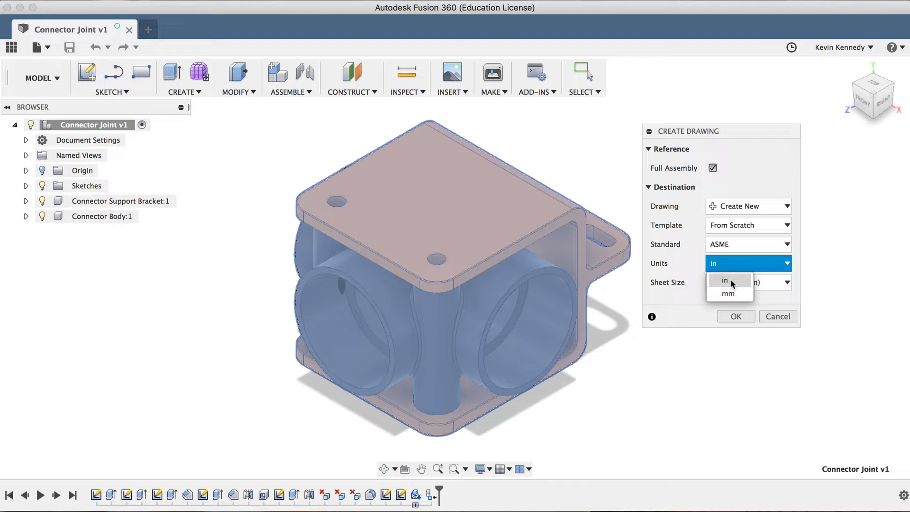
left_click(725, 280)
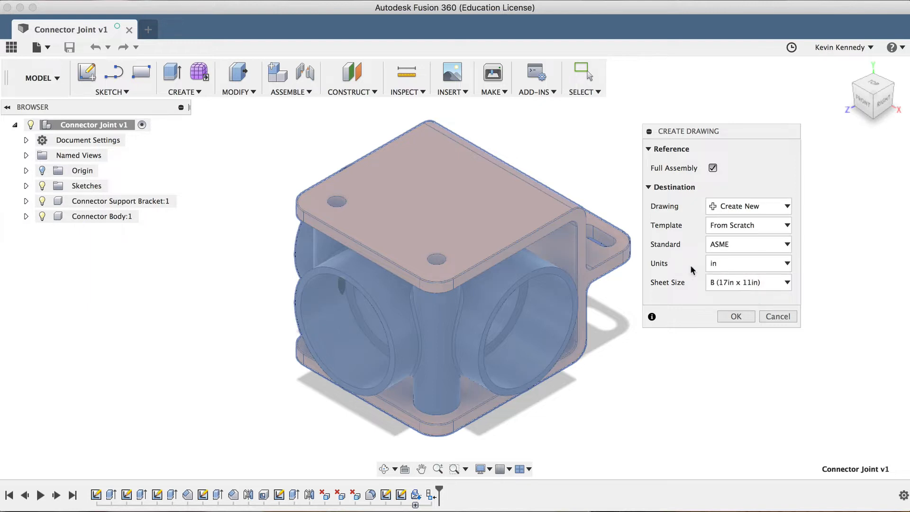
mouse_move(667, 296)
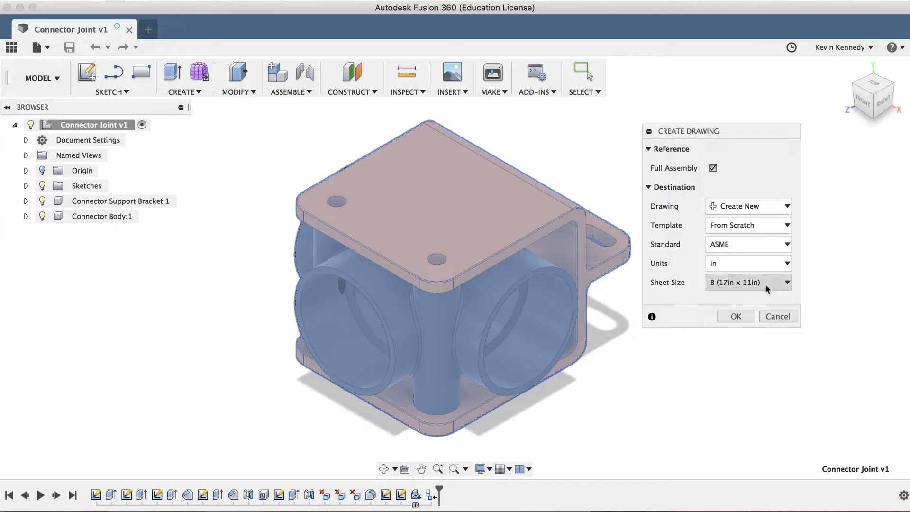
left_click(749, 282)
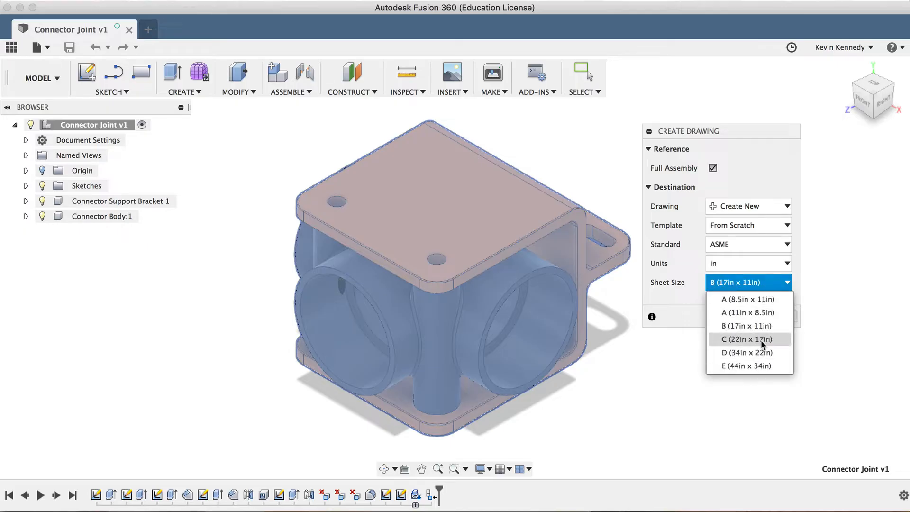
mouse_move(772, 313)
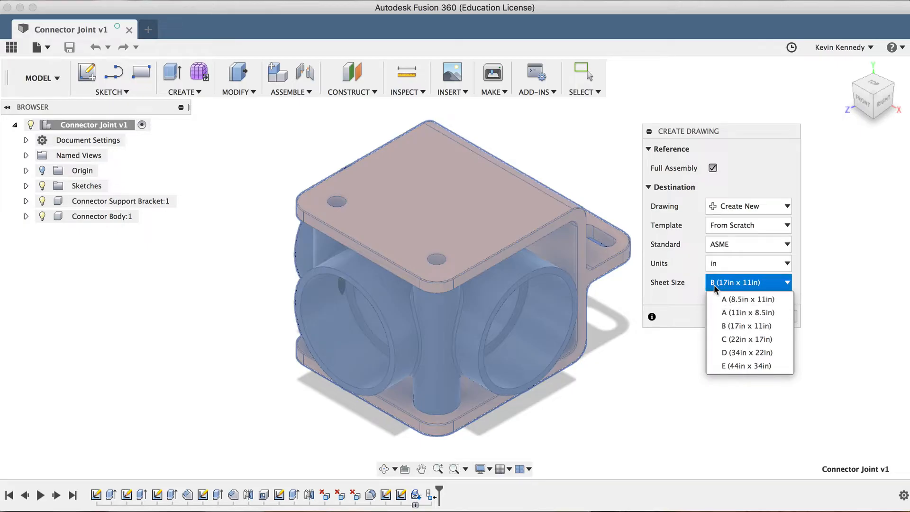
left_click(747, 282)
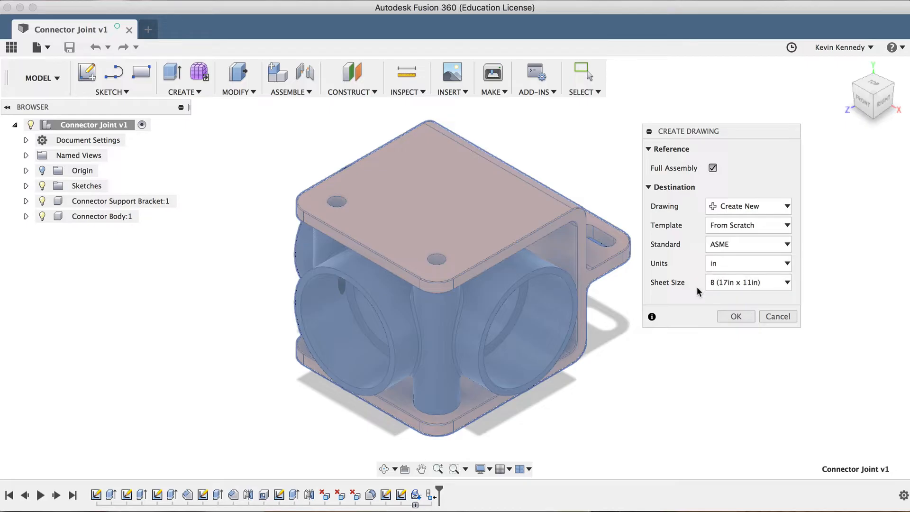
mouse_move(738, 305)
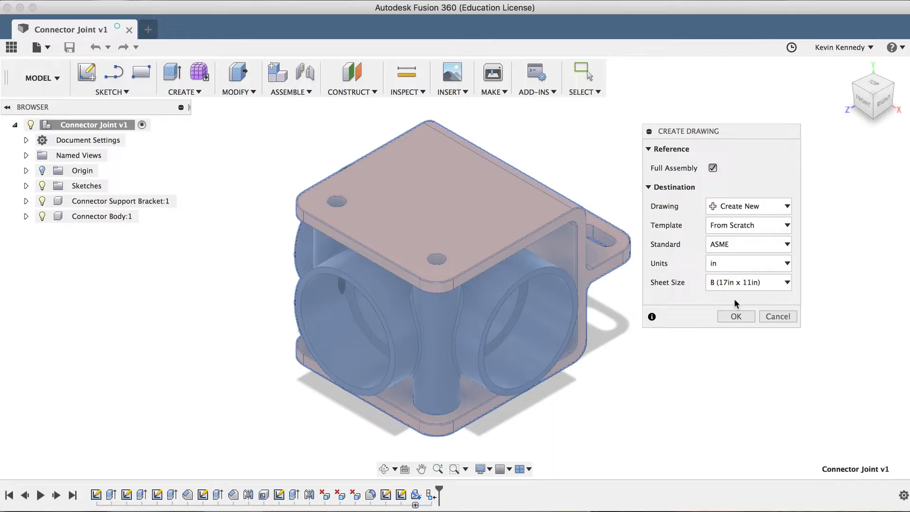
mouse_move(673, 255)
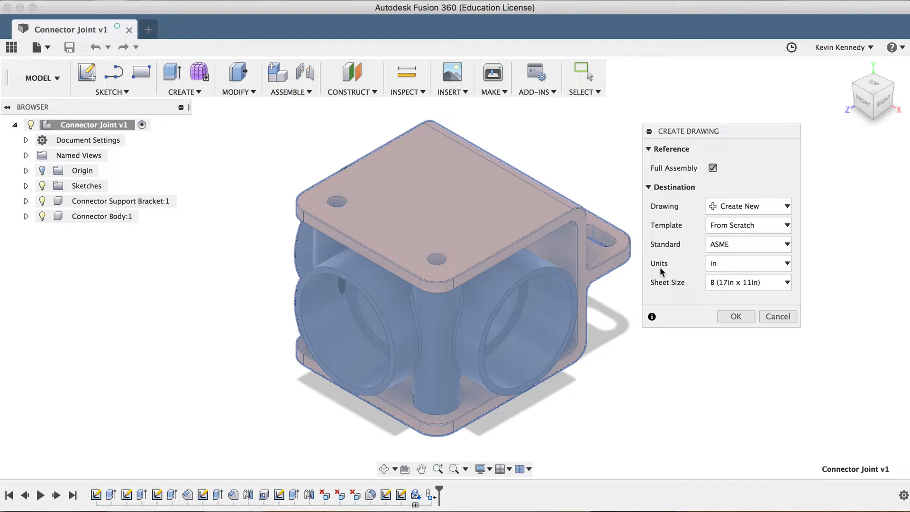
mouse_move(696, 315)
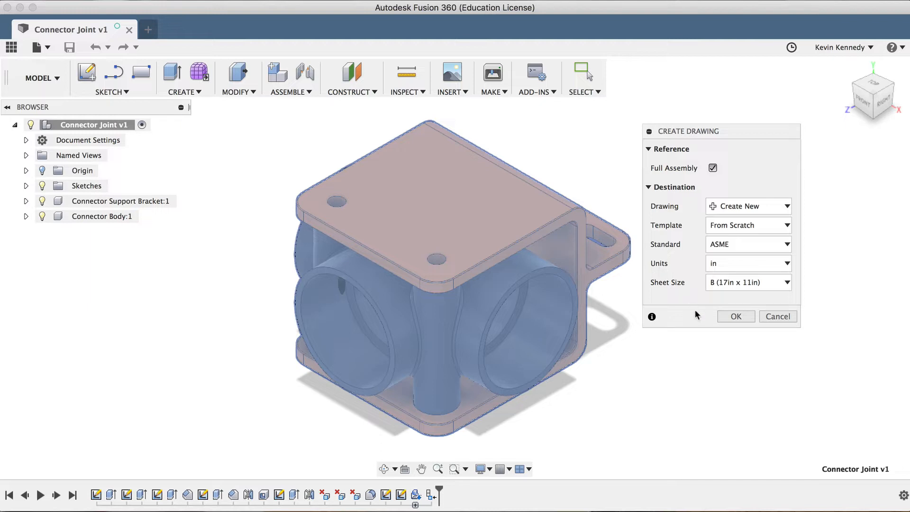
mouse_move(657, 293)
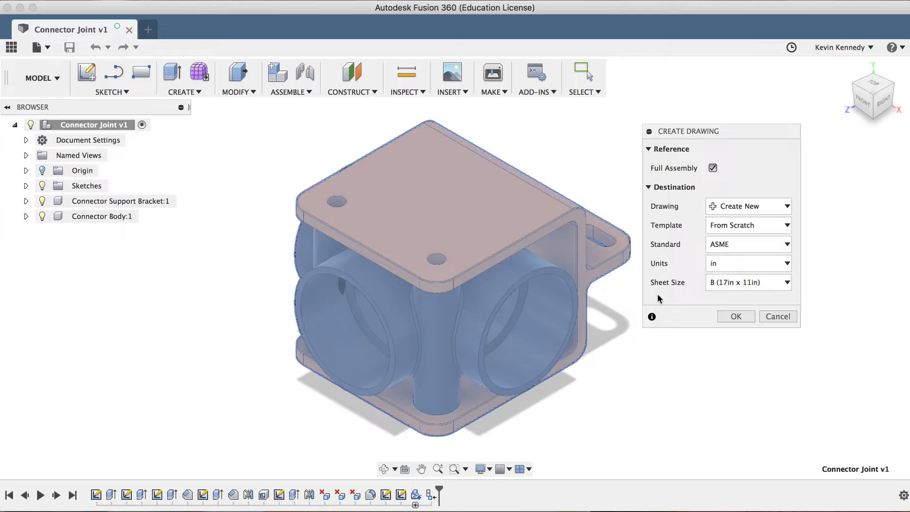
mouse_move(706, 318)
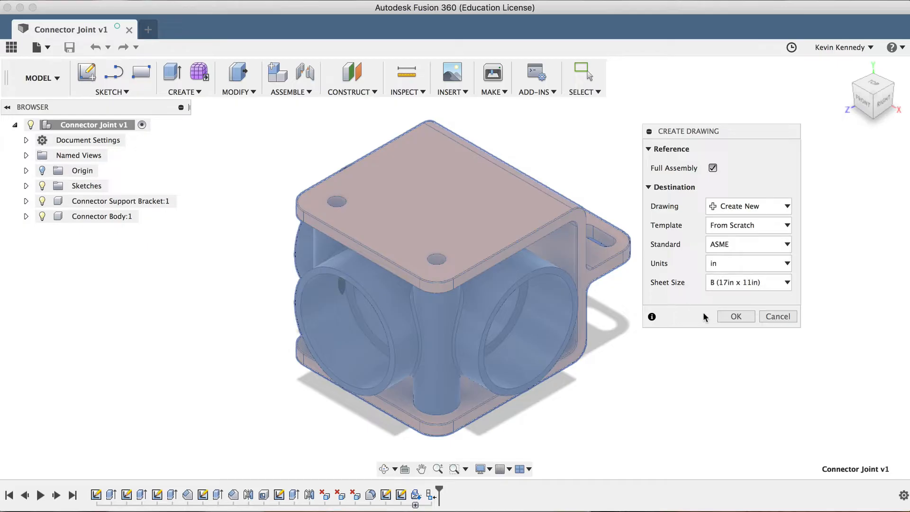
left_click(735, 316)
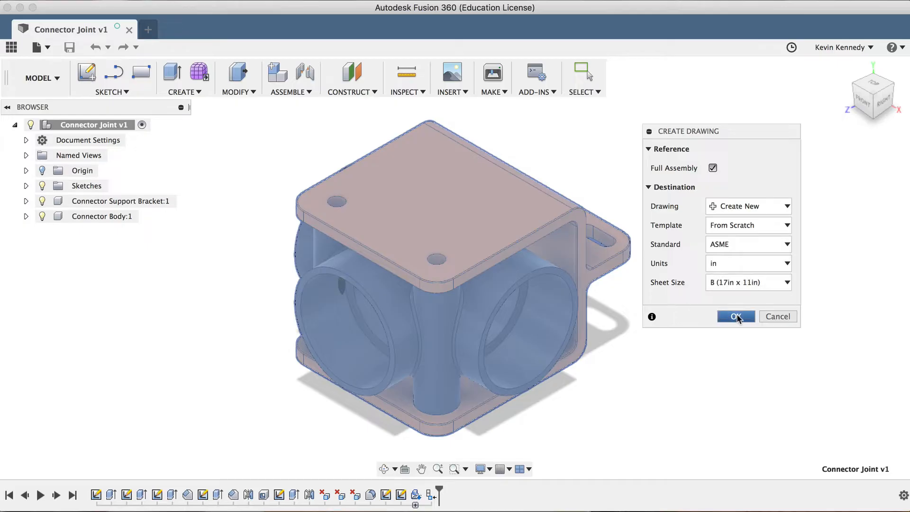
Start a base view and drag it onto the sheet, switching its orientation to top
left_click(735, 316)
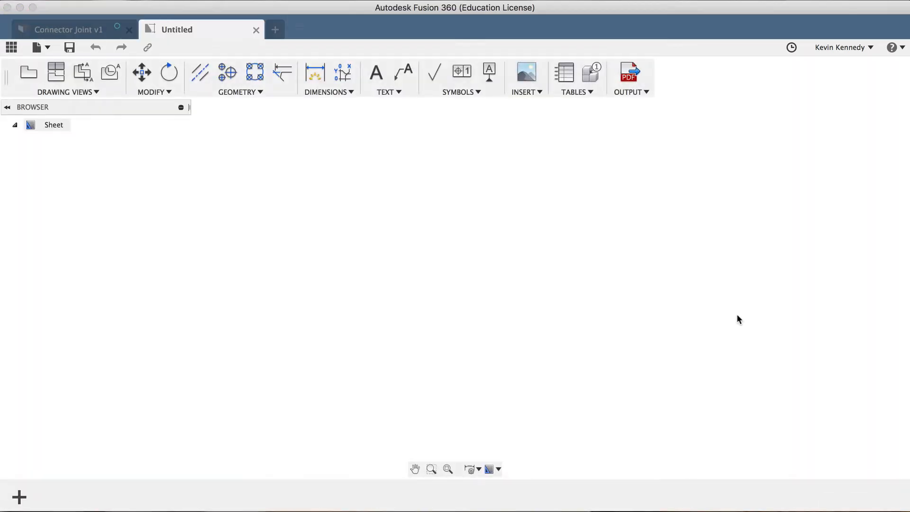
left_click(28, 72)
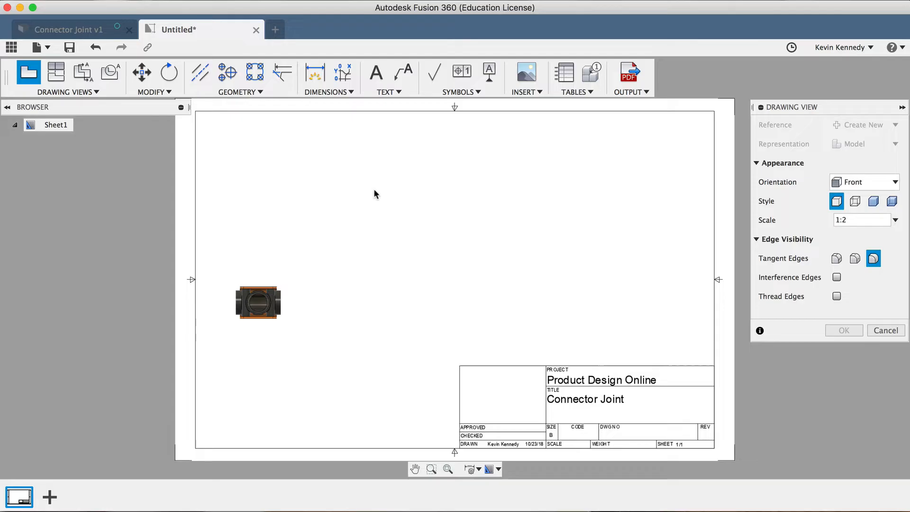
left_click_drag(258, 302, 307, 339)
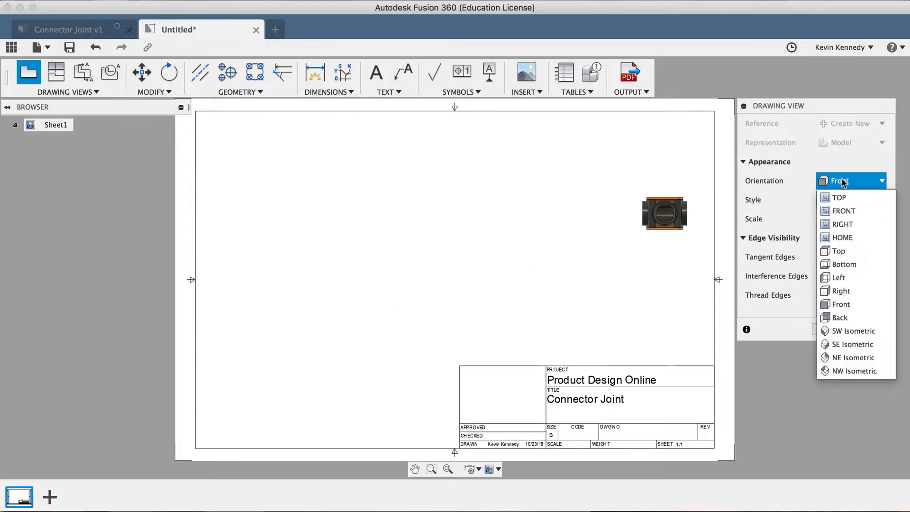
left_click(836, 197)
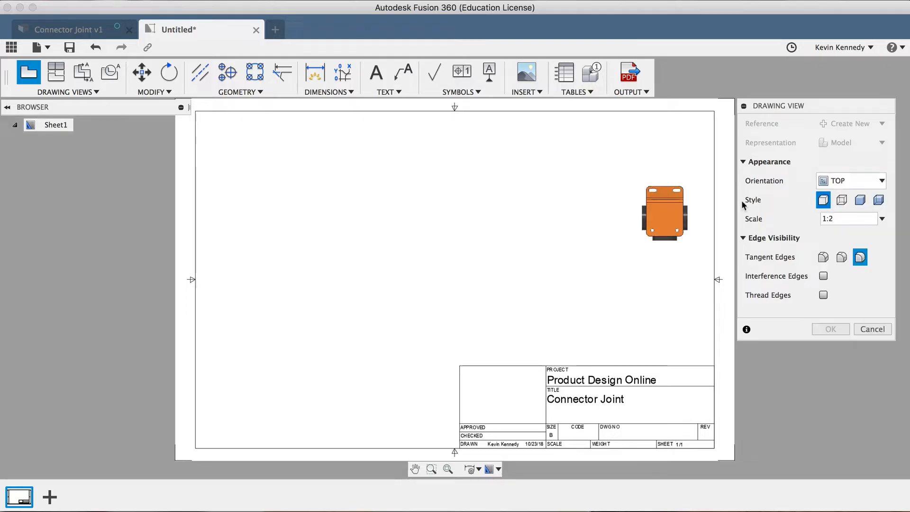
left_click_drag(665, 212, 607, 215)
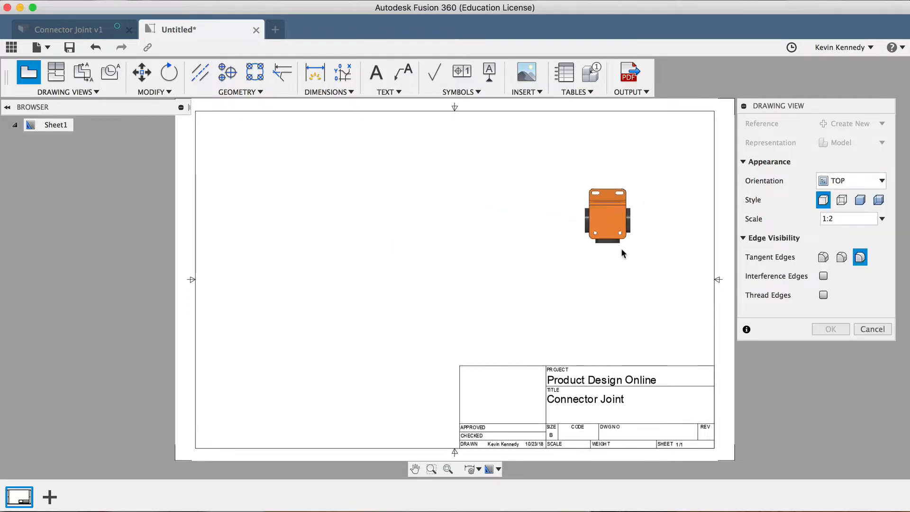
Try home and right orientations and an alternative display style, then restore the original style
left_click(851, 181)
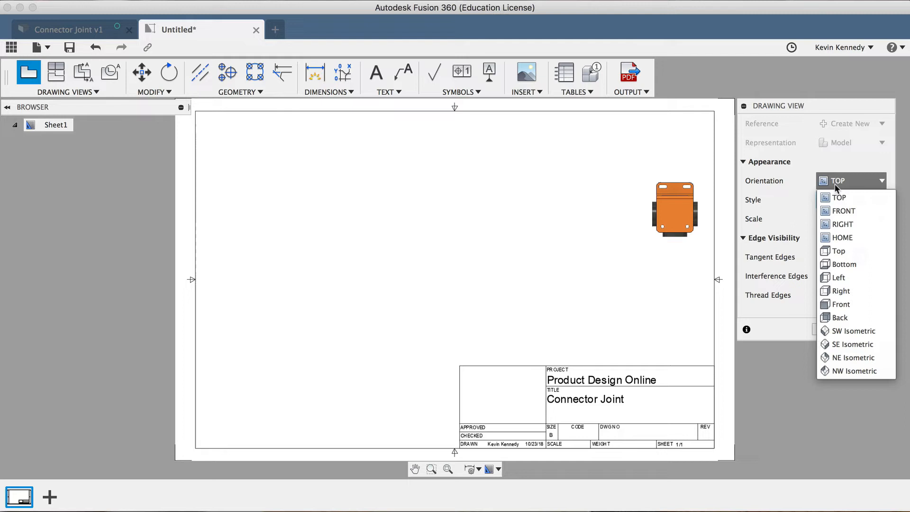
left_click(843, 237)
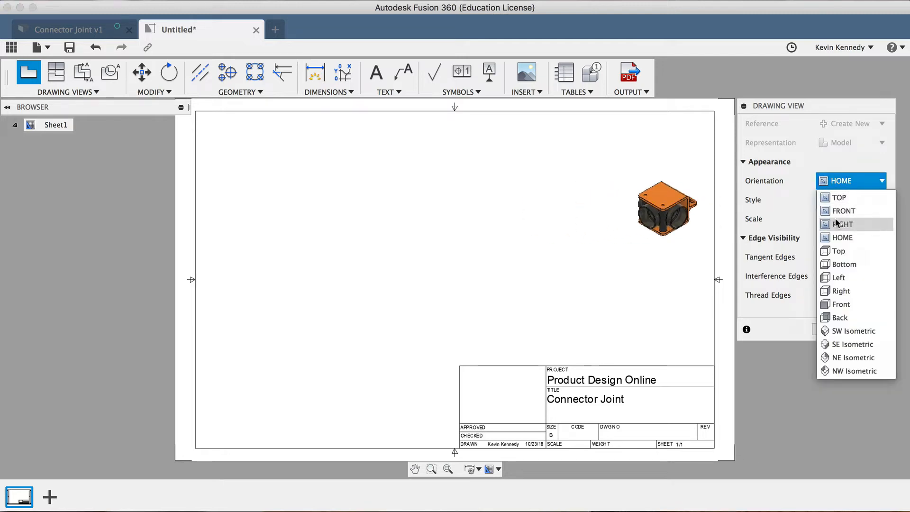
left_click(842, 223)
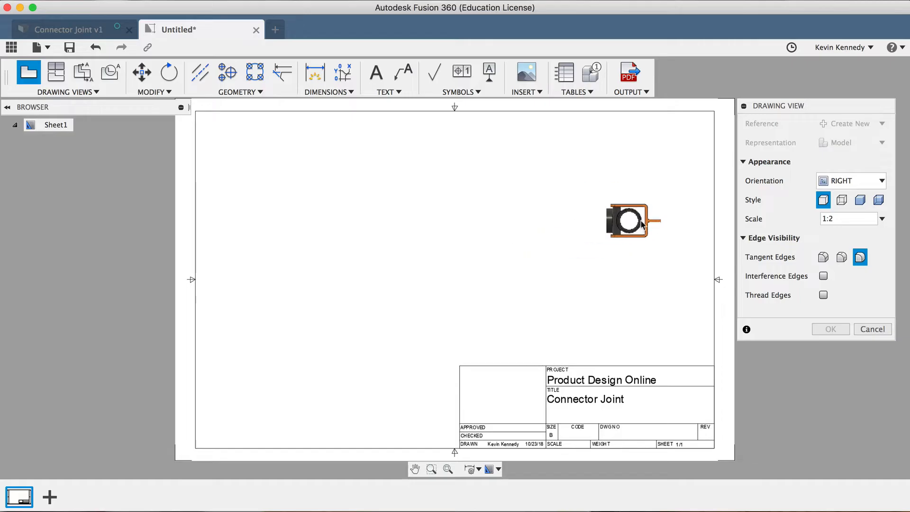
left_click(878, 200)
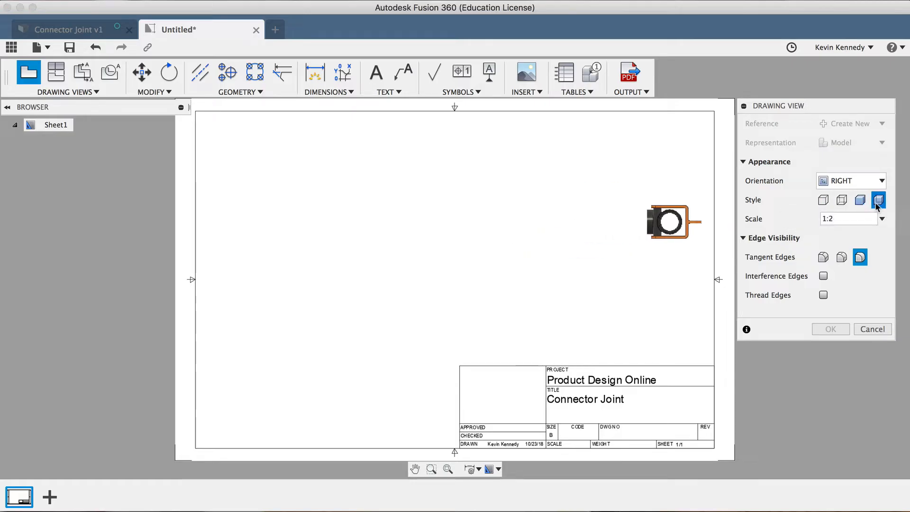
left_click(823, 200)
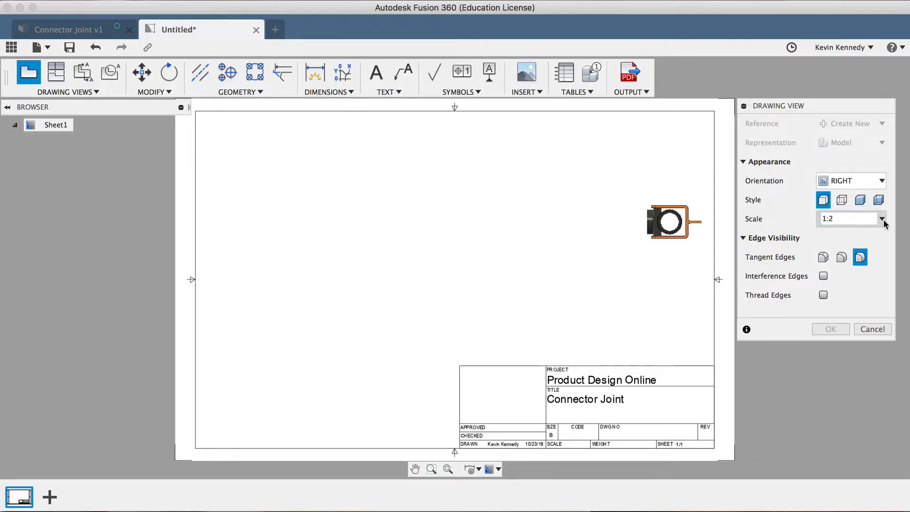
Set the base view scale to 1:1 and confirm the front view
left_click(882, 219)
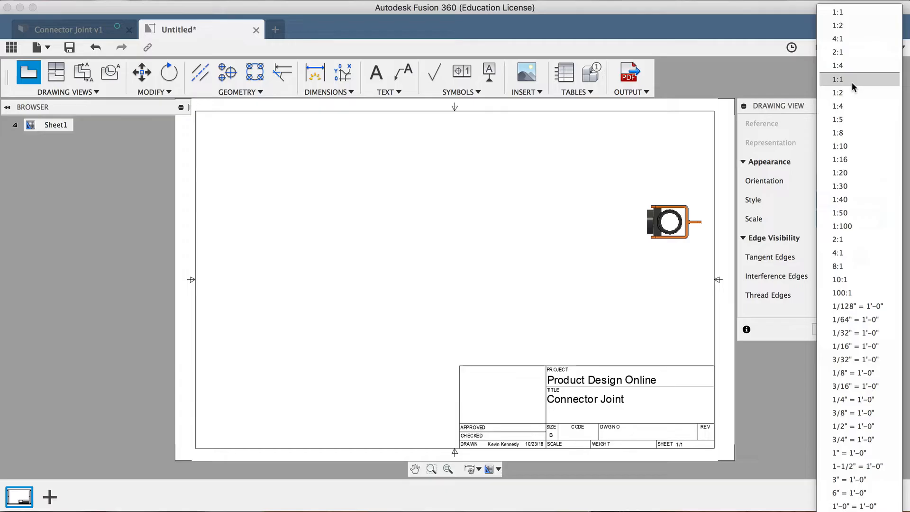
left_click(837, 92)
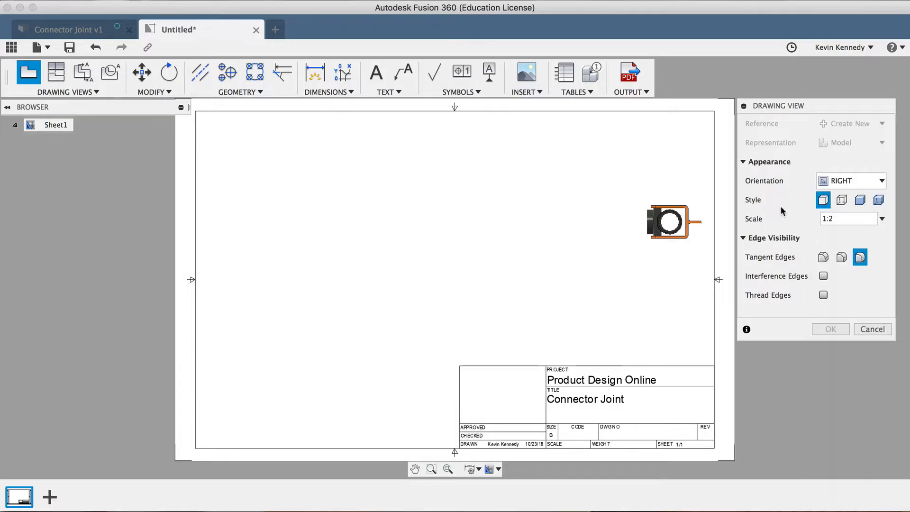
left_click(848, 219)
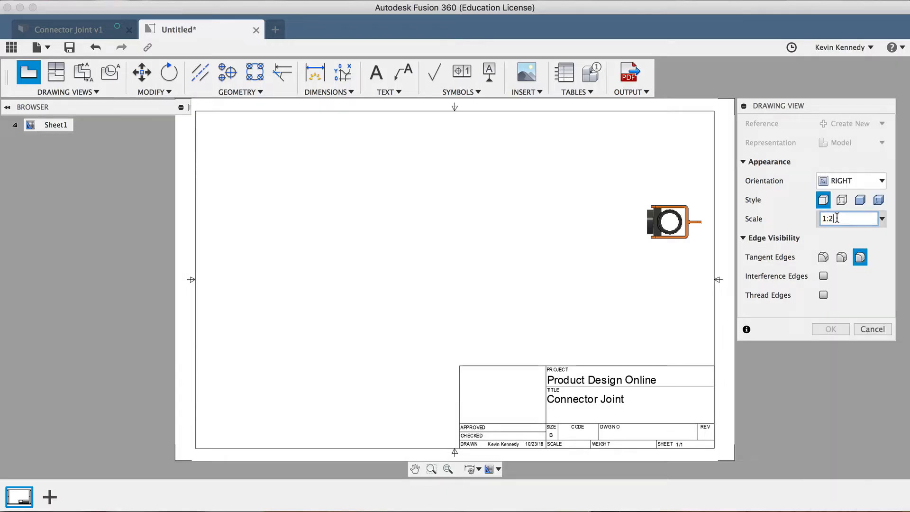
type("1:1")
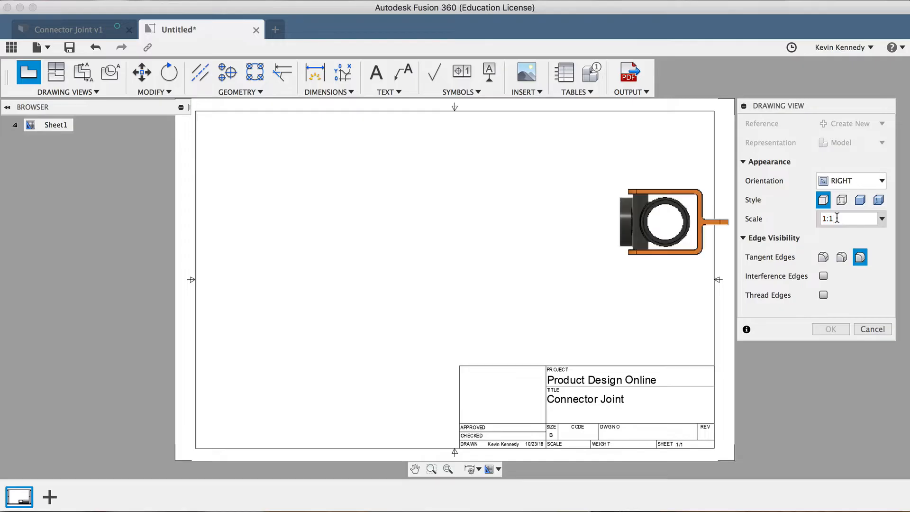
mouse_move(793, 202)
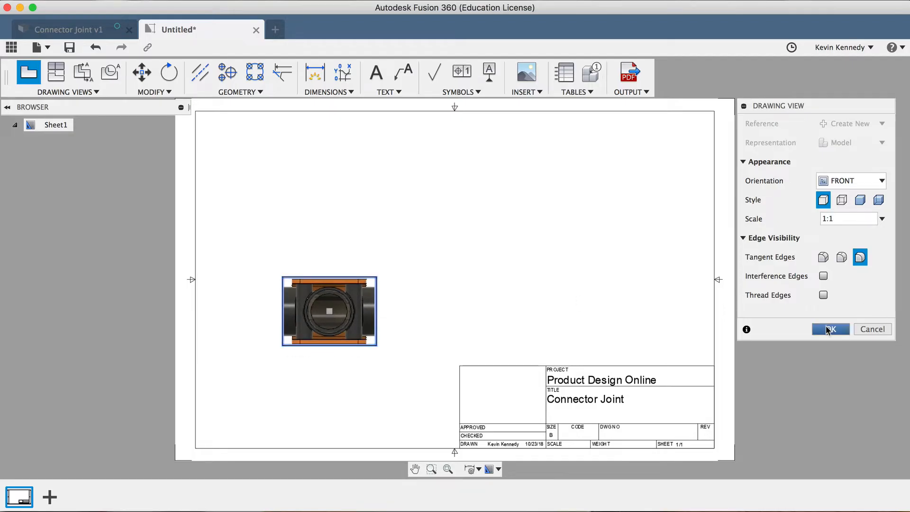
left_click(830, 329)
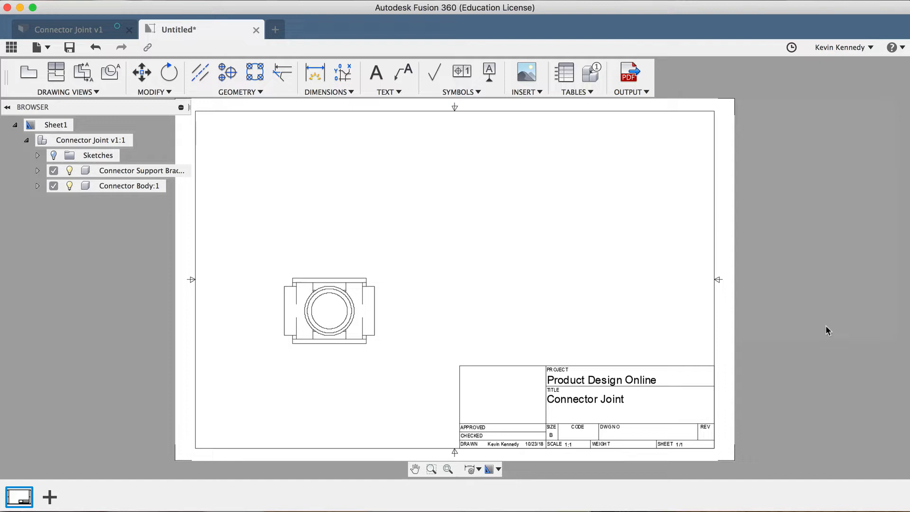
mouse_move(473, 274)
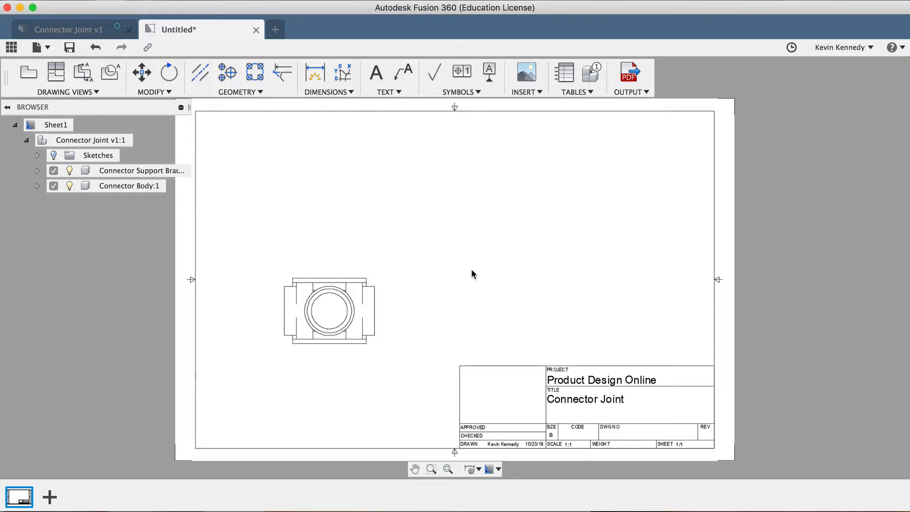
mouse_move(74, 92)
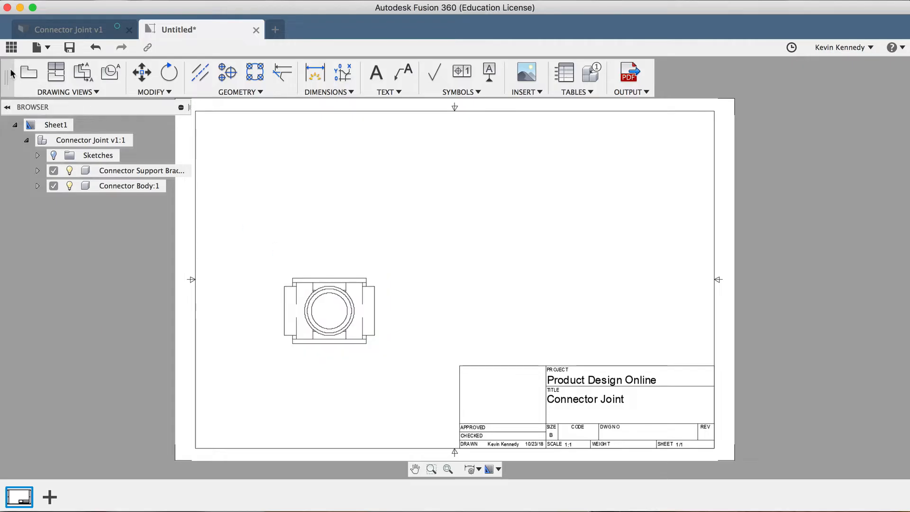
mouse_move(247, 213)
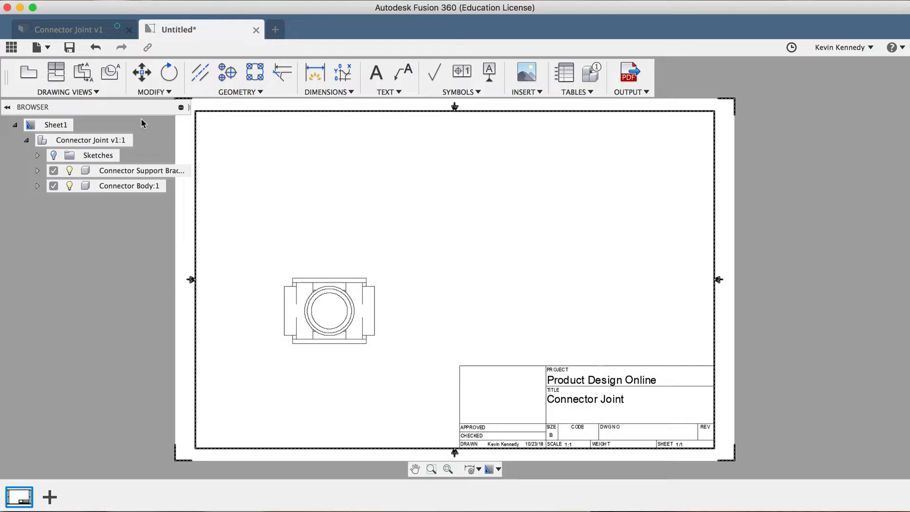
left_click(386, 92)
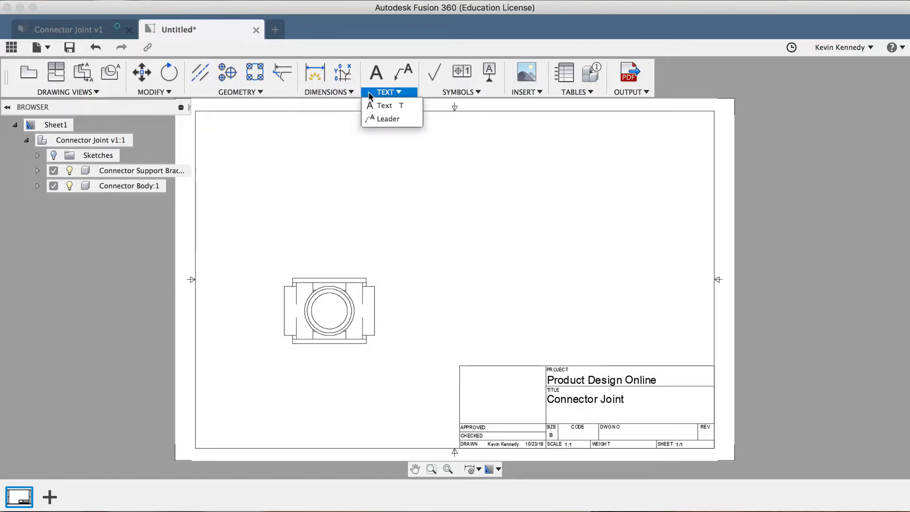
left_click(461, 92)
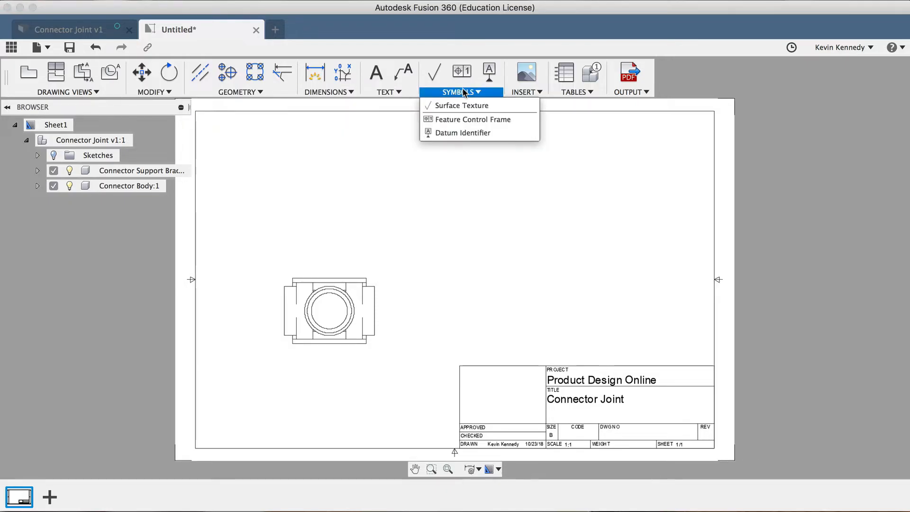
left_click(575, 92)
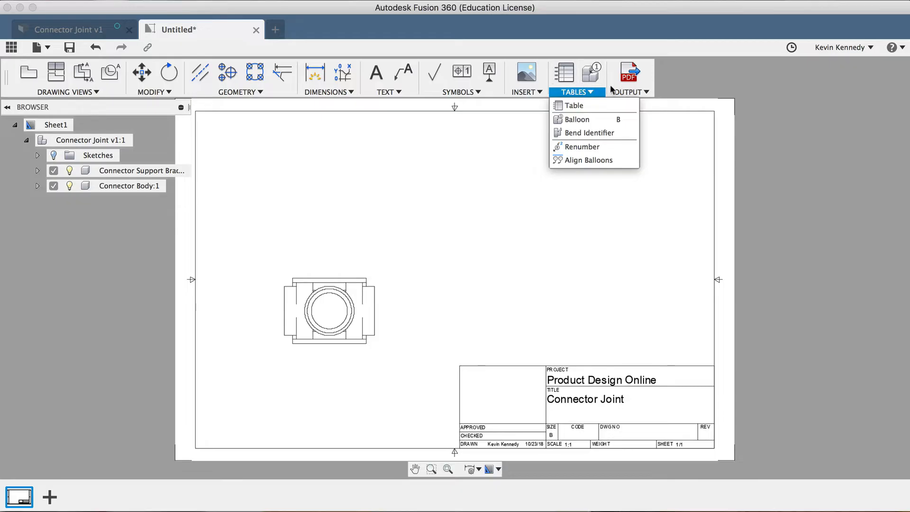
left_click(65, 92)
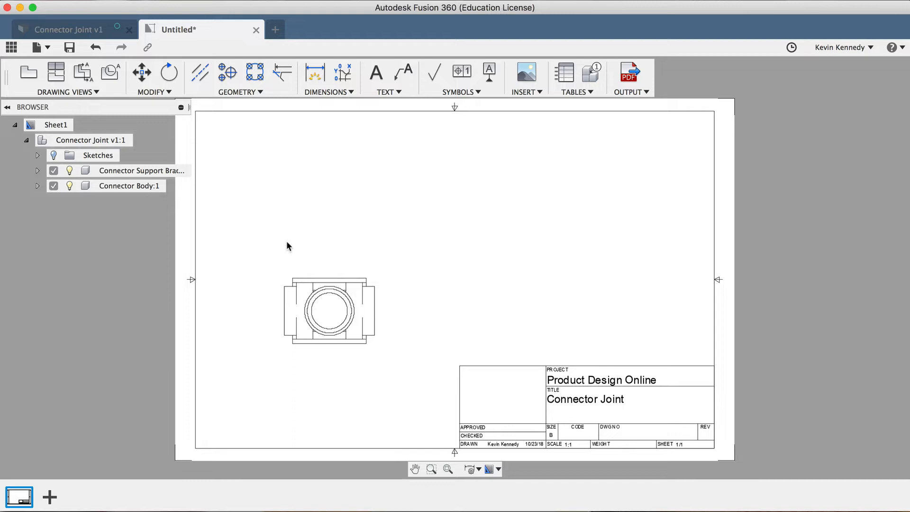
mouse_move(56, 73)
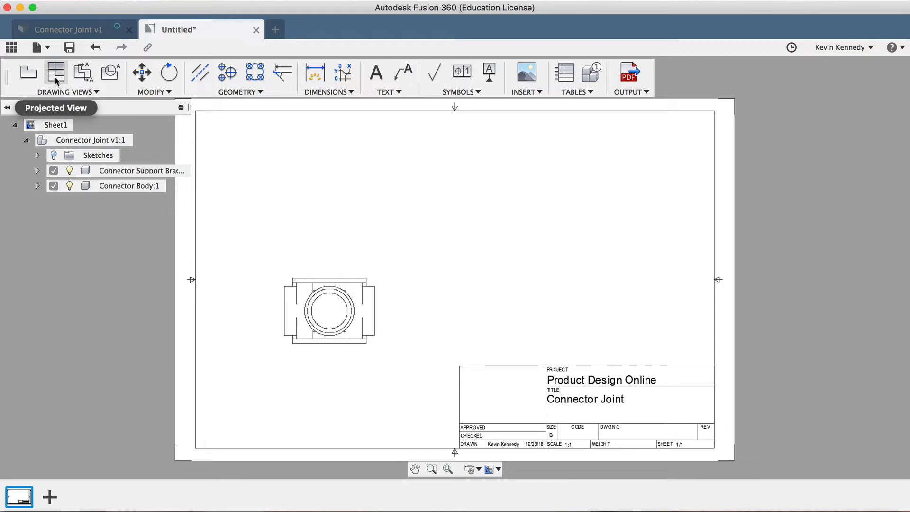
Project from the front view and position the top view above it
left_click(56, 72)
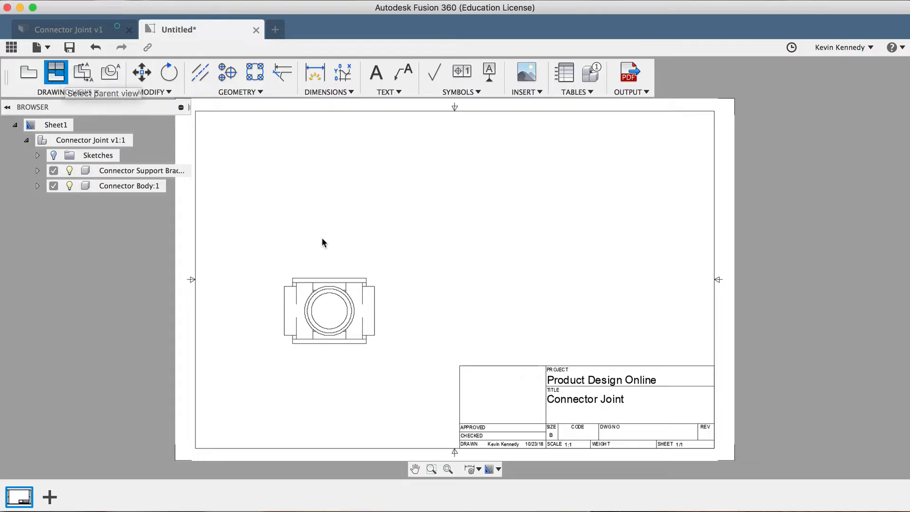
mouse_move(432, 370)
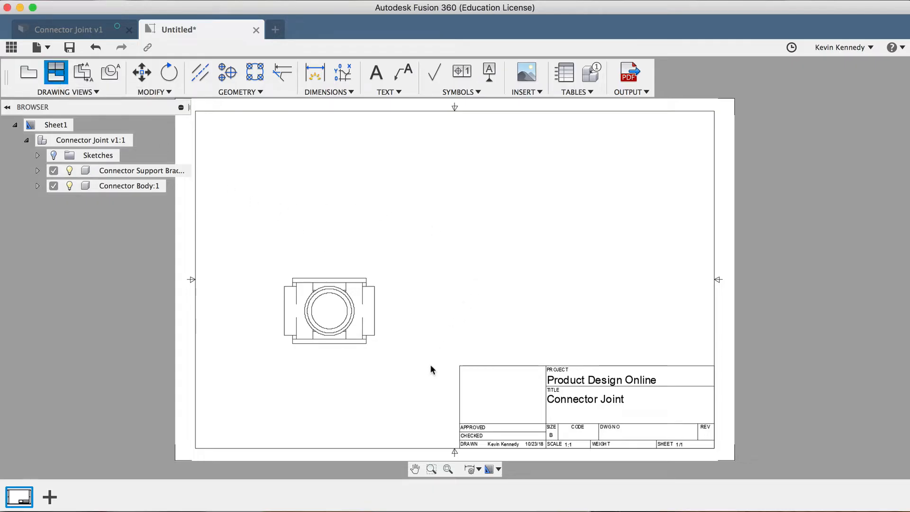
mouse_move(455, 271)
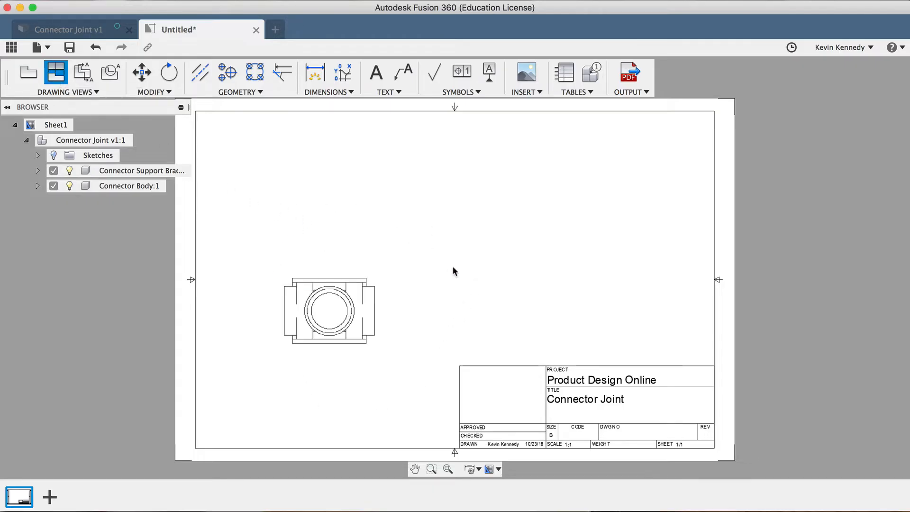
left_click(329, 311)
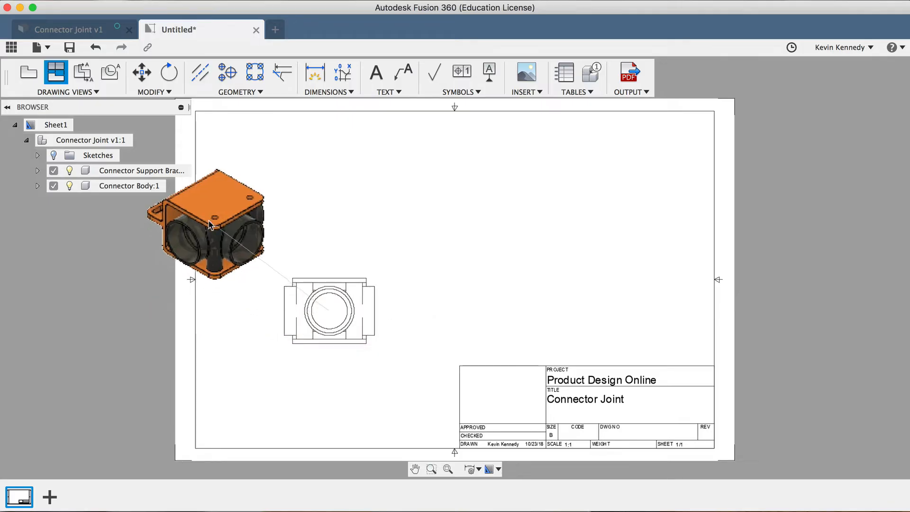
left_click_drag(209, 227, 438, 218)
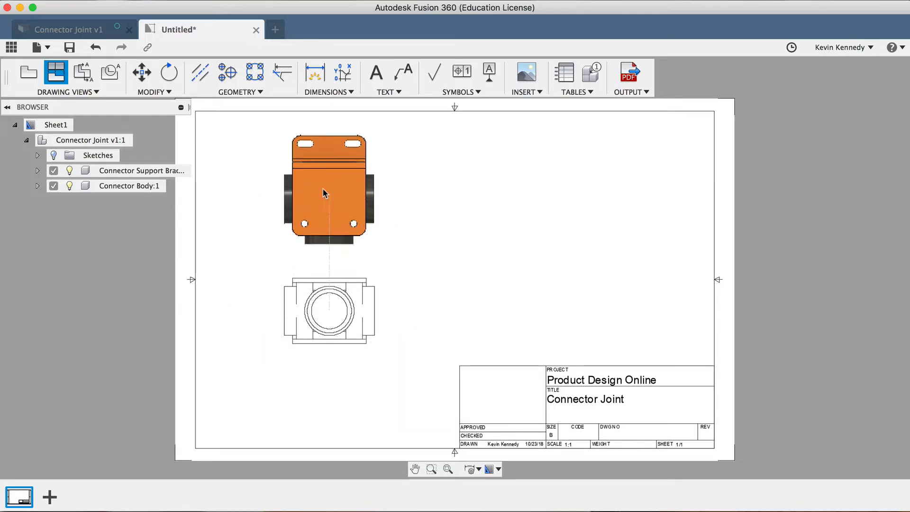
mouse_move(329, 194)
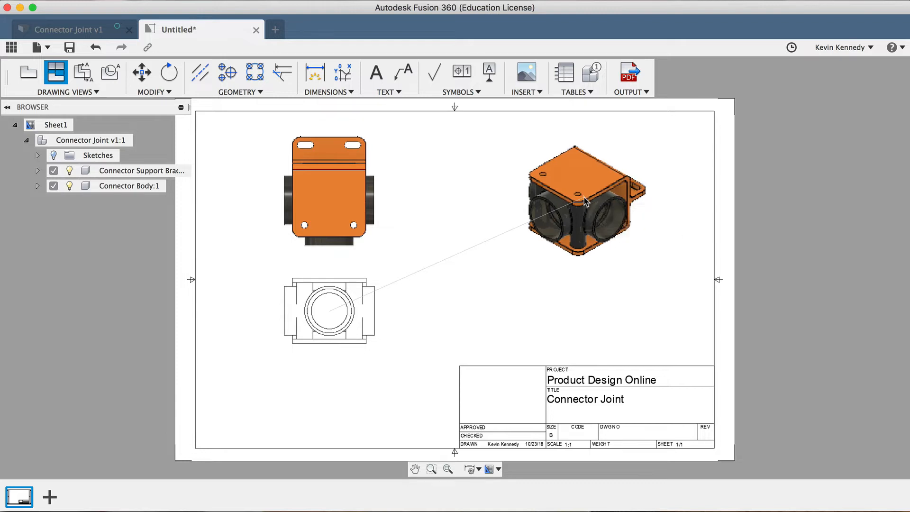
mouse_move(585, 201)
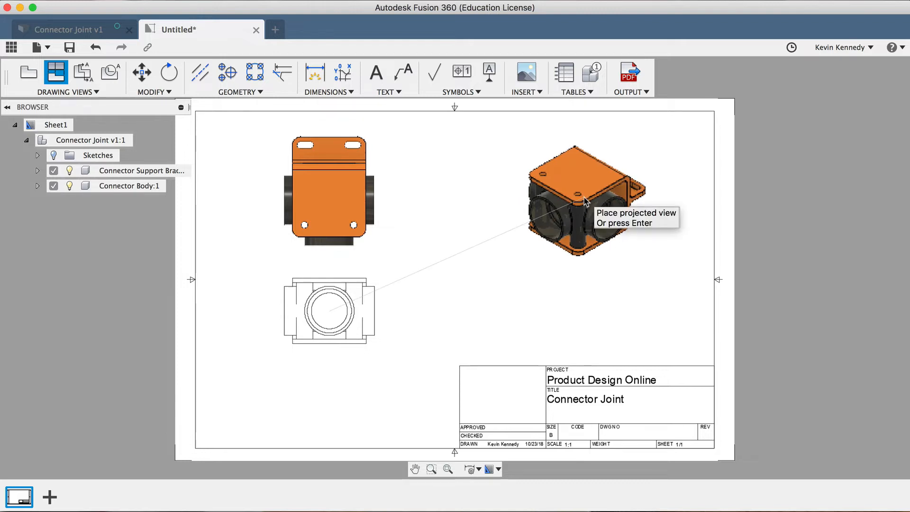
mouse_move(558, 334)
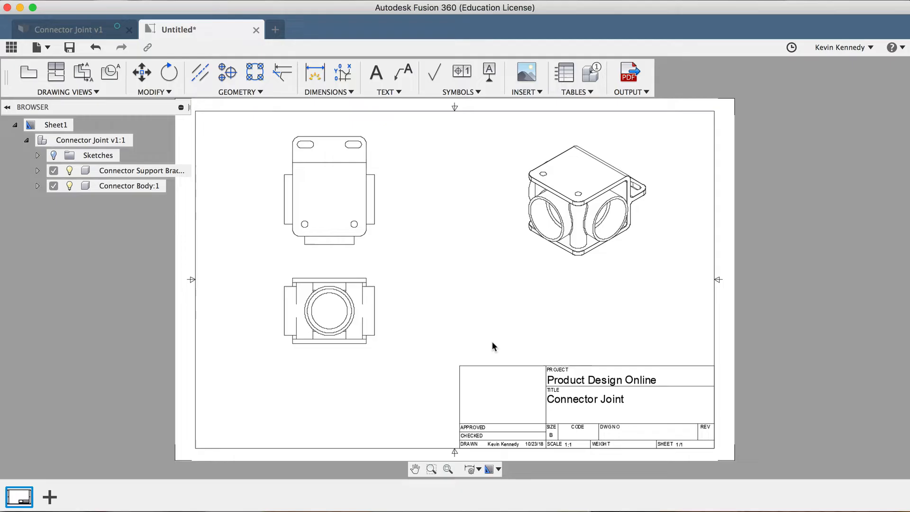
Nudge the front view down-right, then move the isometric view lower on the sheet
left_click(329, 310)
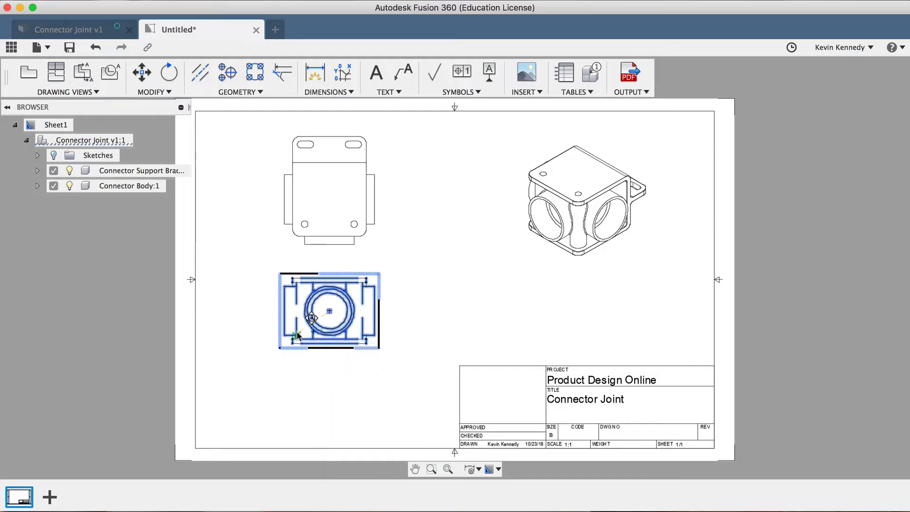
left_click_drag(328, 311, 380, 331)
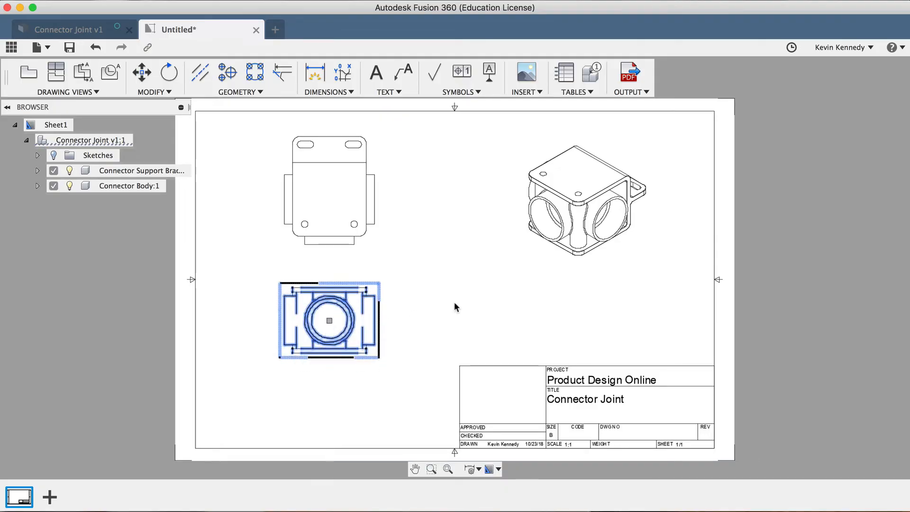
left_click(419, 246)
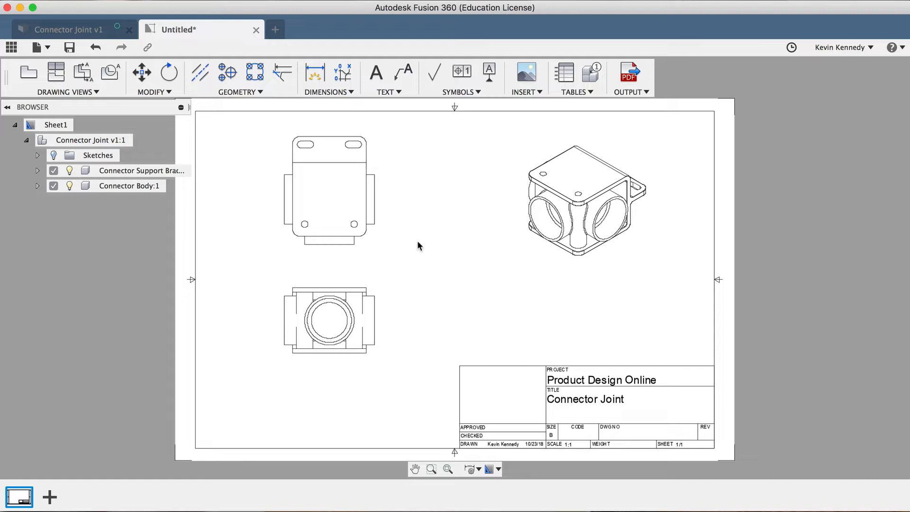
left_click(586, 200)
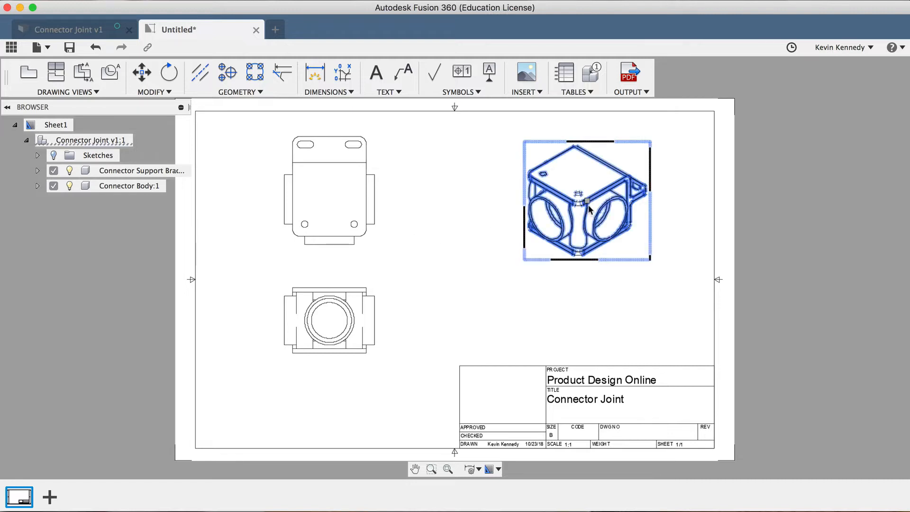
left_click_drag(586, 200, 577, 255)
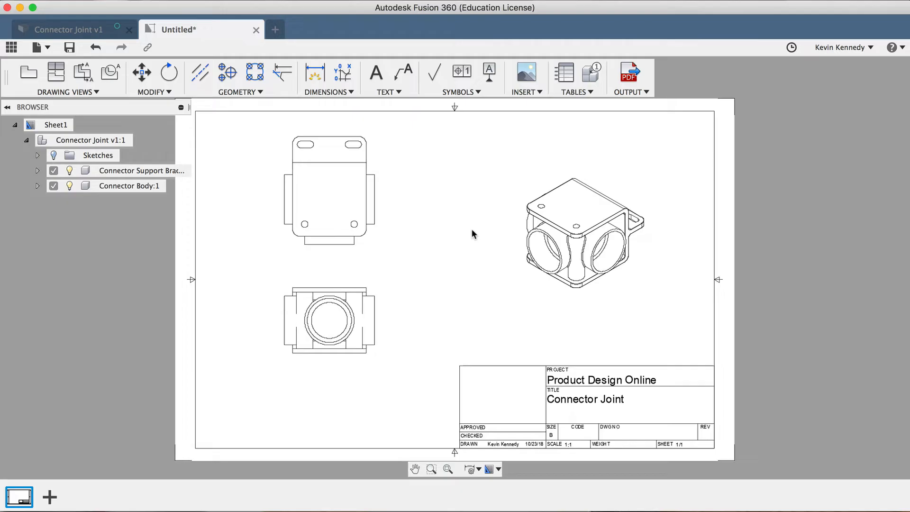
Switch the isometric view's display style to Shaded in its Drawing View settings
left_click(584, 234)
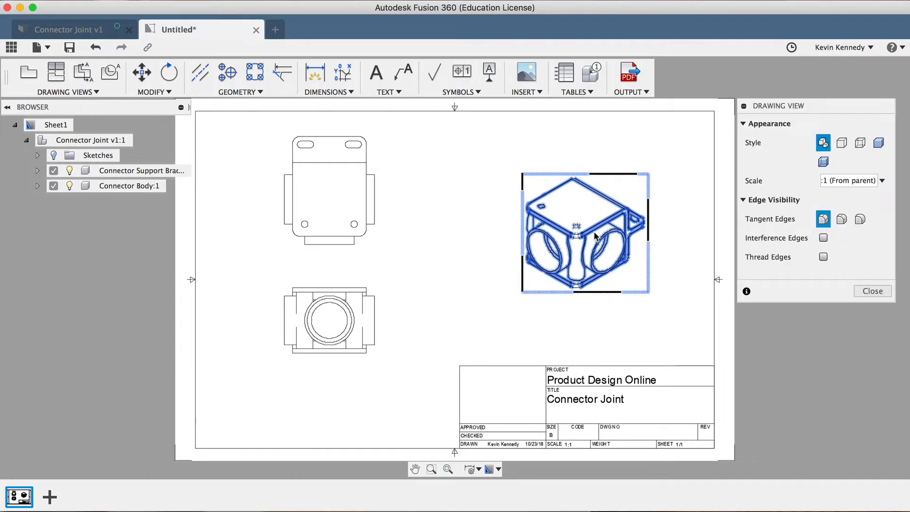
mouse_move(618, 230)
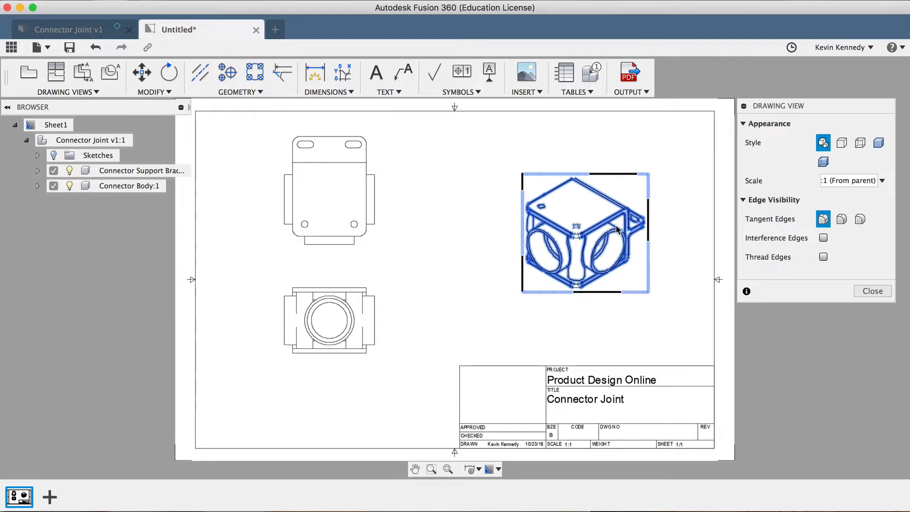
mouse_move(879, 142)
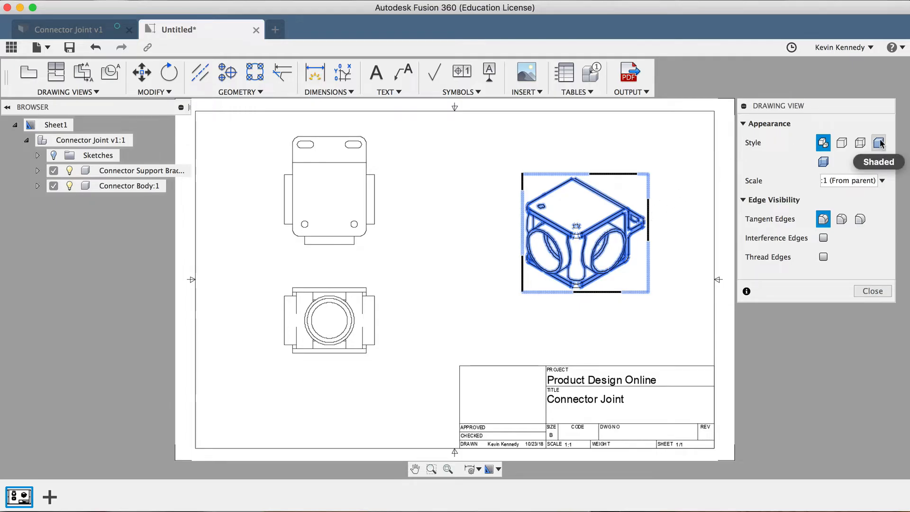
left_click(879, 142)
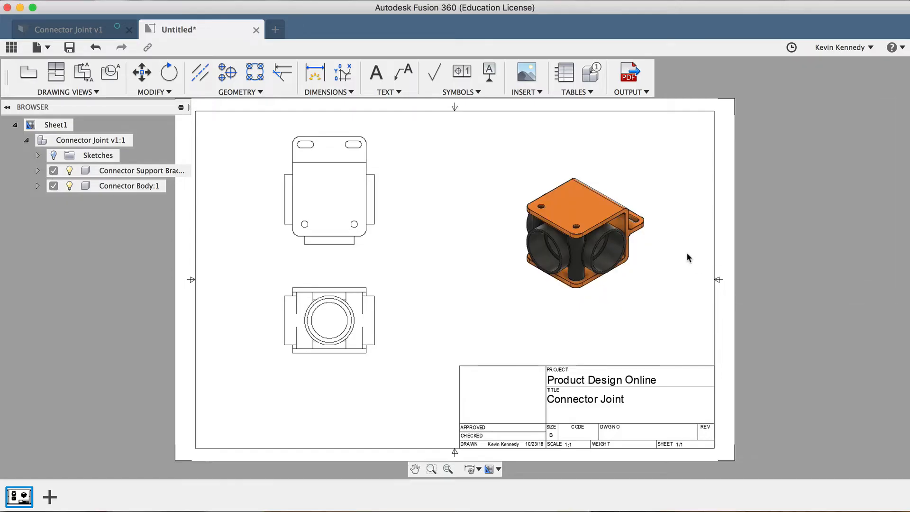
mouse_move(658, 272)
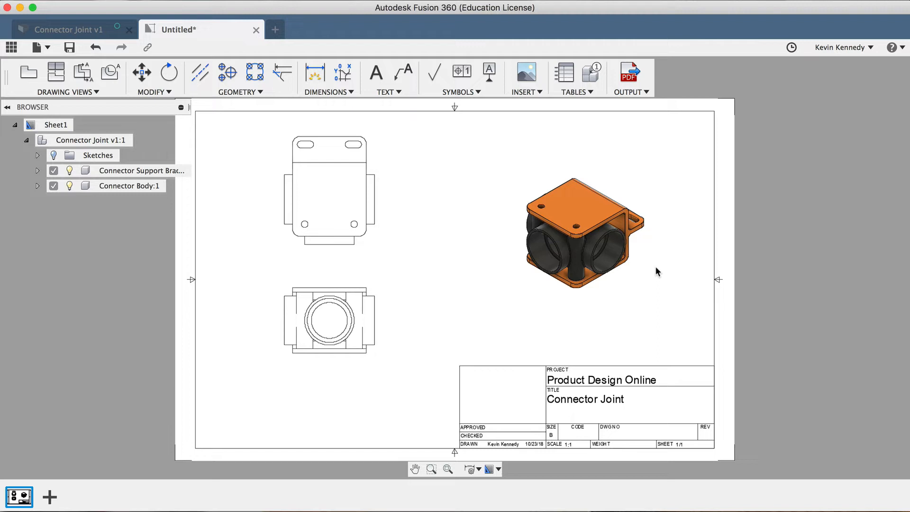
mouse_move(601, 327)
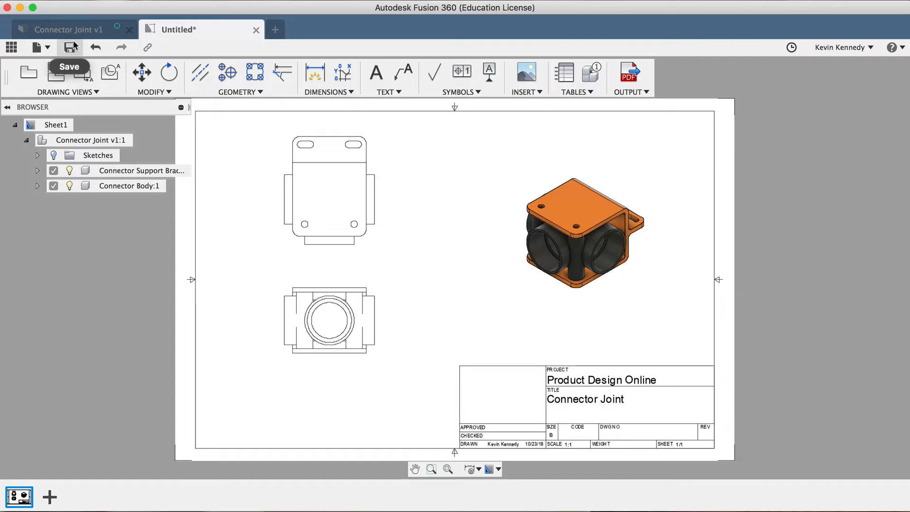
Save the drawing as 'Connector Joint Drawing' in the Product Design Online project
left_click(71, 47)
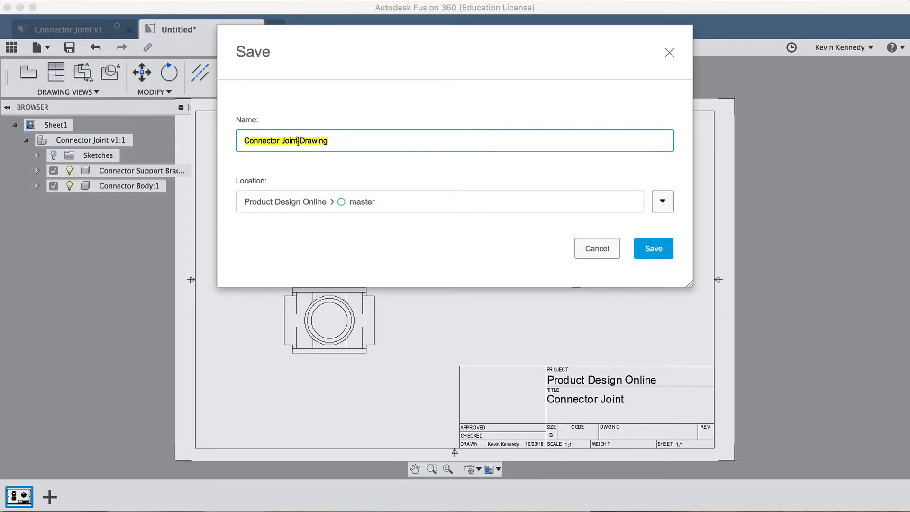
double_click(313, 140)
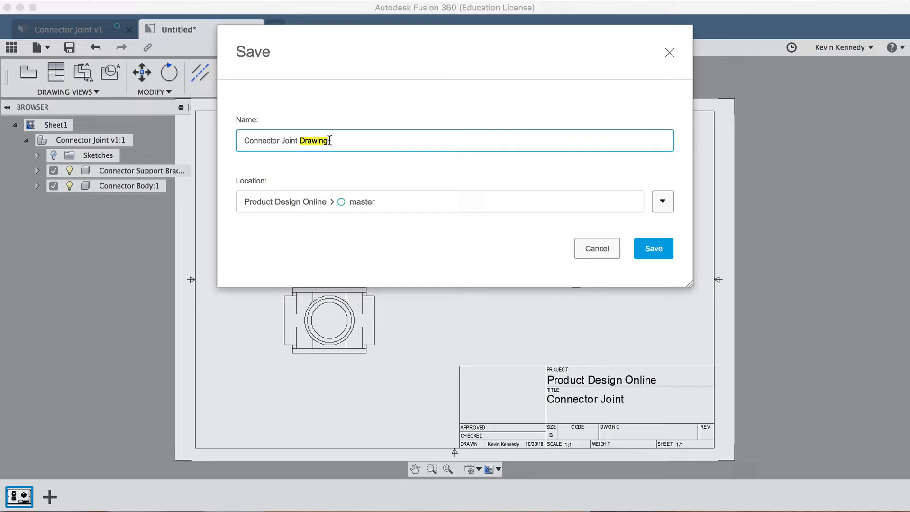
mouse_move(653, 249)
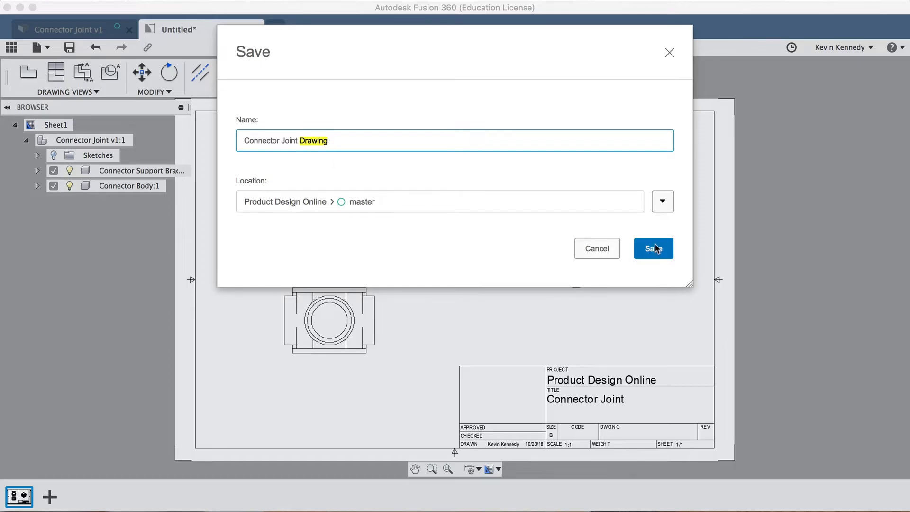
left_click(654, 249)
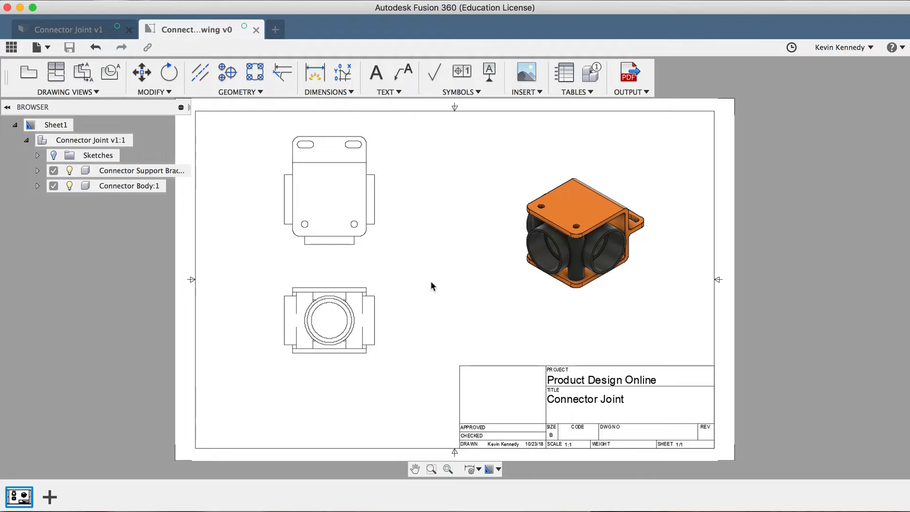
left_click(330, 321)
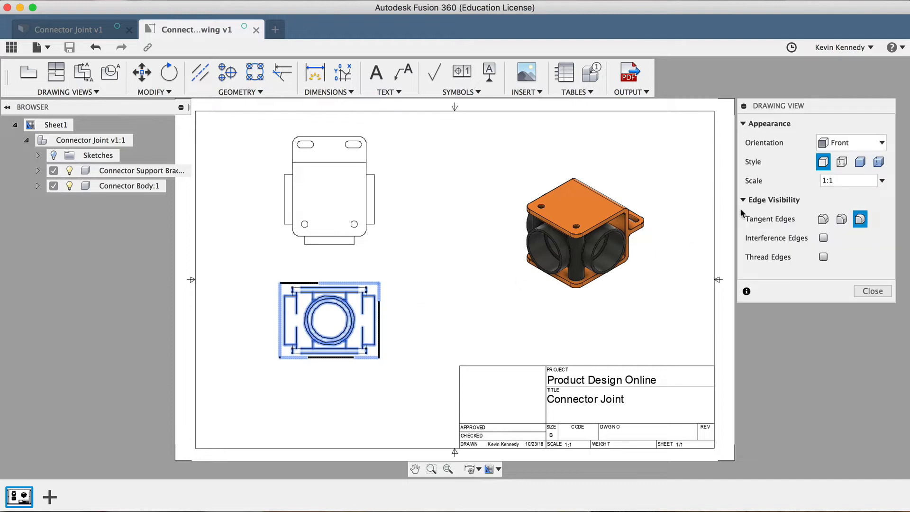
mouse_move(823, 219)
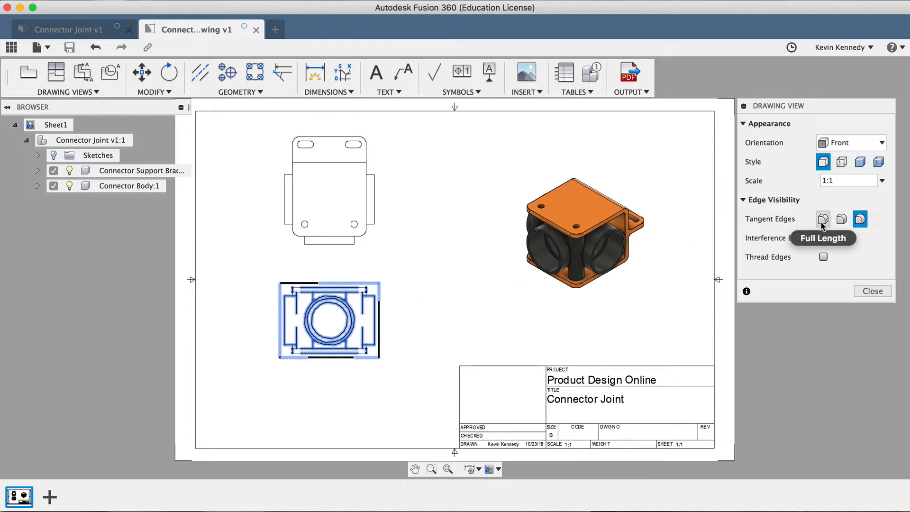
Set the front view's tangent edges to Full Length and enable interference edges
left_click(823, 219)
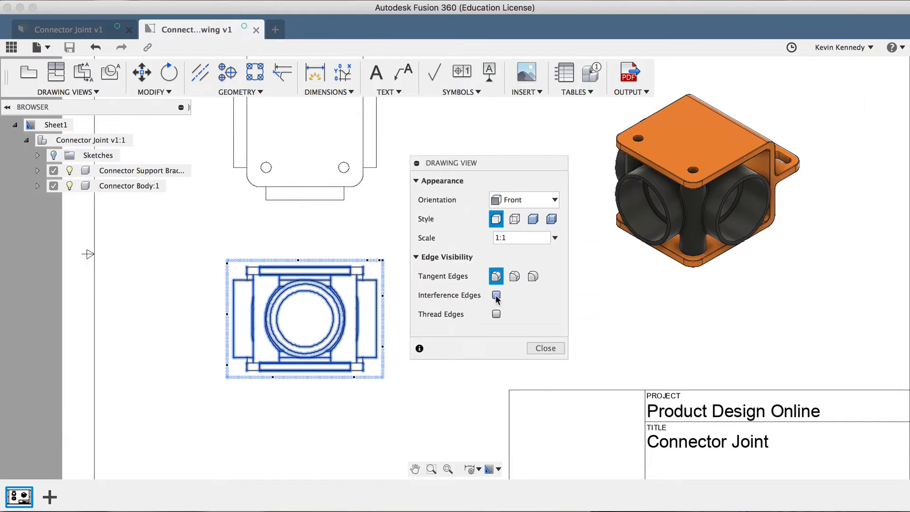
left_click(497, 295)
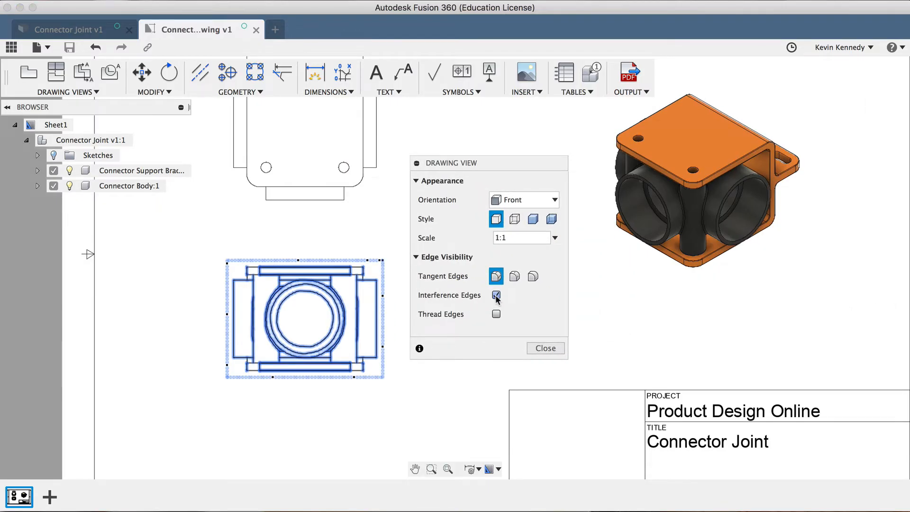
left_click(496, 295)
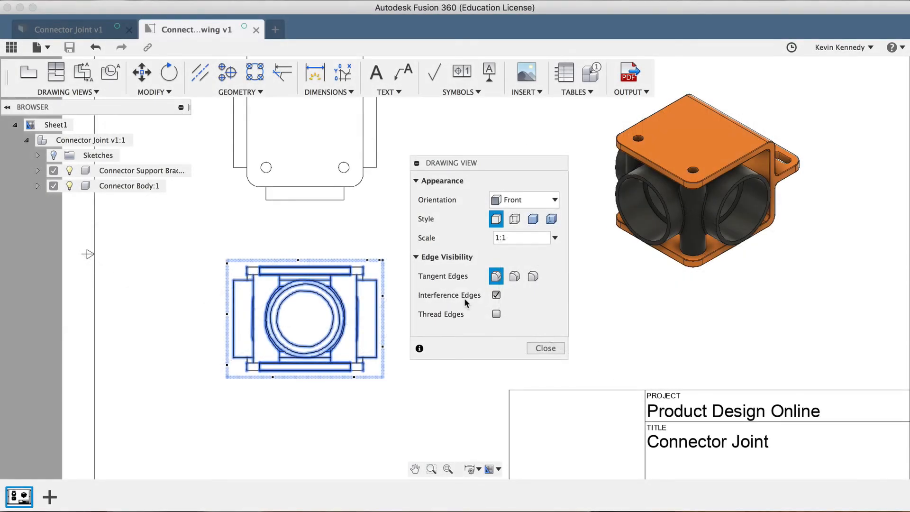
mouse_move(449, 323)
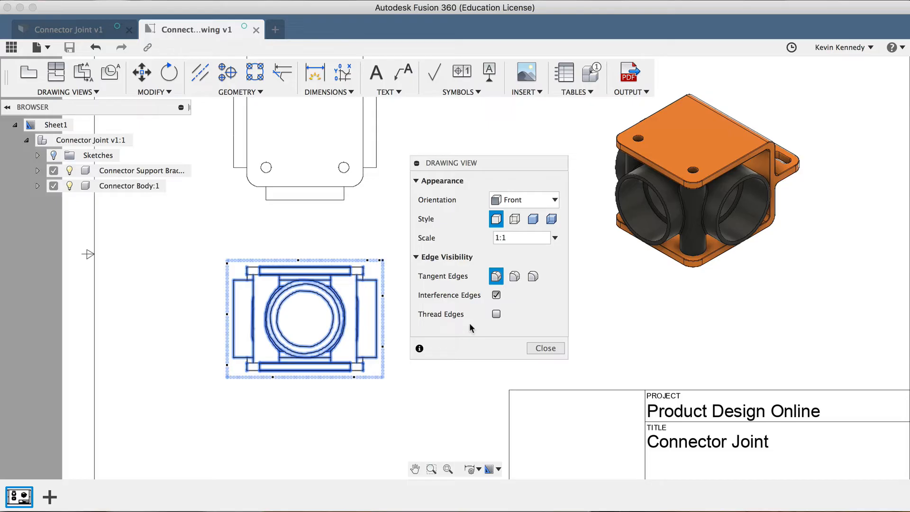
mouse_move(507, 329)
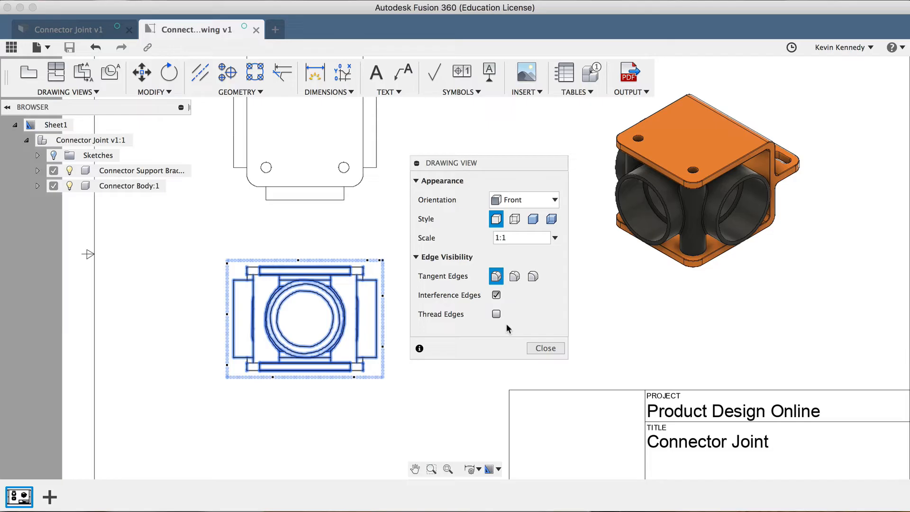
mouse_move(543, 348)
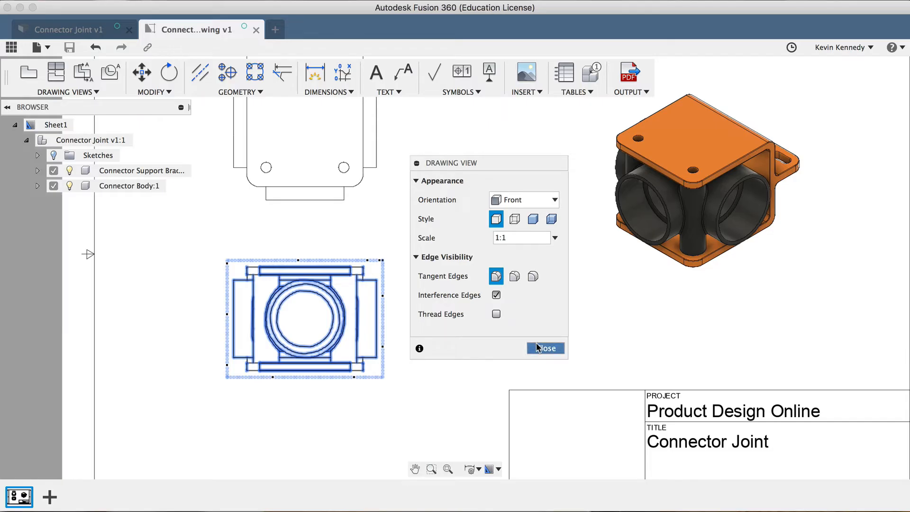
left_click(545, 347)
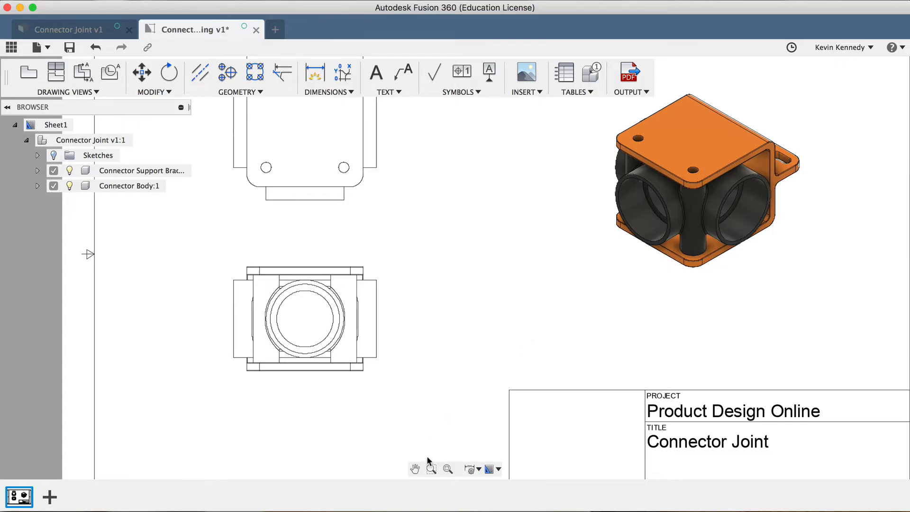
mouse_move(430, 418)
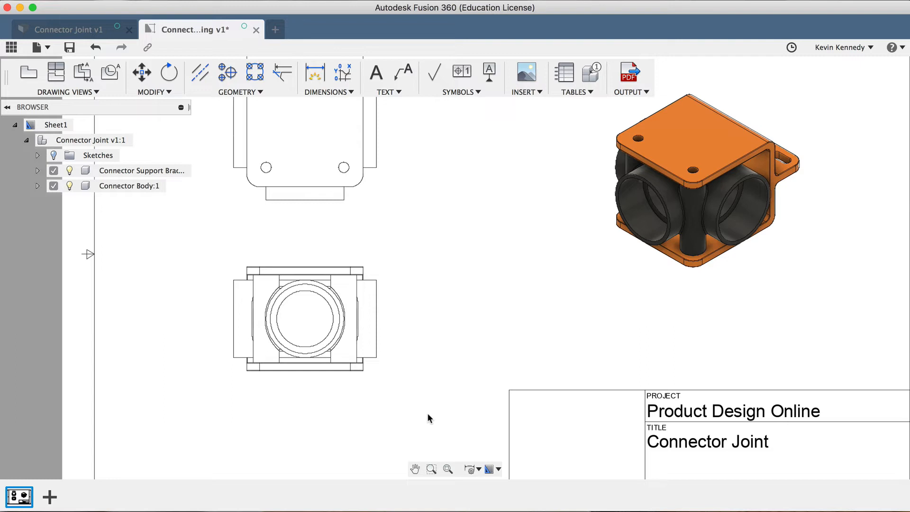
Add a 1.5 vertical height dimension along the front view's right side
left_click(431, 469)
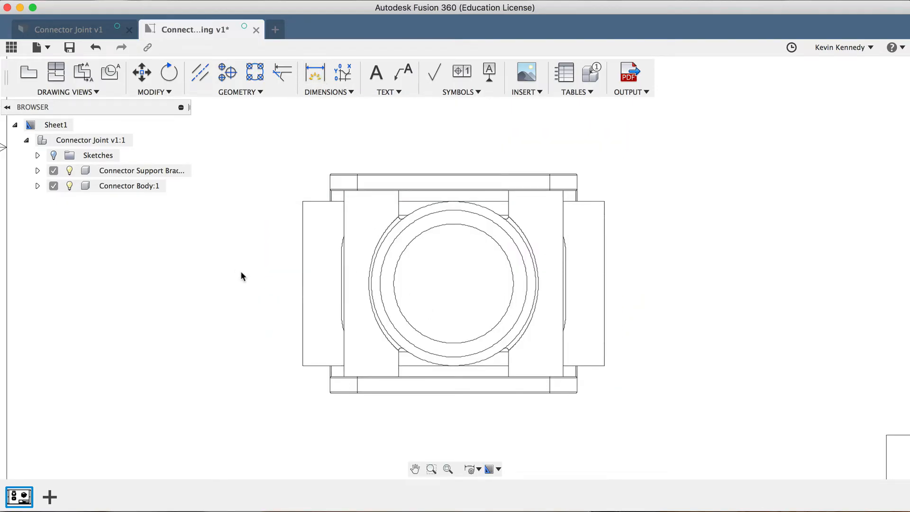
mouse_move(254, 307)
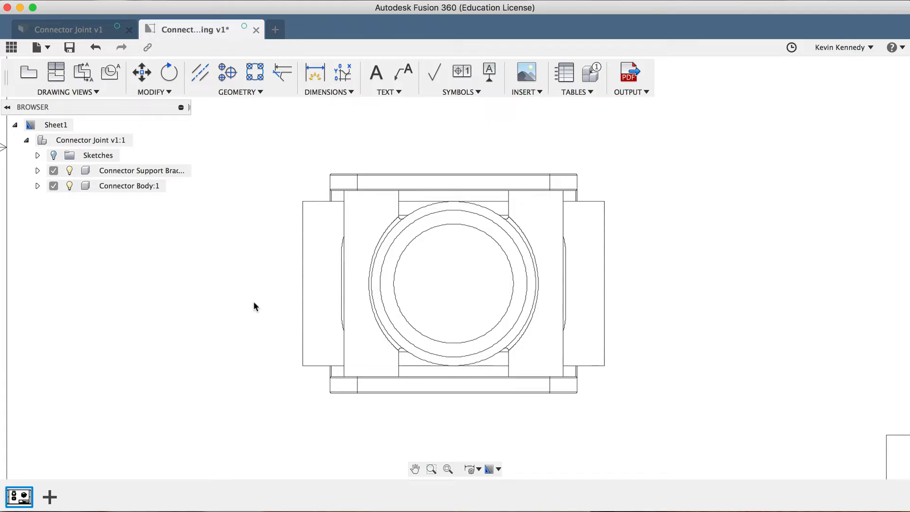
key("d")
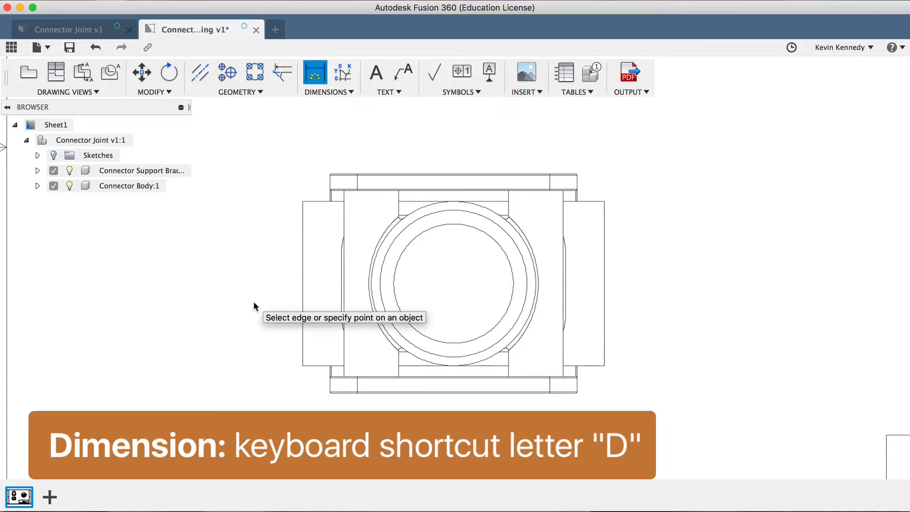
left_click(444, 230)
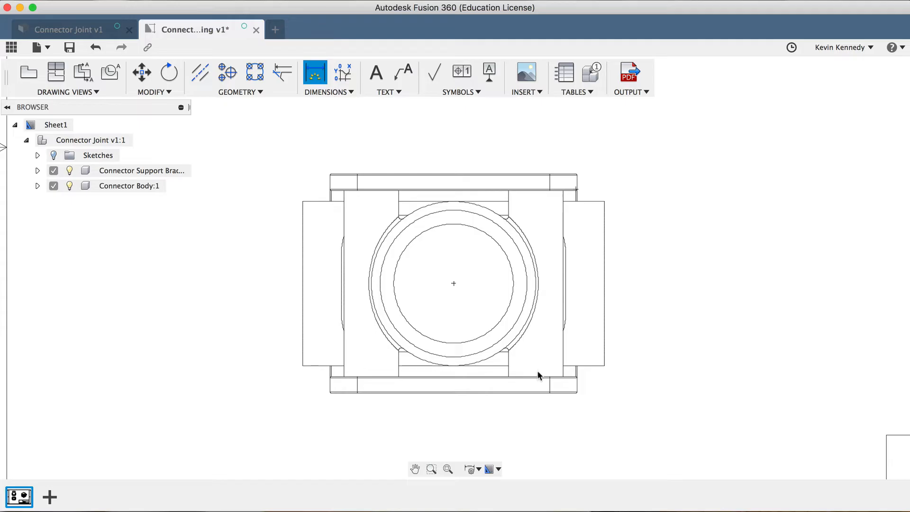
left_click(571, 367)
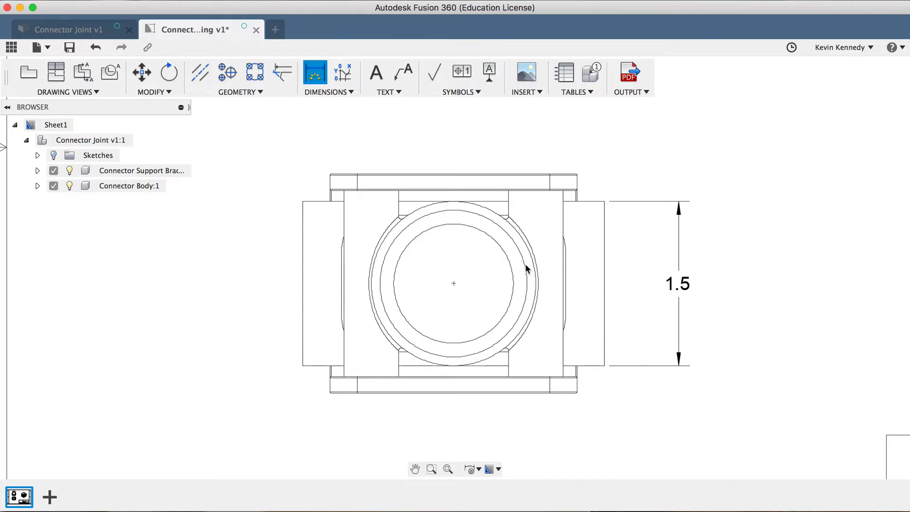
mouse_move(576, 328)
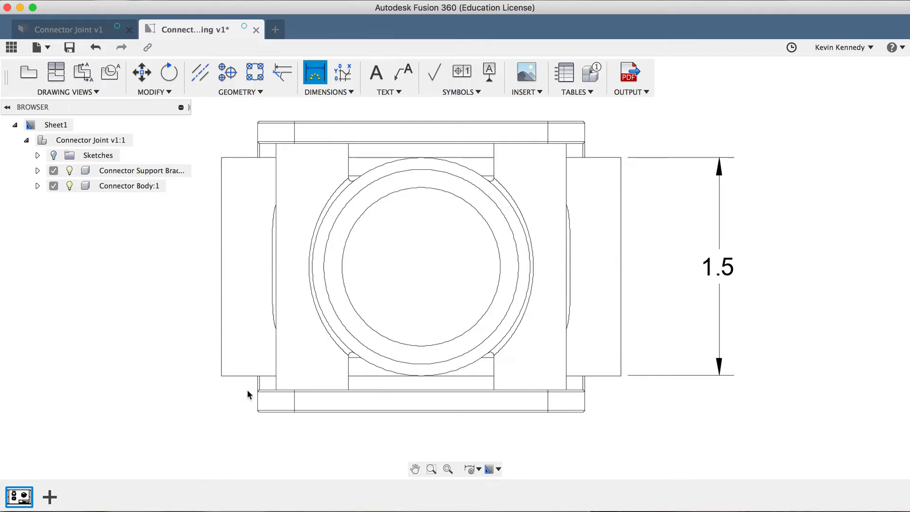
mouse_move(257, 411)
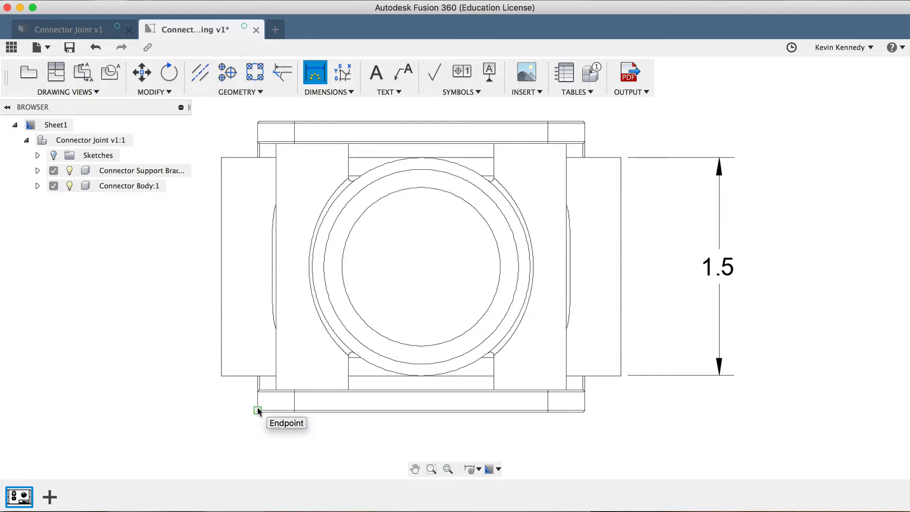
Dimension the front view's overall width as 2.25, placed below the view
left_click(256, 411)
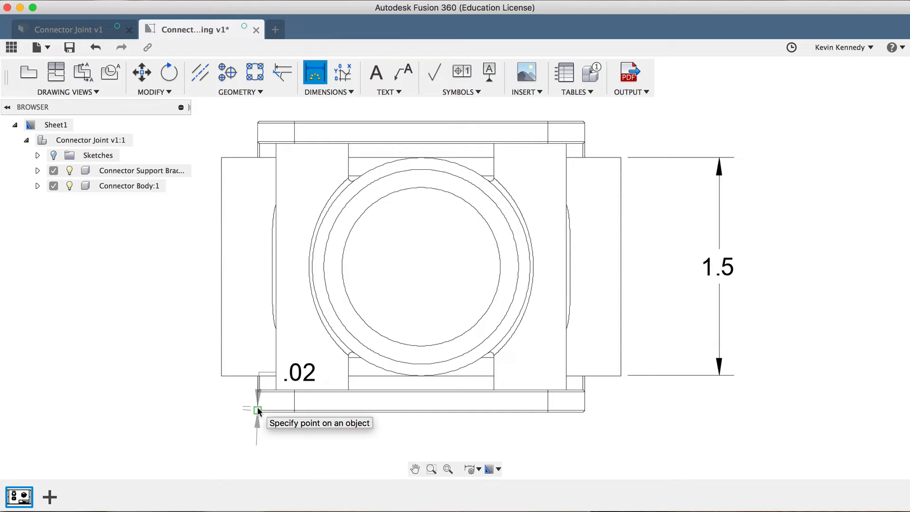
left_click(589, 412)
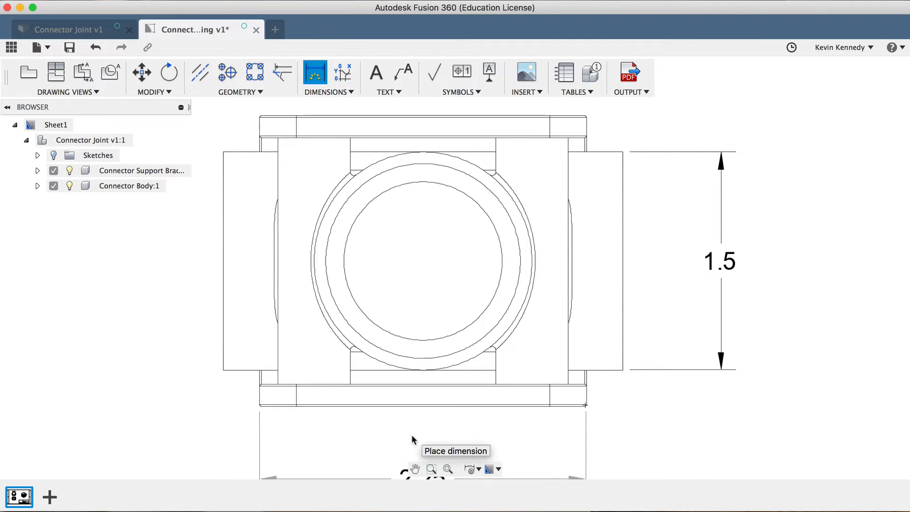
left_click(442, 441)
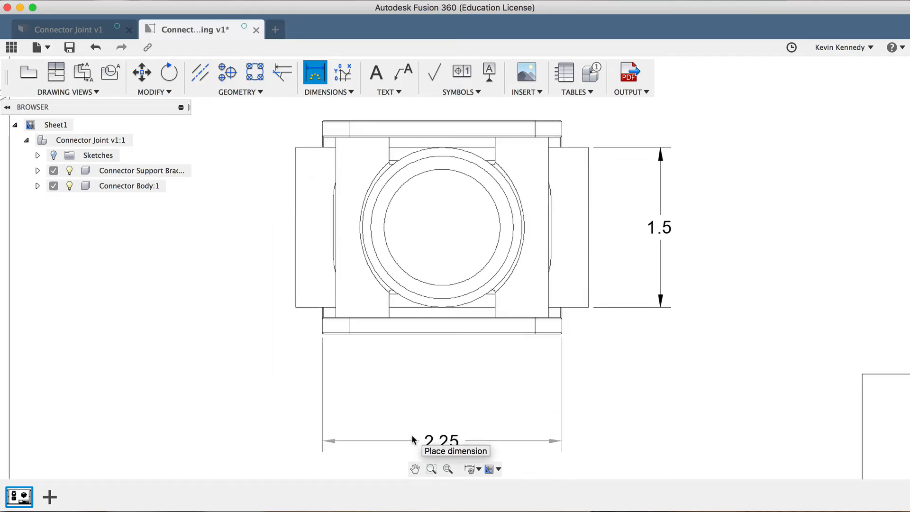
left_click(441, 441)
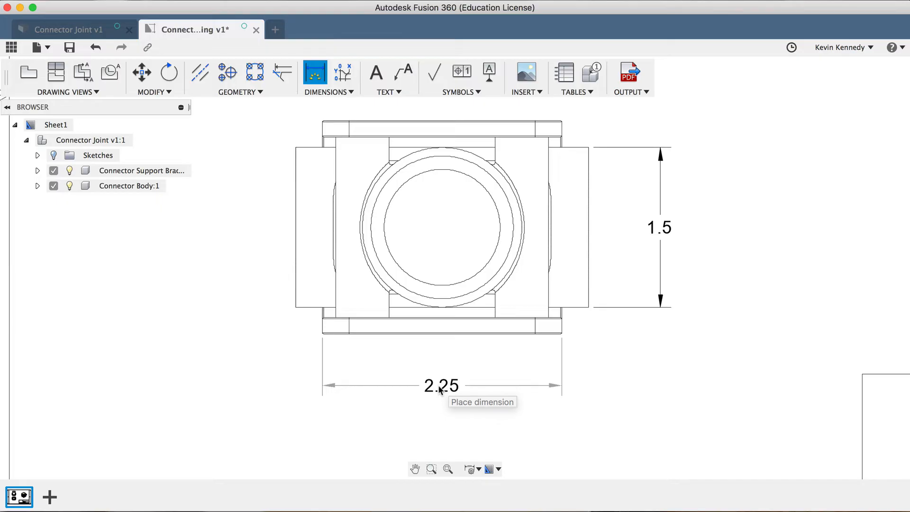
left_click(441, 385)
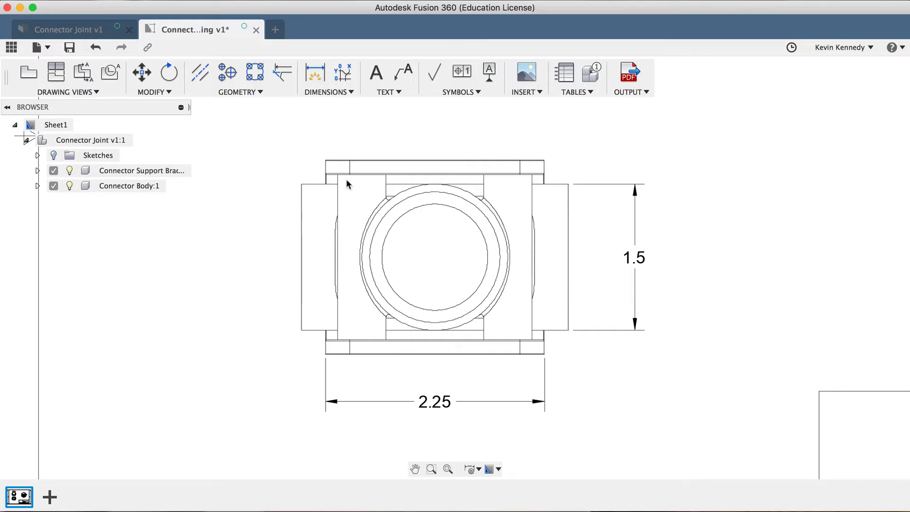
Choose Diameter Dimension from the Dimensions dropdown
left_click(328, 91)
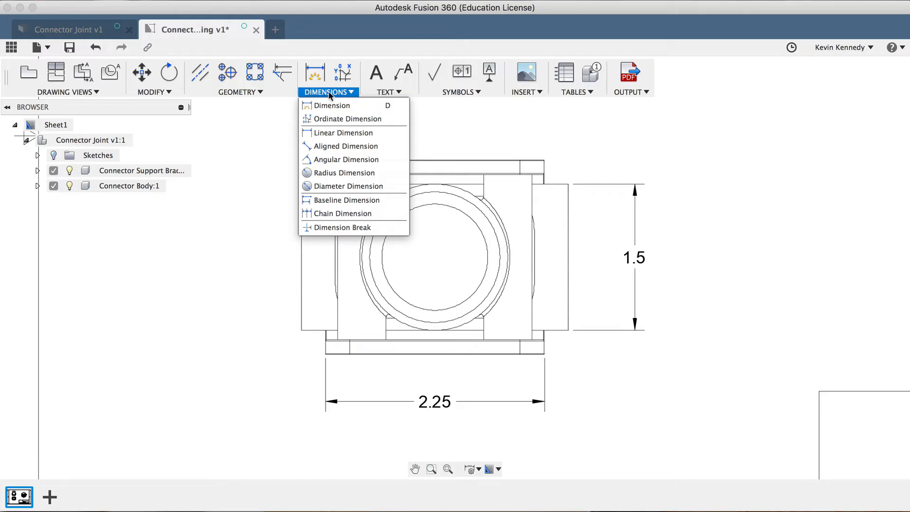
mouse_move(348, 118)
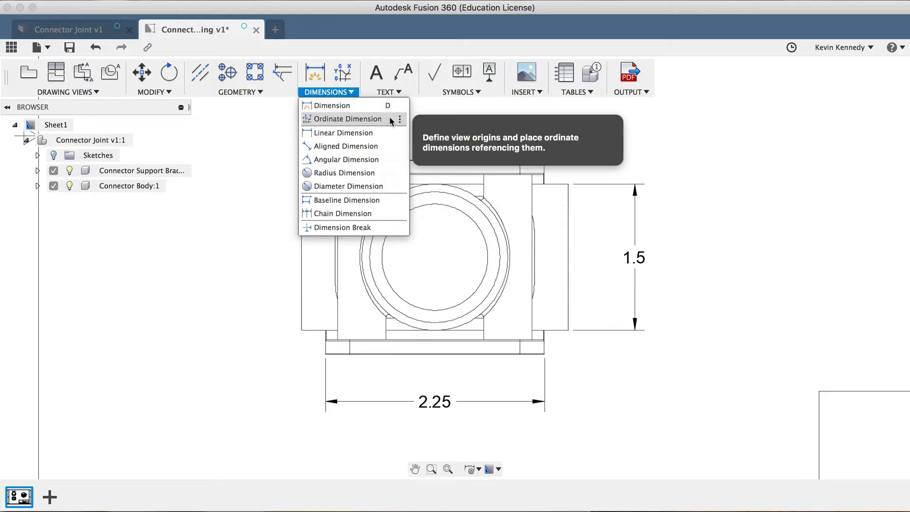
mouse_move(344, 132)
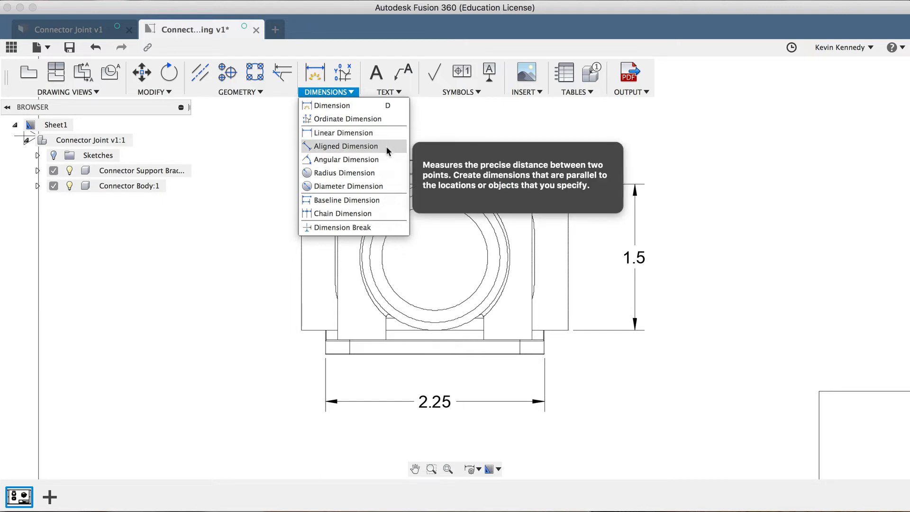
mouse_move(344, 173)
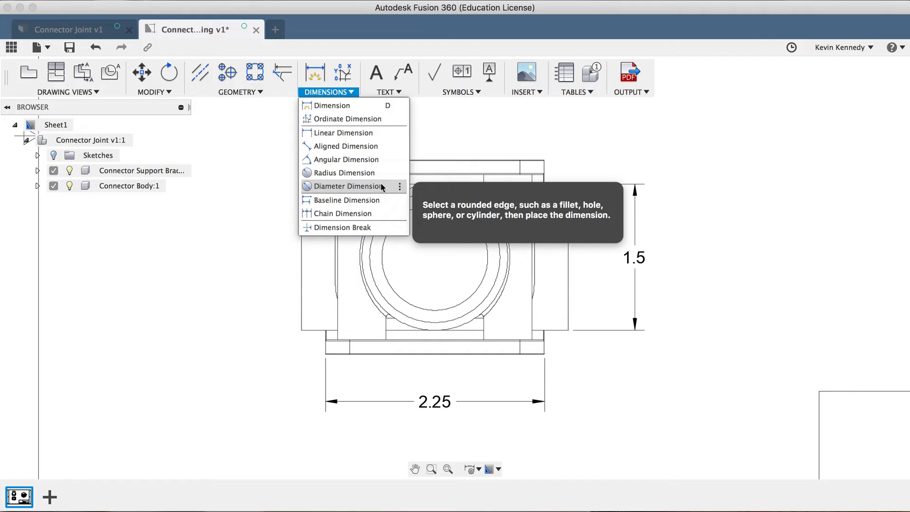
left_click(348, 186)
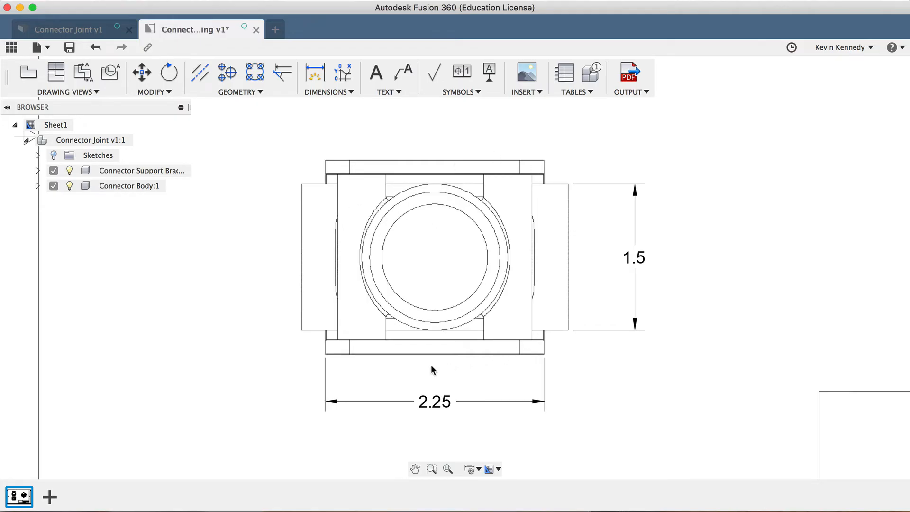
mouse_move(306, 267)
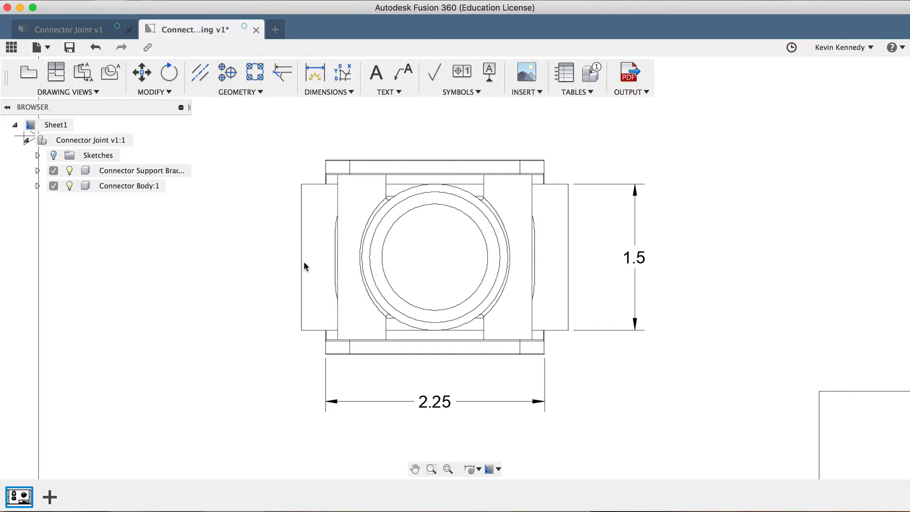
mouse_move(345, 225)
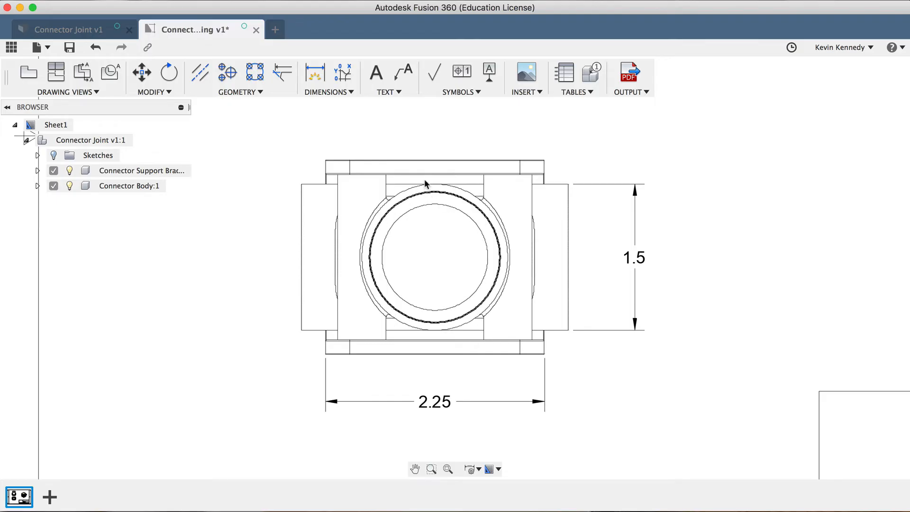
mouse_move(431, 208)
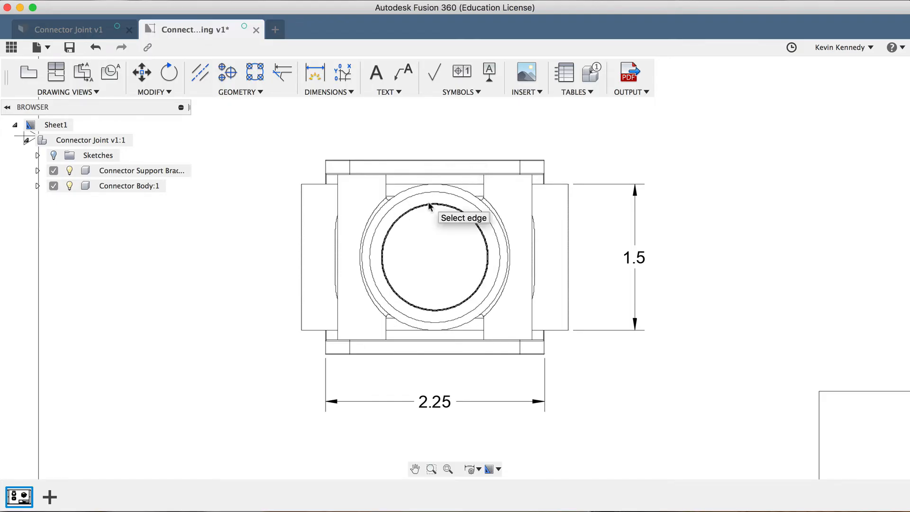
Dimension the inner circle as Ø1.09 with the label at upper left
left_click(432, 207)
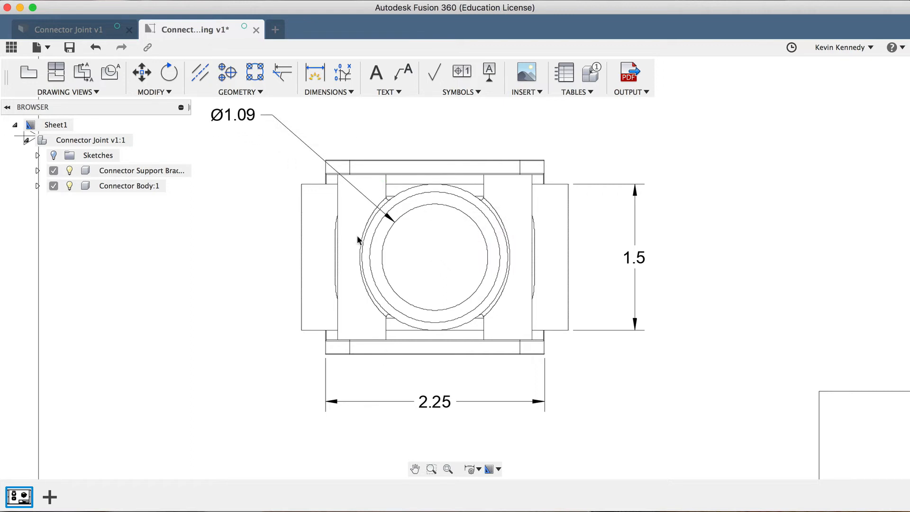
left_click(372, 219)
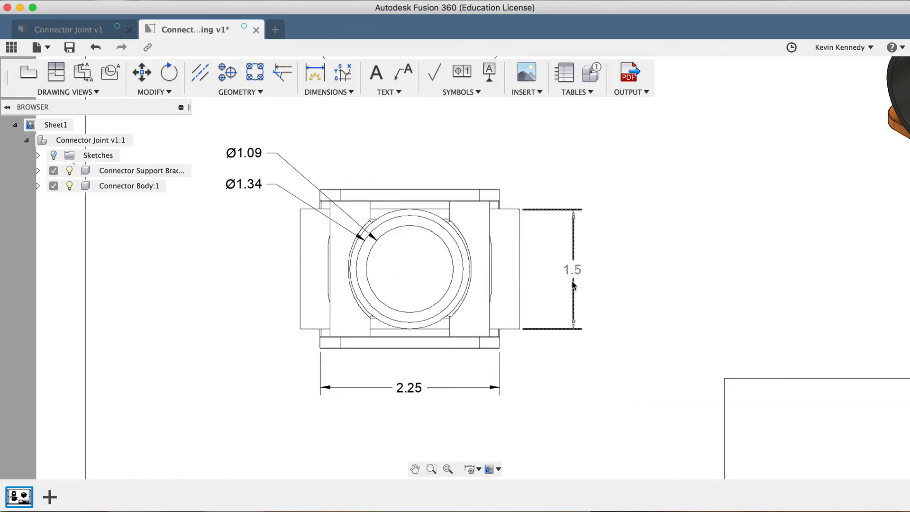
Reposition the 1.5 height dimension and clear the selection
left_click(407, 267)
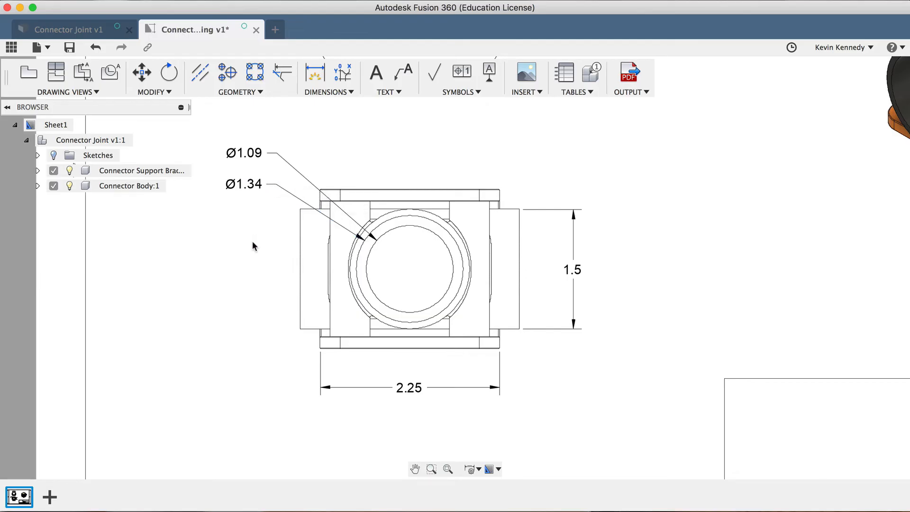
left_click(367, 275)
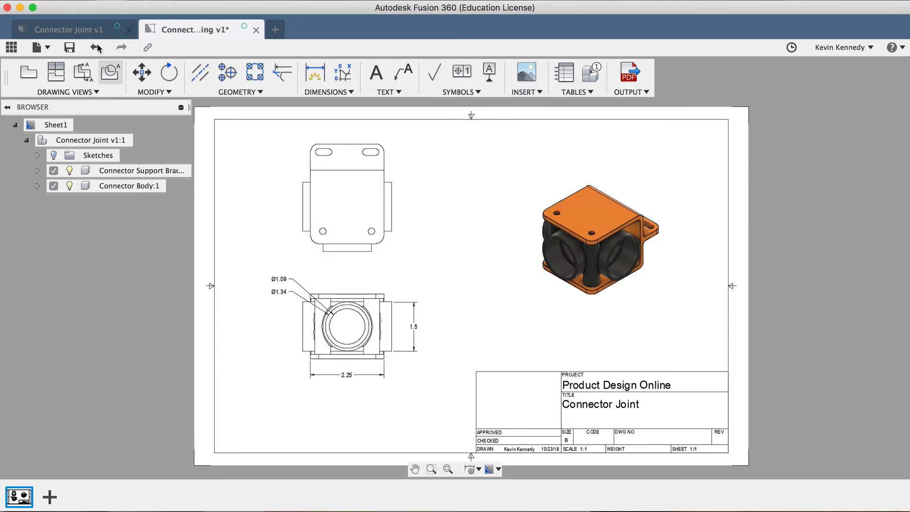
Extend one Connector Joint pipe end by 0.80 in and save the design
left_click(72, 28)
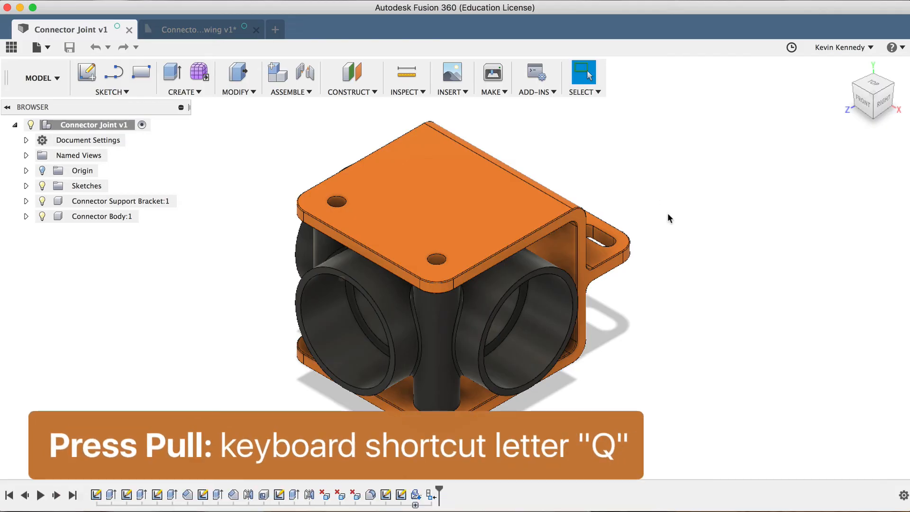
key("q")
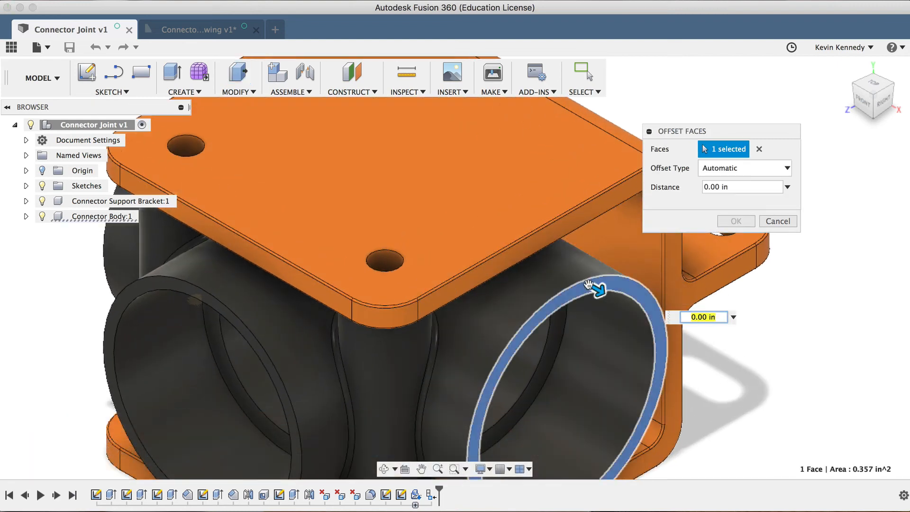
left_click_drag(595, 284, 702, 354)
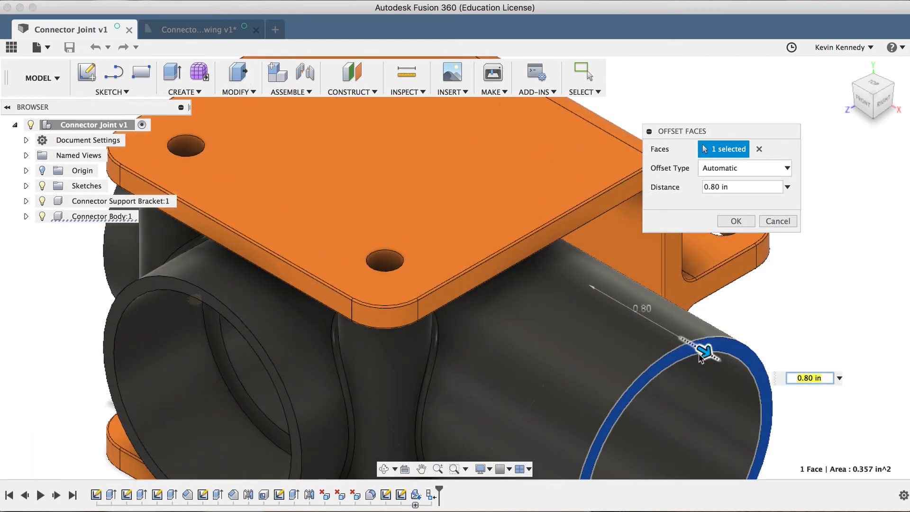
left_click(735, 221)
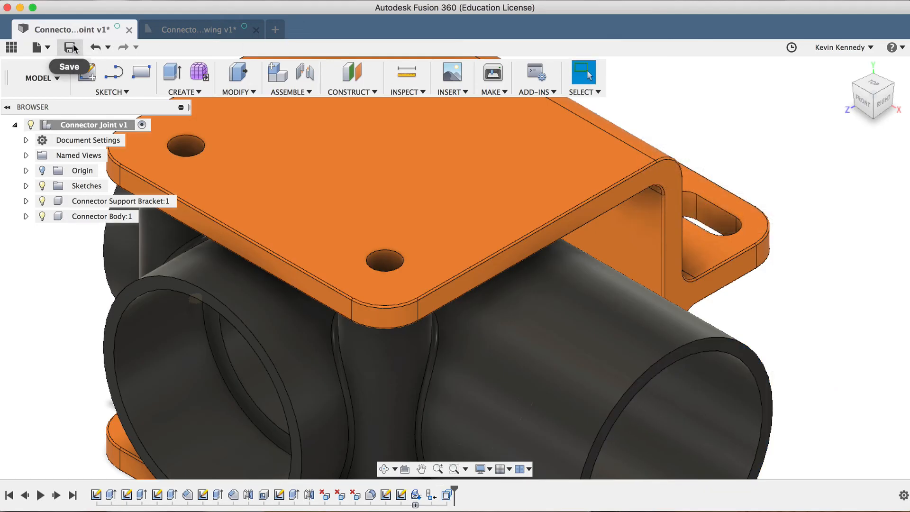
left_click(69, 47)
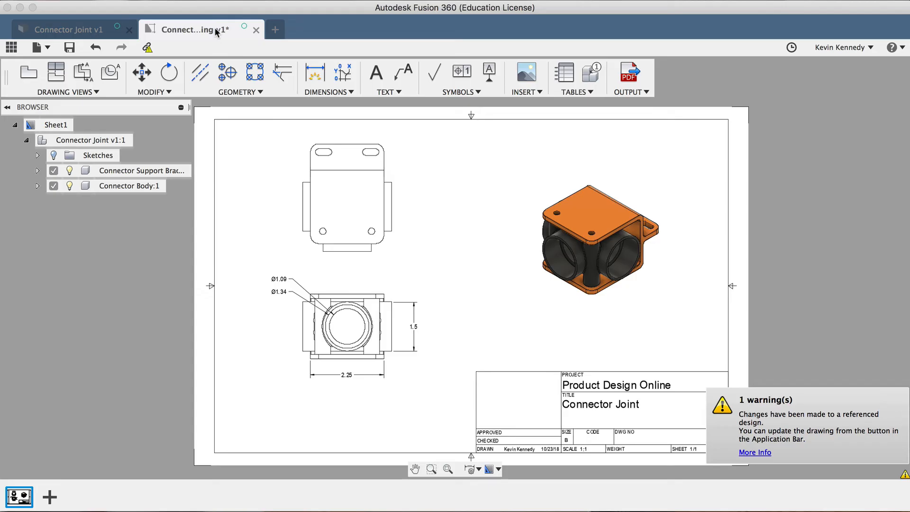
mouse_move(724, 429)
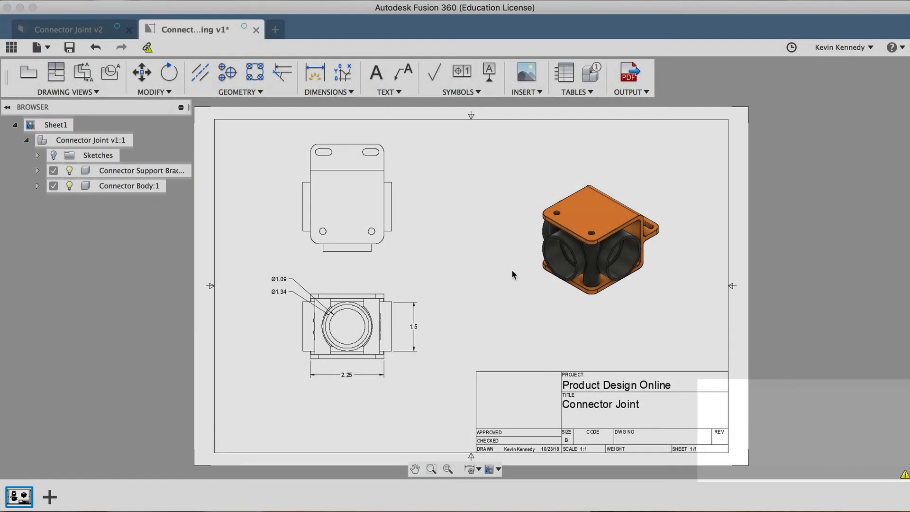
Refresh the drawing so it references Connector Joint v2
left_click(148, 48)
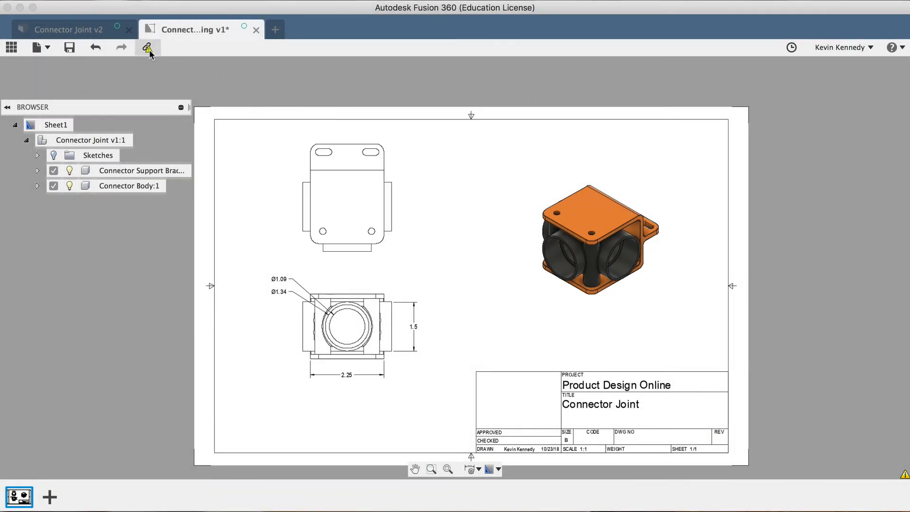
mouse_move(148, 47)
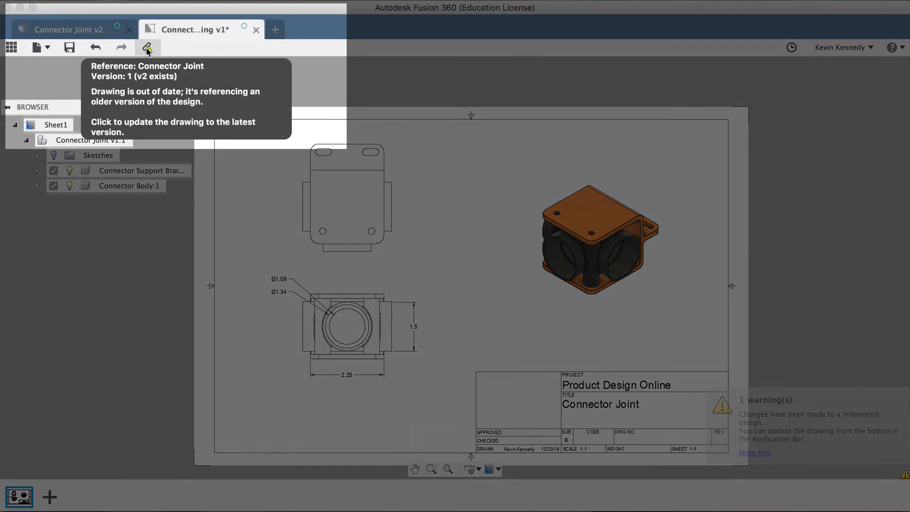
left_click(148, 47)
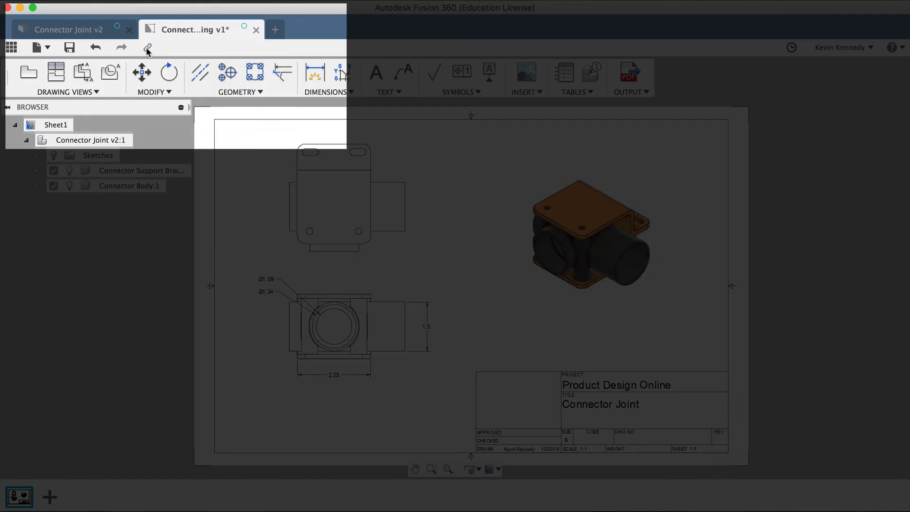
left_click(346, 331)
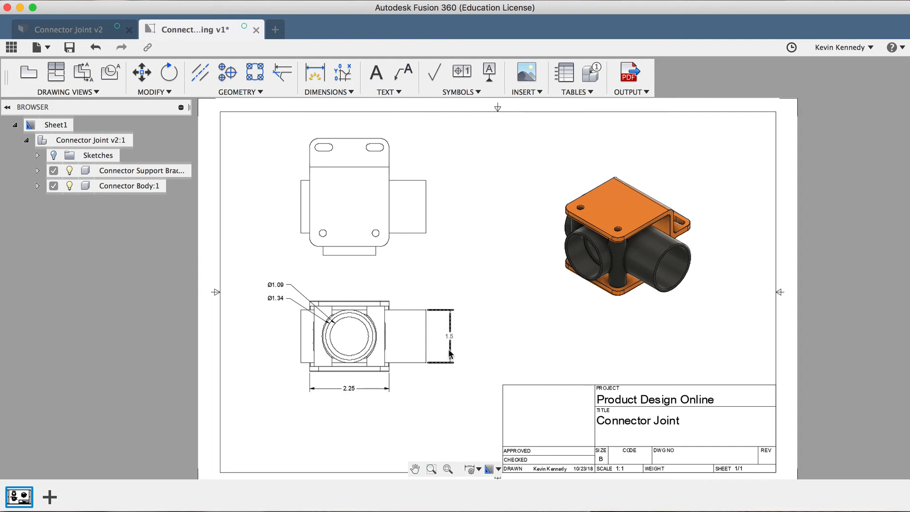
mouse_move(452, 346)
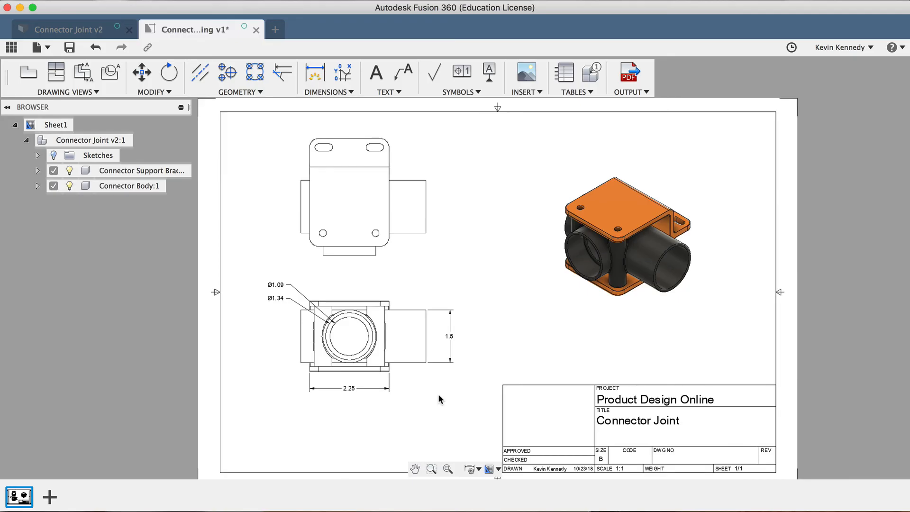
mouse_move(11, 47)
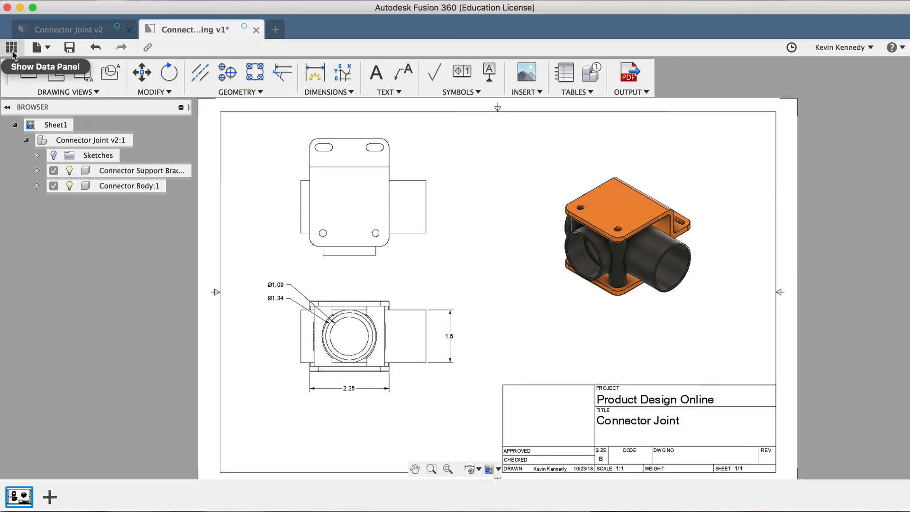
left_click(11, 47)
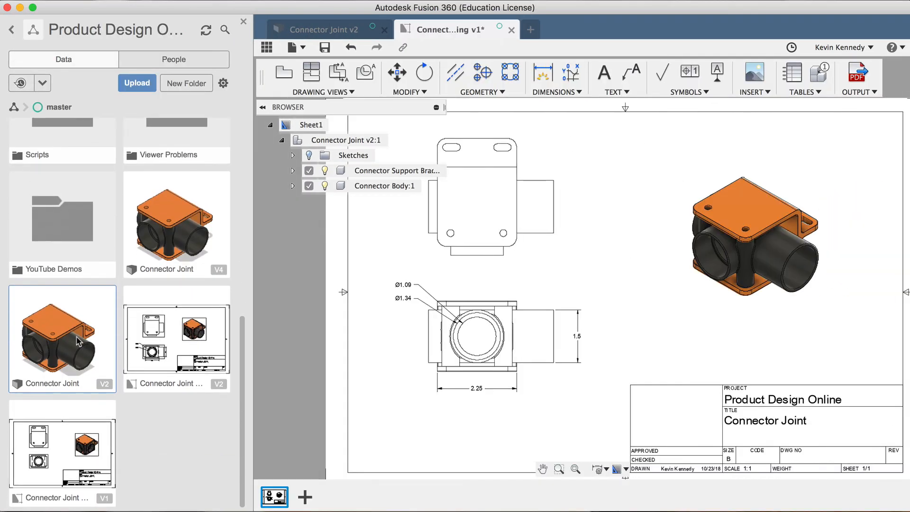
right_click(62, 339)
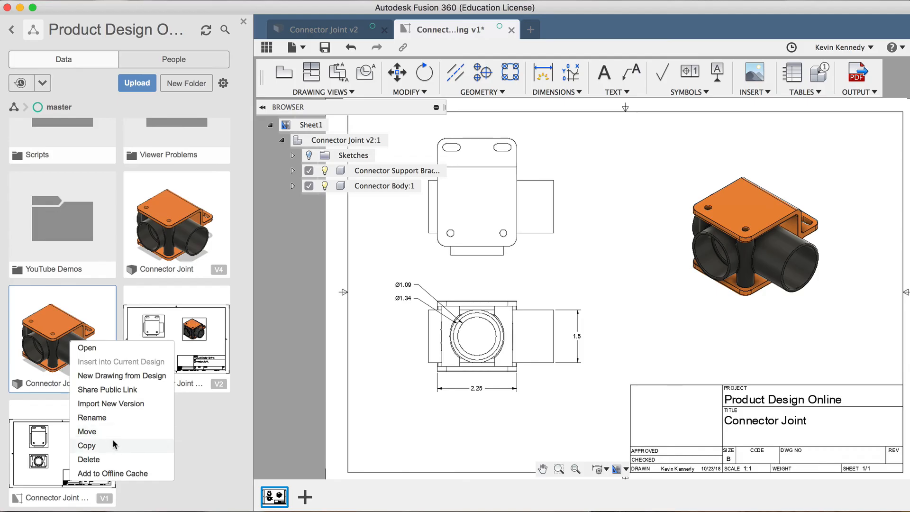
mouse_move(98, 448)
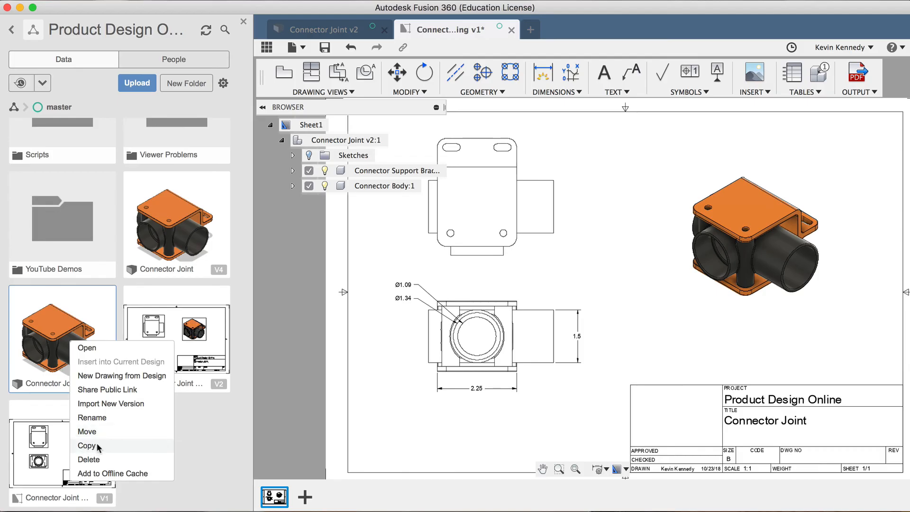
mouse_move(280, 151)
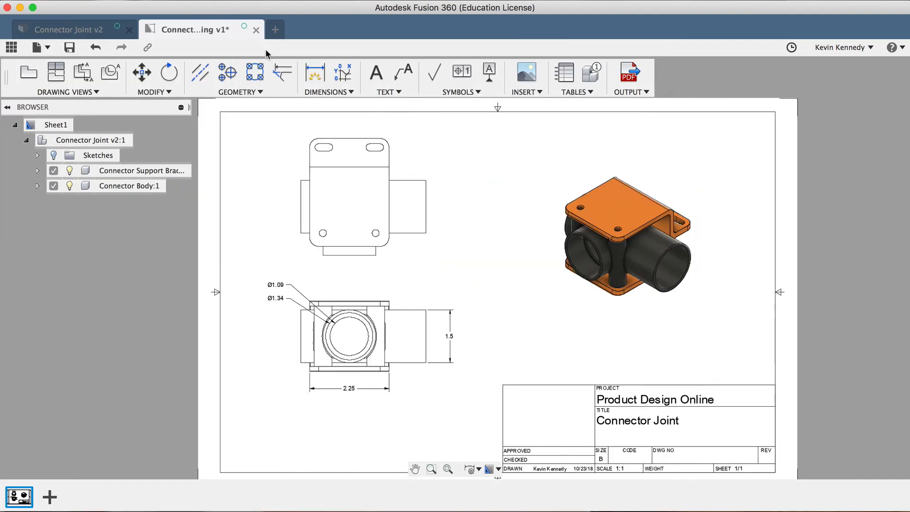
mouse_move(284, 394)
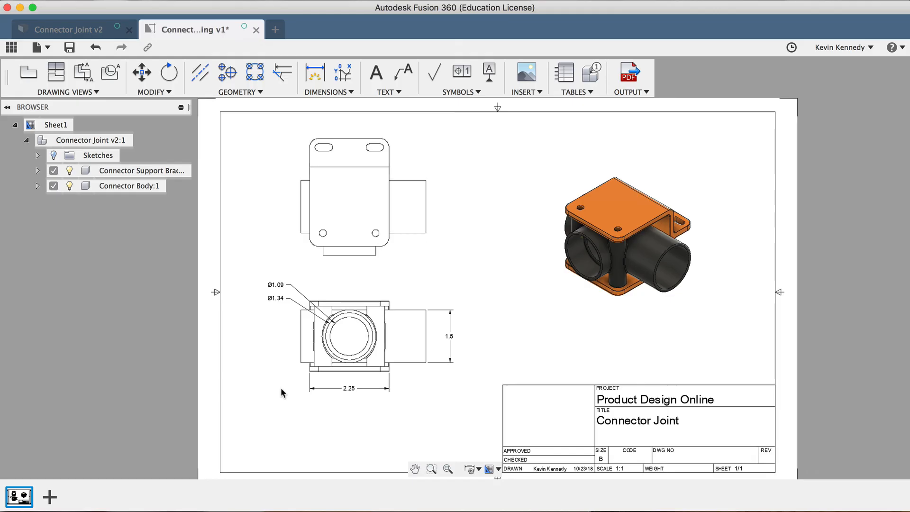
mouse_move(461, 277)
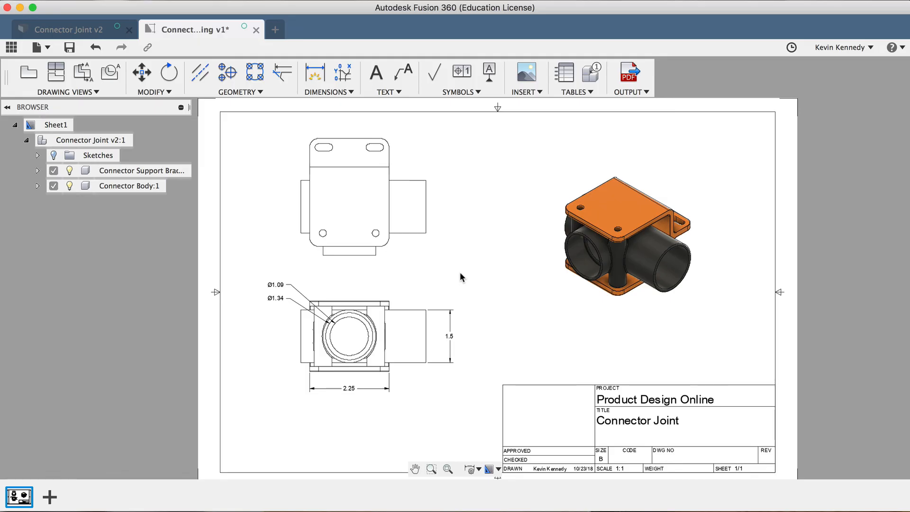
key("cmd+p")
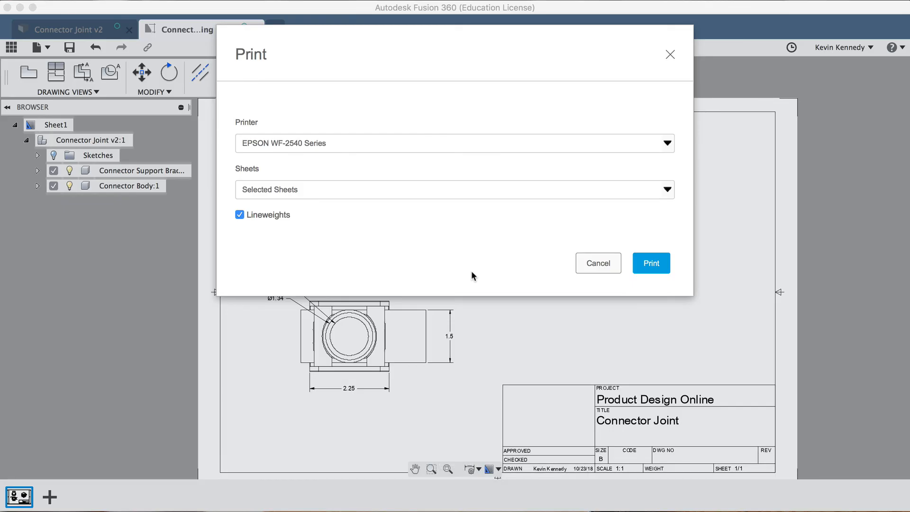
mouse_move(598, 263)
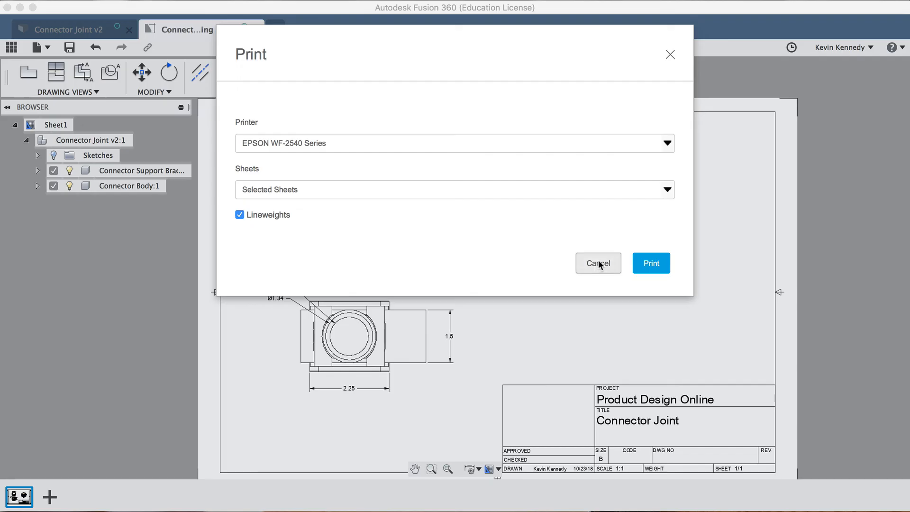
left_click(598, 263)
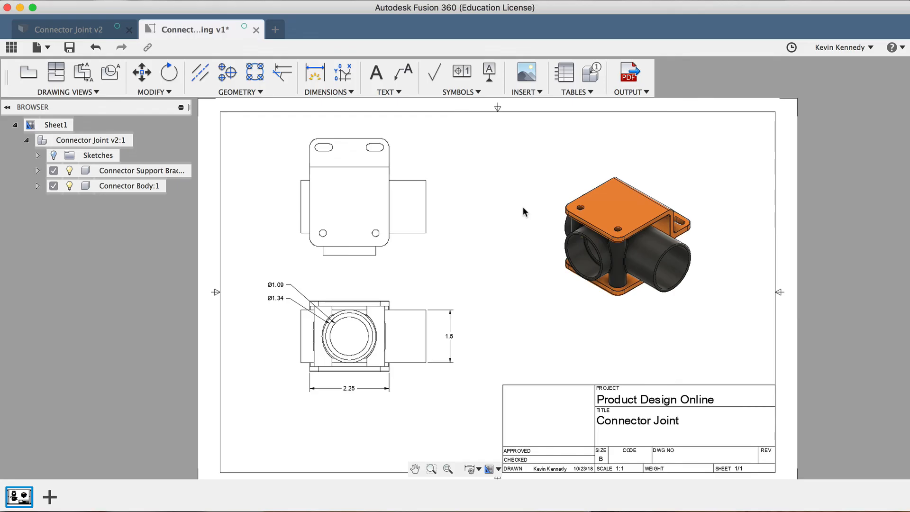
mouse_move(554, 171)
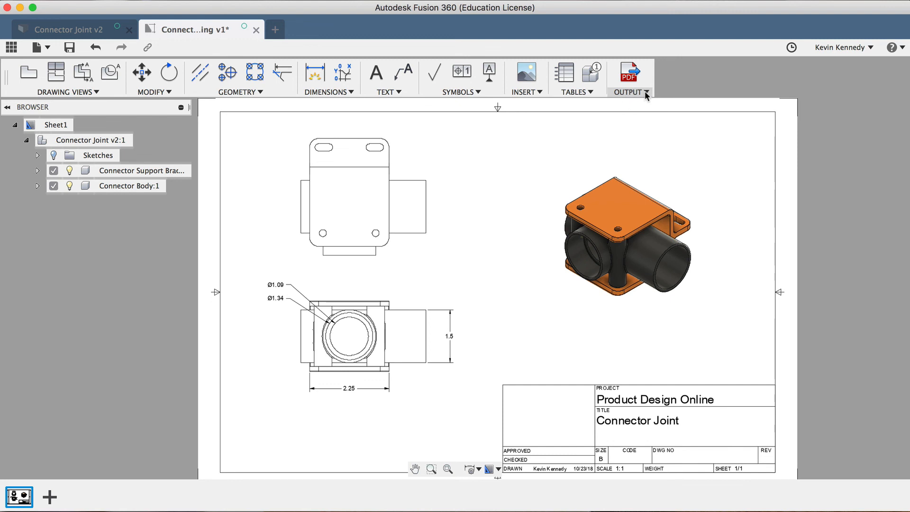
Open the Output PDF settings, then dismiss them
left_click(629, 91)
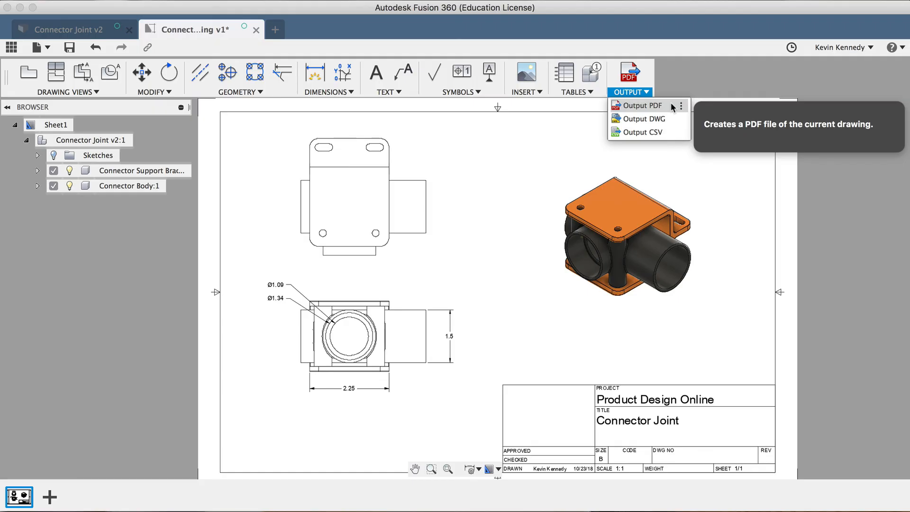
left_click(640, 105)
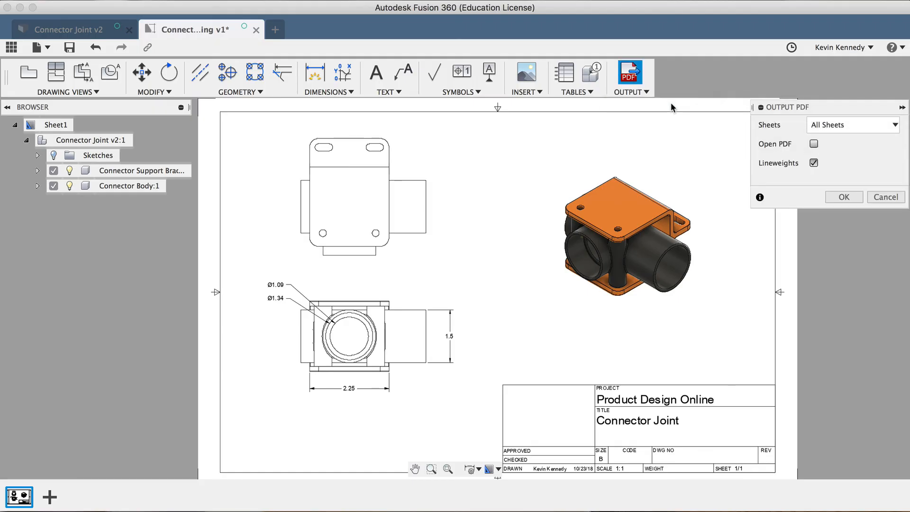
left_click(814, 162)
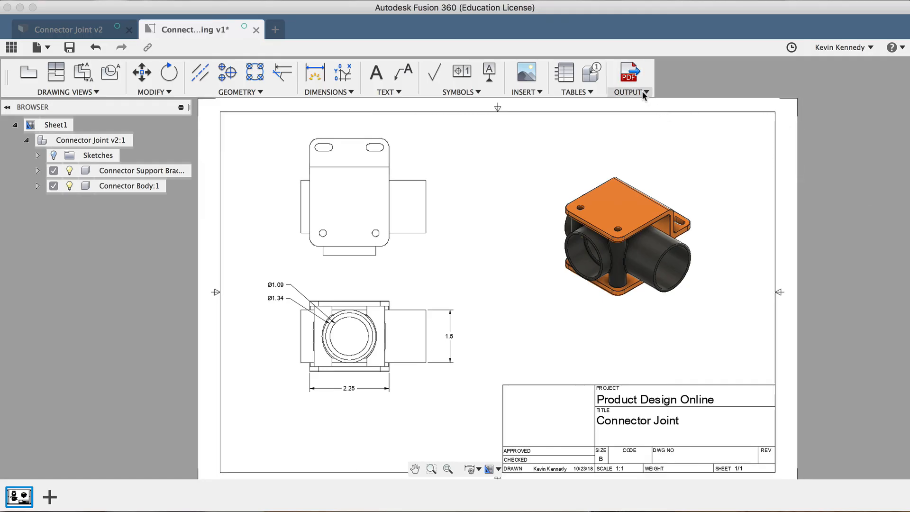
Open the Output DWG settings, cancel, and reopen the export format list
left_click(629, 78)
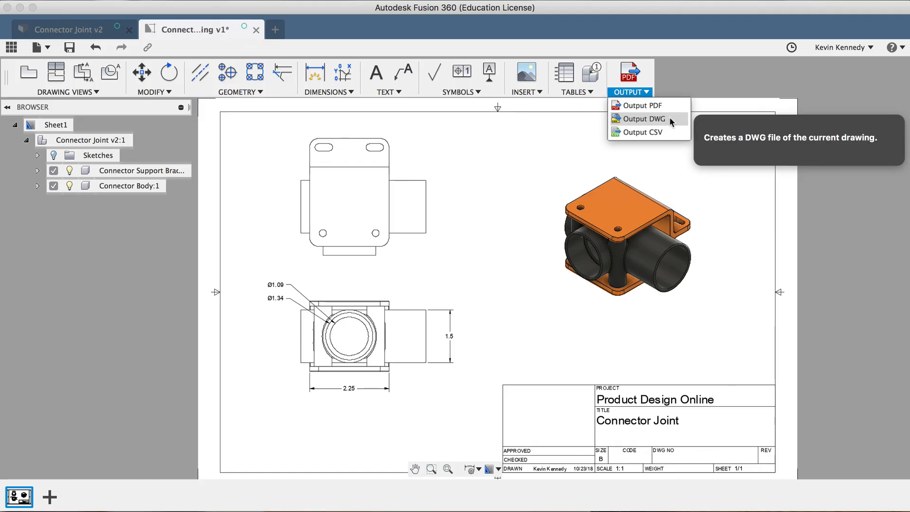
left_click(641, 119)
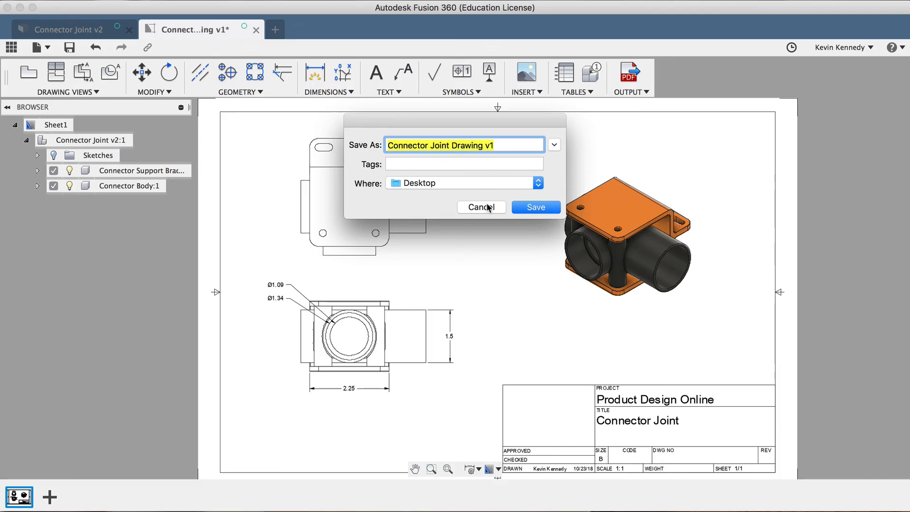
left_click(535, 208)
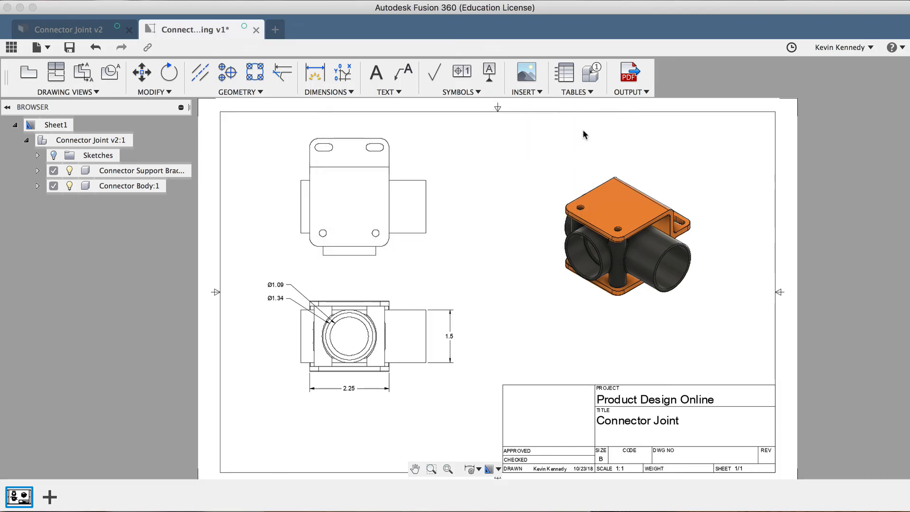
left_click(630, 79)
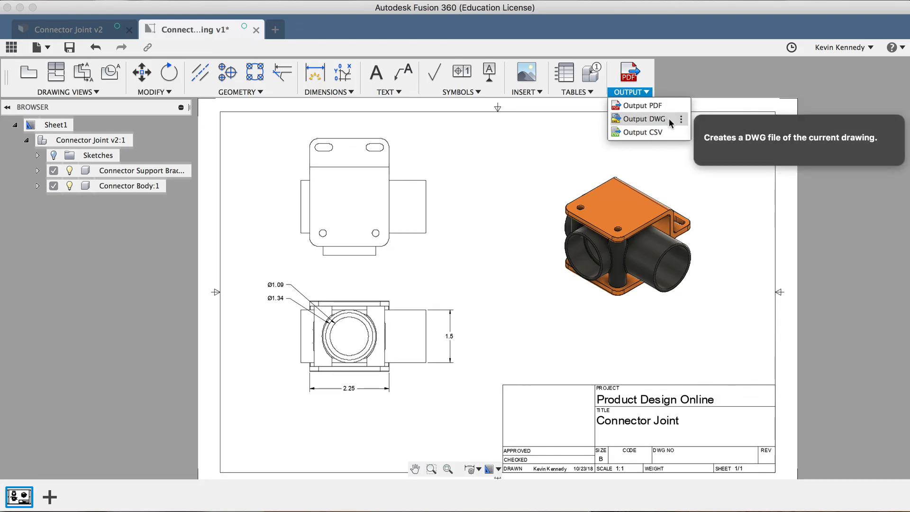
mouse_move(639, 133)
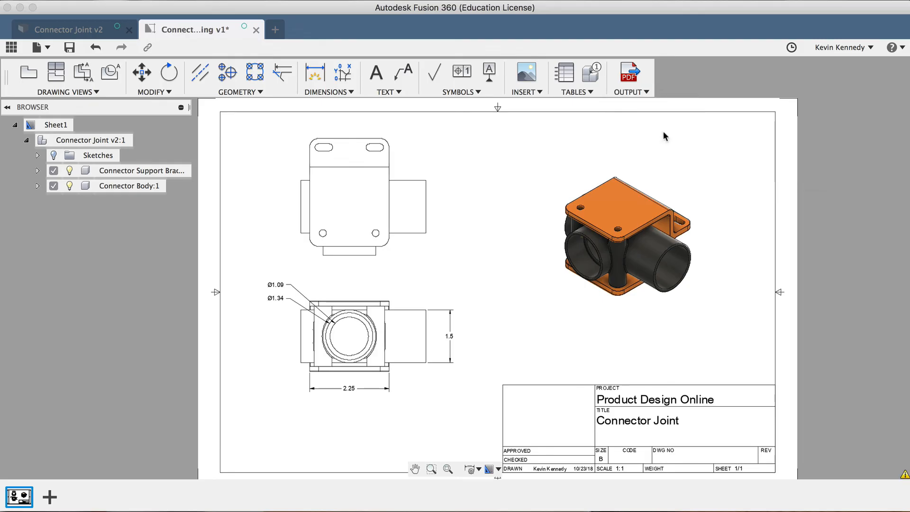
left_click(631, 79)
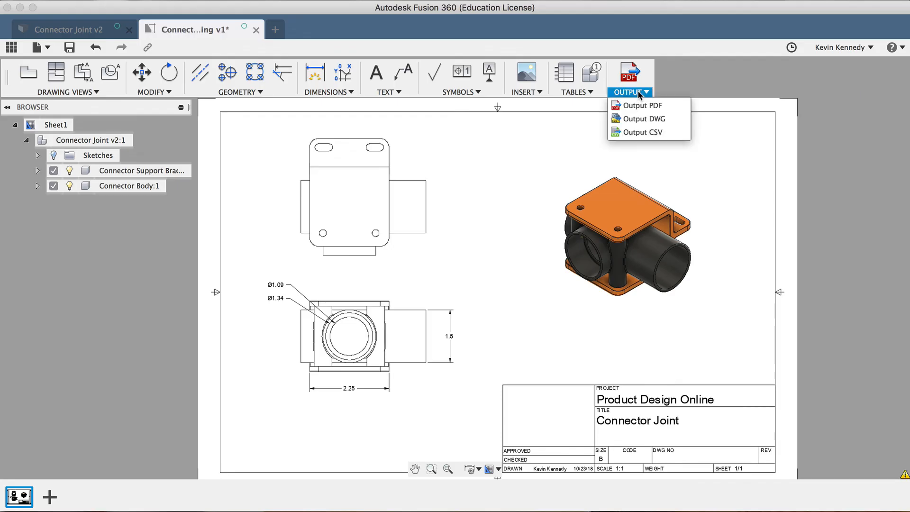
mouse_move(641, 132)
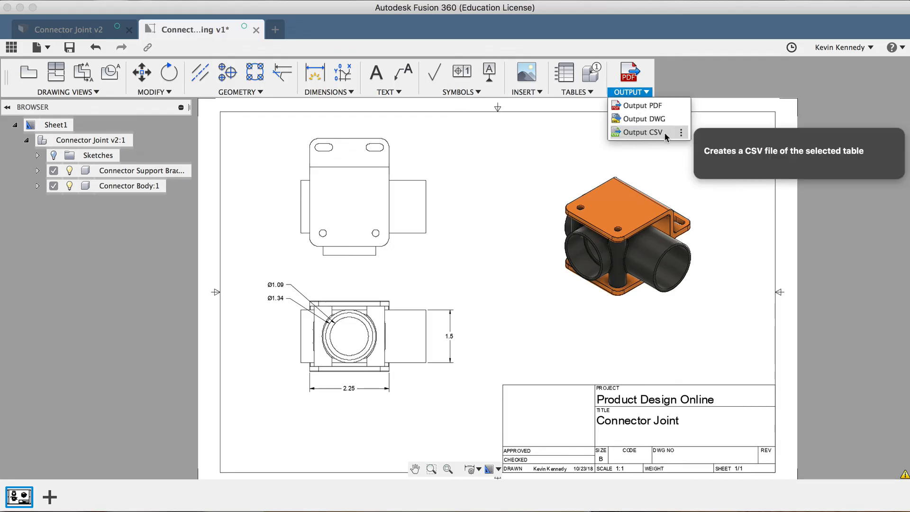
mouse_move(671, 134)
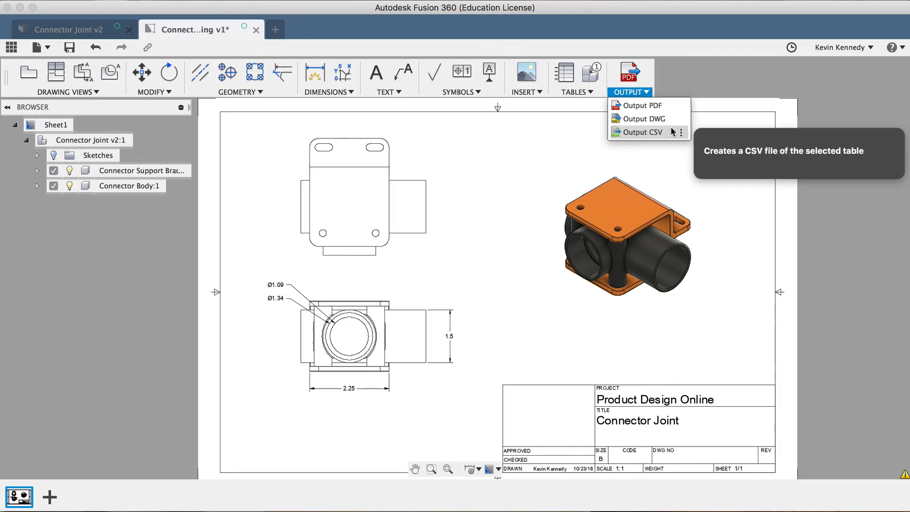